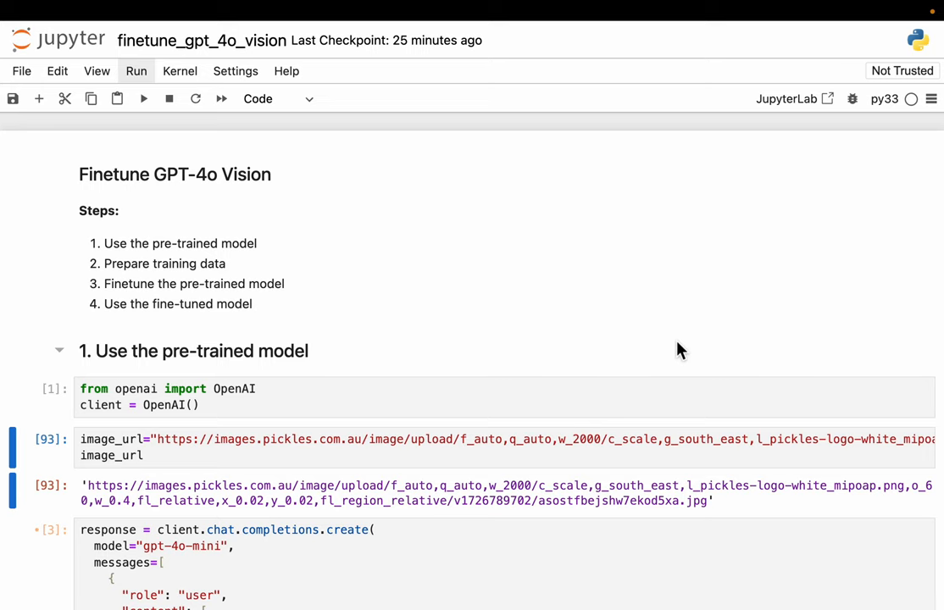
Step: Highlight the 'use the fine-tuned model' and 'Prepare training data' steps and the OpenAI client setup
{"action": "scroll", "scroll_direction": "up", "scroll_amount": 3}
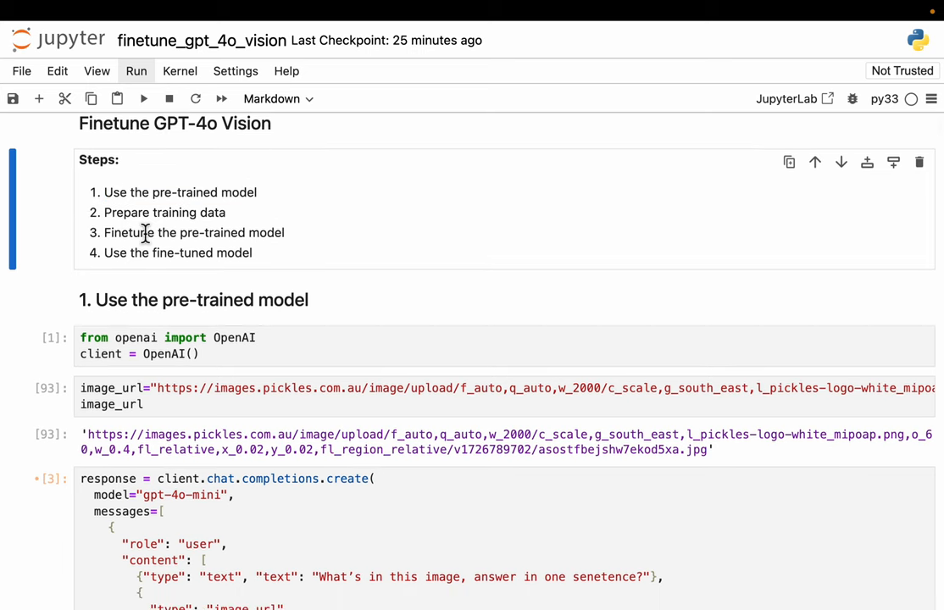
{"action": "double_click", "coordinate": [164, 212]}
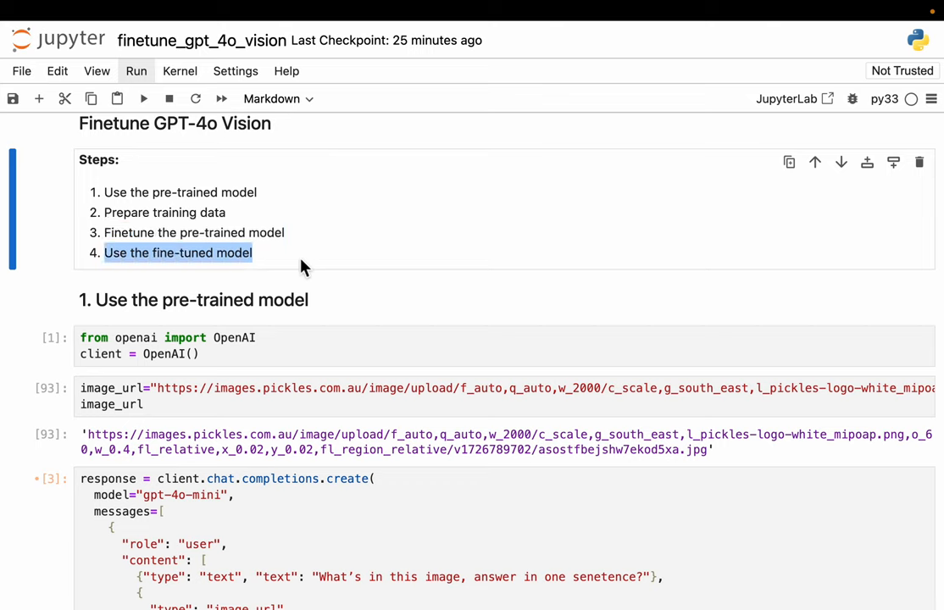
{"action": "mouse_move", "coordinate": [258, 190]}
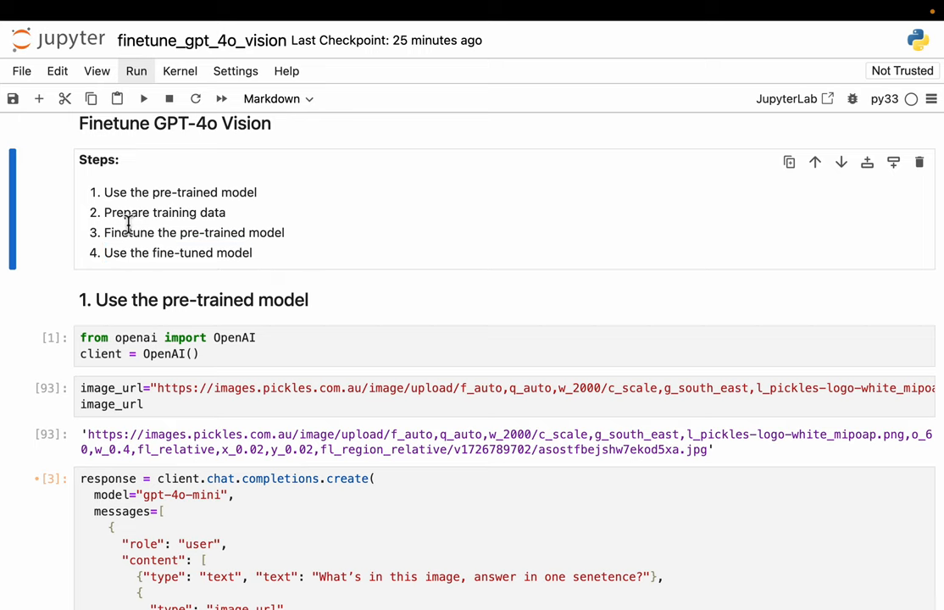
{"action": "double_click", "coordinate": [163, 213]}
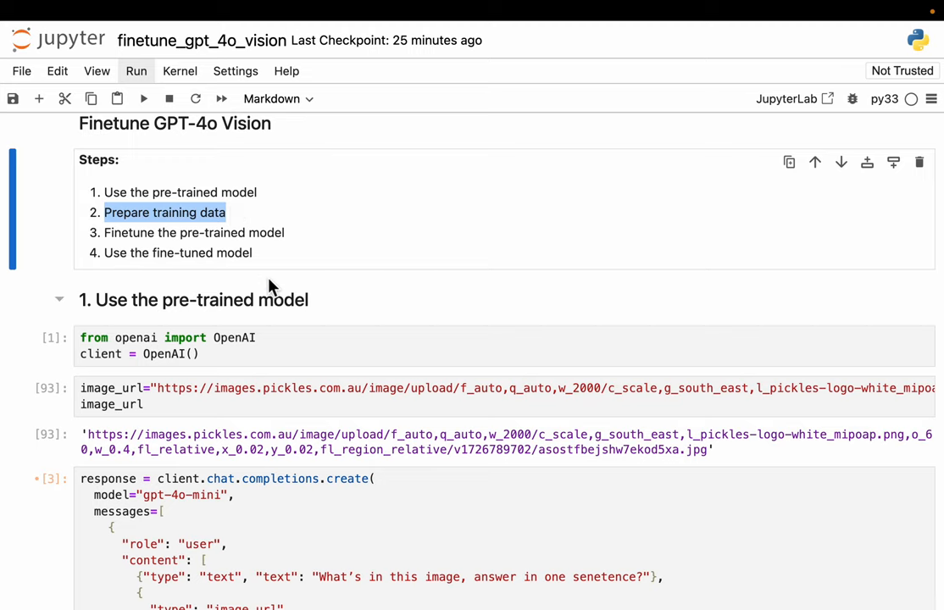
{"action": "left_click", "coordinate": [239, 268]}
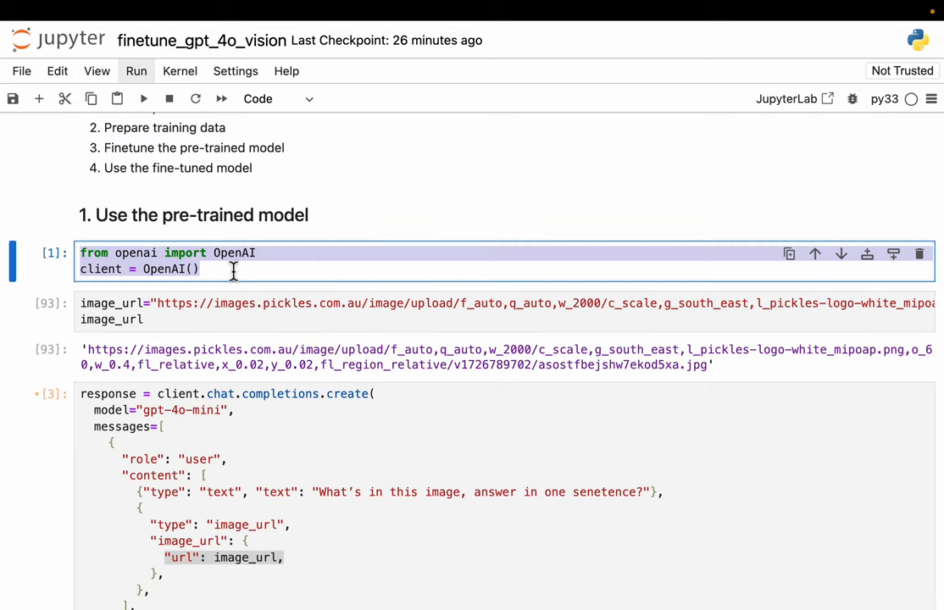
Step: Walk through the message's user role, content and image_url parts, and the model's one-sentence car description
{"action": "scroll", "scroll_direction": "down", "scroll_amount": 3}
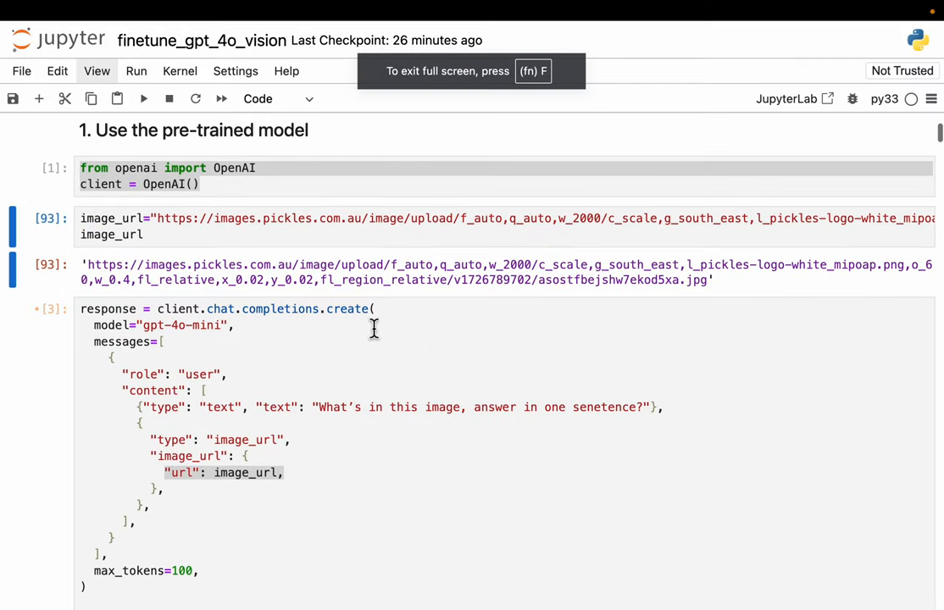
{"action": "scroll", "scroll_direction": "down", "scroll_amount": 3}
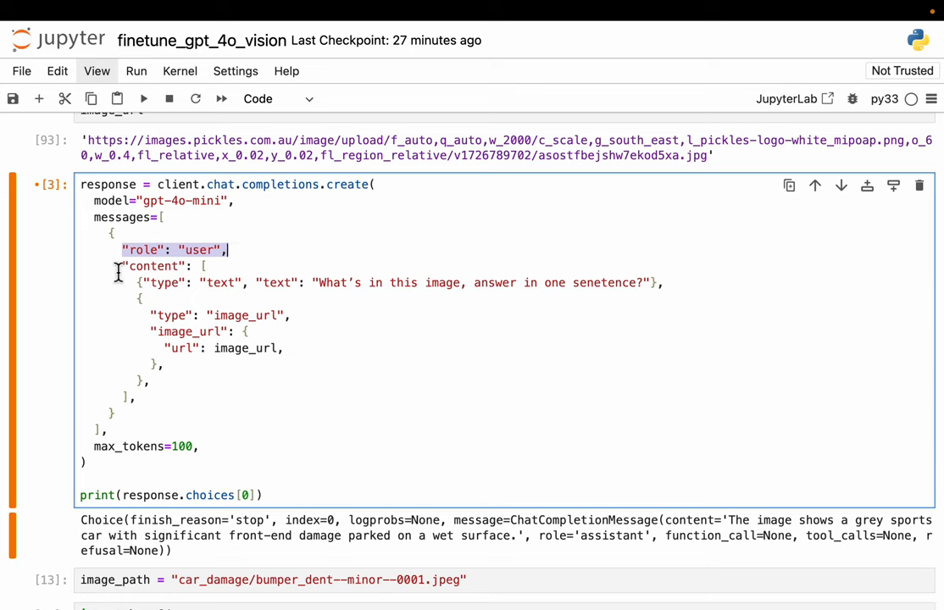
{"action": "left_click_drag", "start_coordinate": [117, 269], "coordinate": [298, 239]}
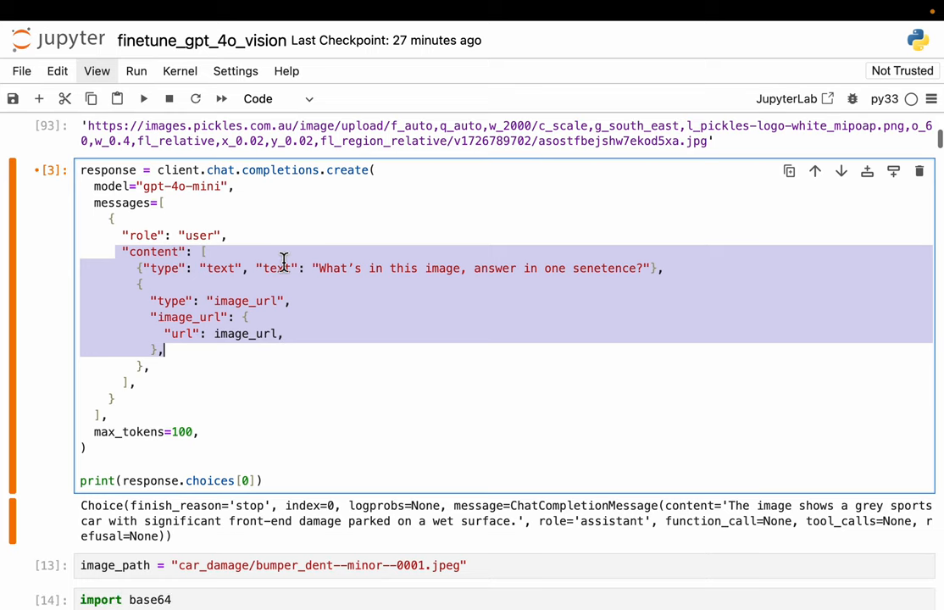
{"action": "left_click", "coordinate": [203, 252]}
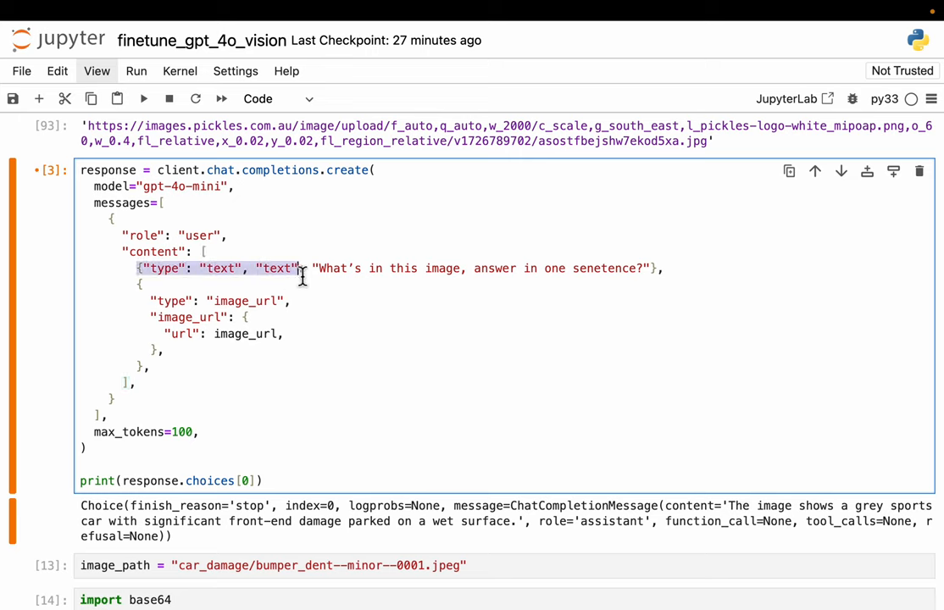
{"action": "mouse_move", "coordinate": [229, 284]}
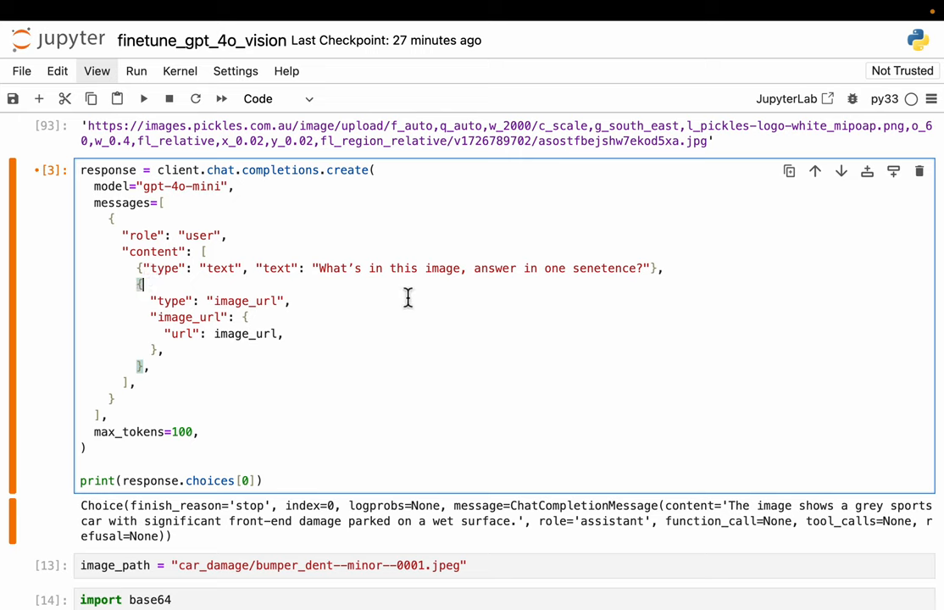
{"action": "mouse_move", "coordinate": [535, 286]}
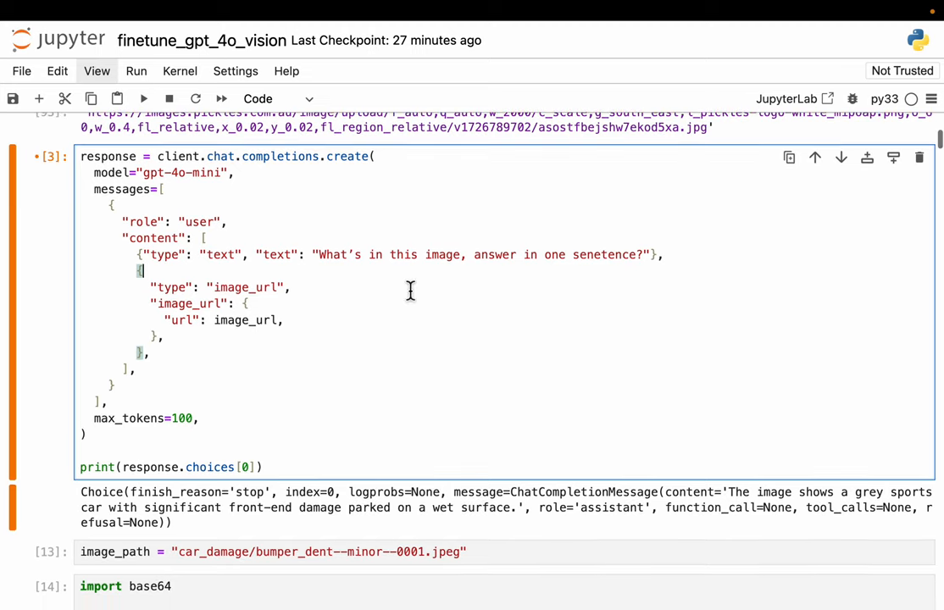
{"action": "scroll", "scroll_direction": "up", "scroll_amount": 3}
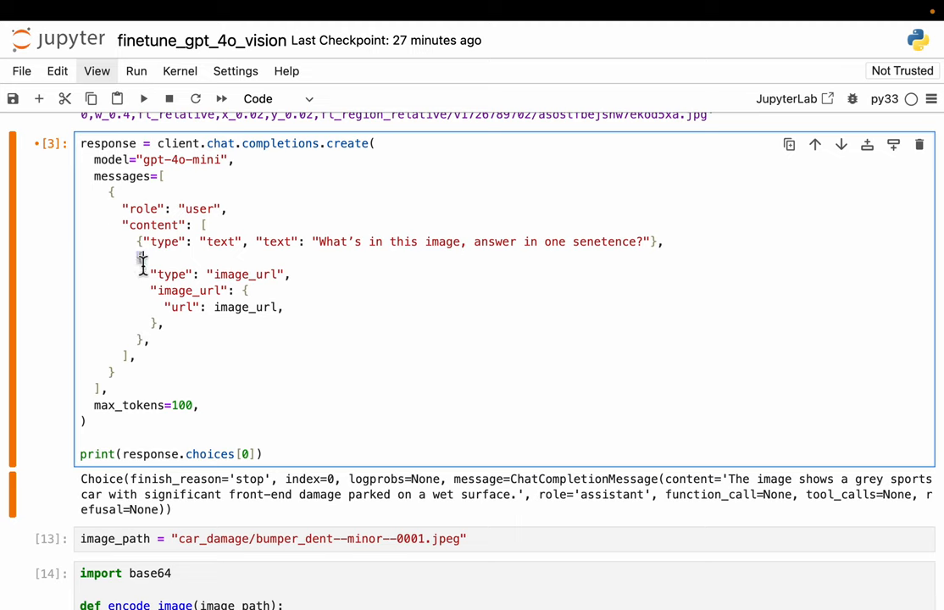
{"action": "left_click_drag", "start_coordinate": [140, 256], "coordinate": [254, 290]}
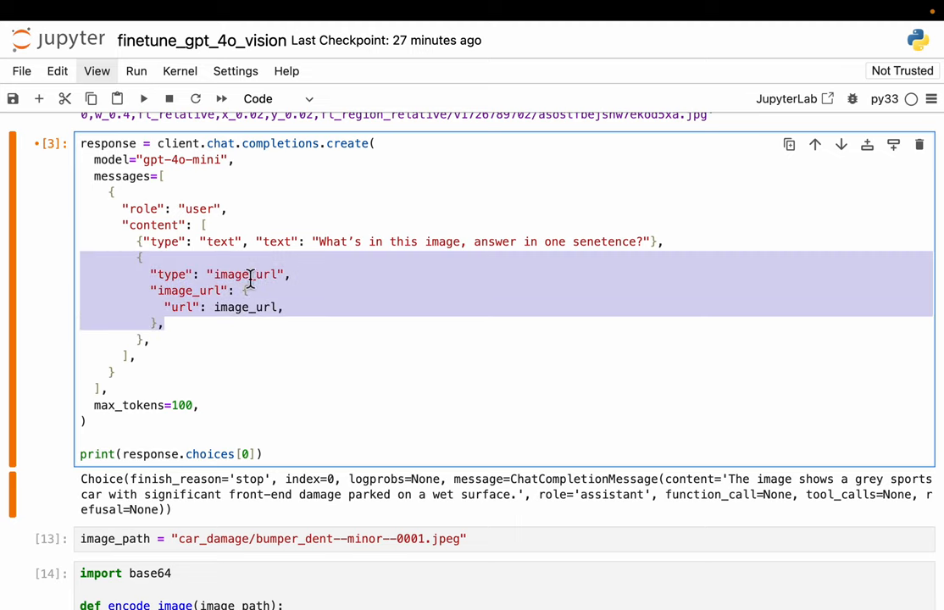
{"action": "mouse_move", "coordinate": [315, 313]}
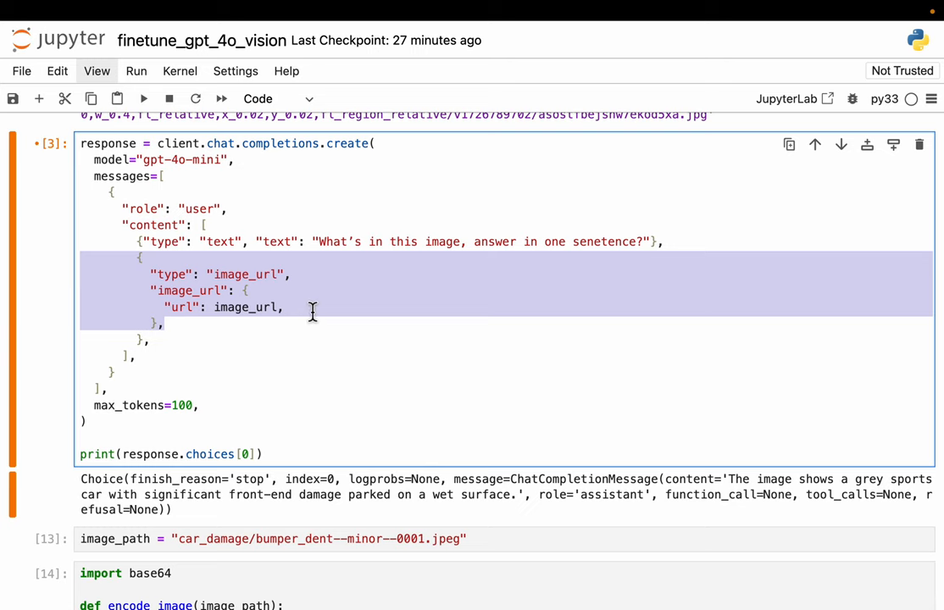
{"action": "scroll", "scroll_direction": "down", "scroll_amount": 3}
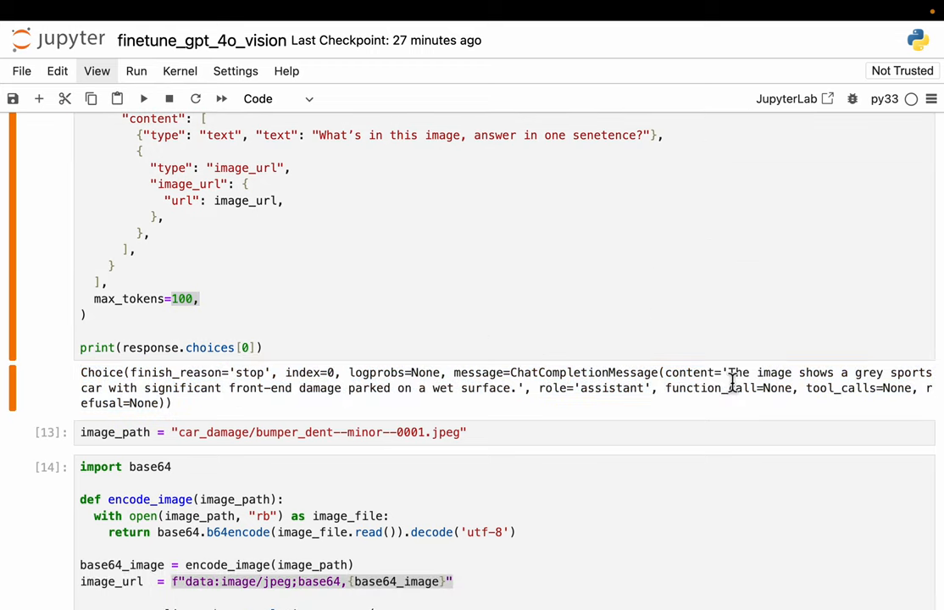
{"action": "left_click_drag", "start_coordinate": [729, 371], "coordinate": [932, 371]}
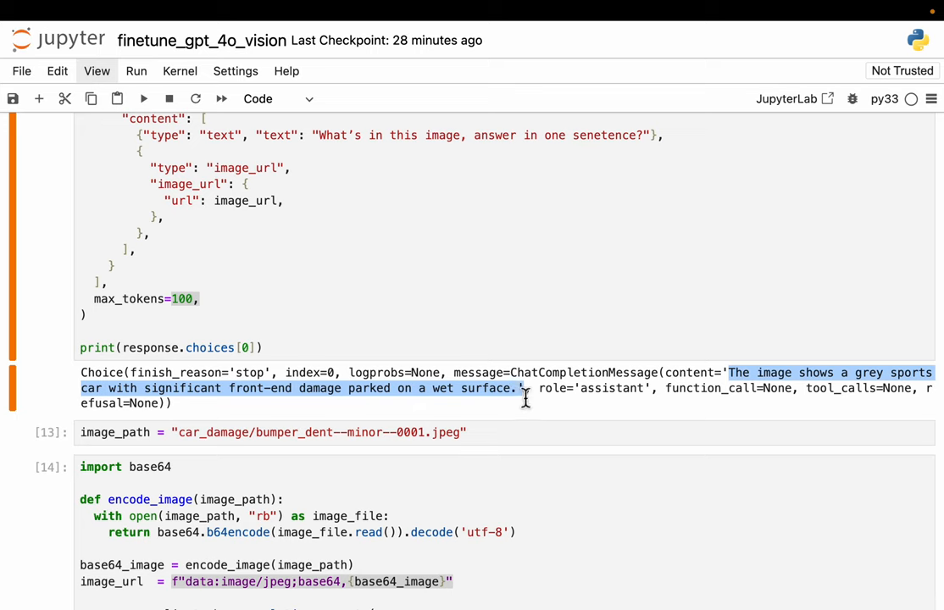
{"action": "mouse_move", "coordinate": [513, 302]}
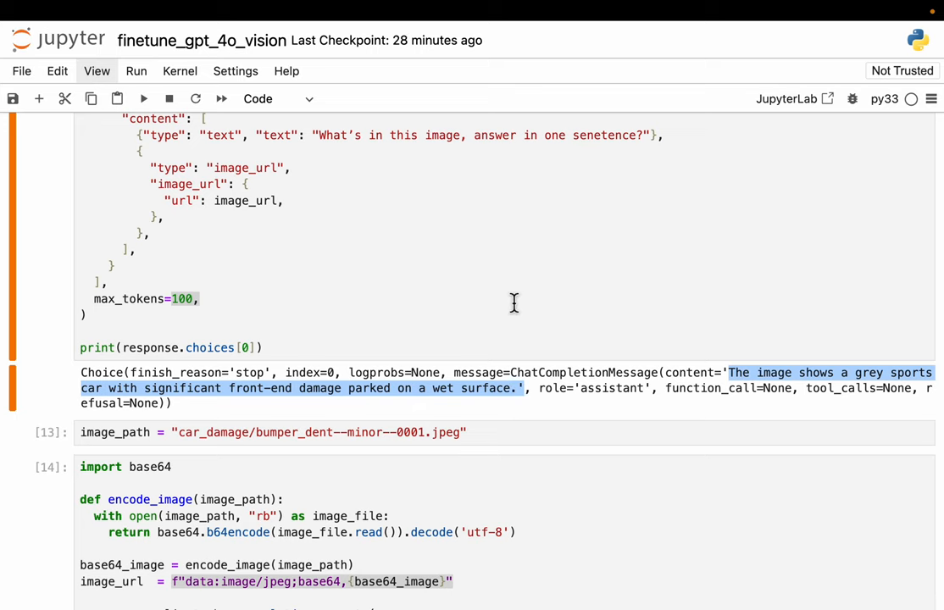
Step: Review the encode_image function body in the notebook
{"action": "scroll", "scroll_direction": "up", "scroll_amount": 3}
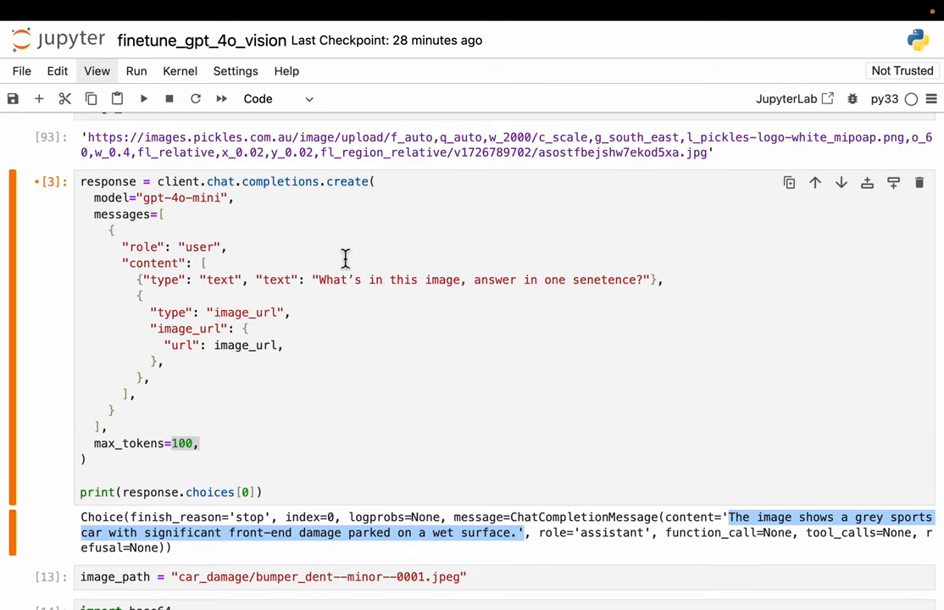
{"action": "scroll", "scroll_direction": "up", "scroll_amount": 3}
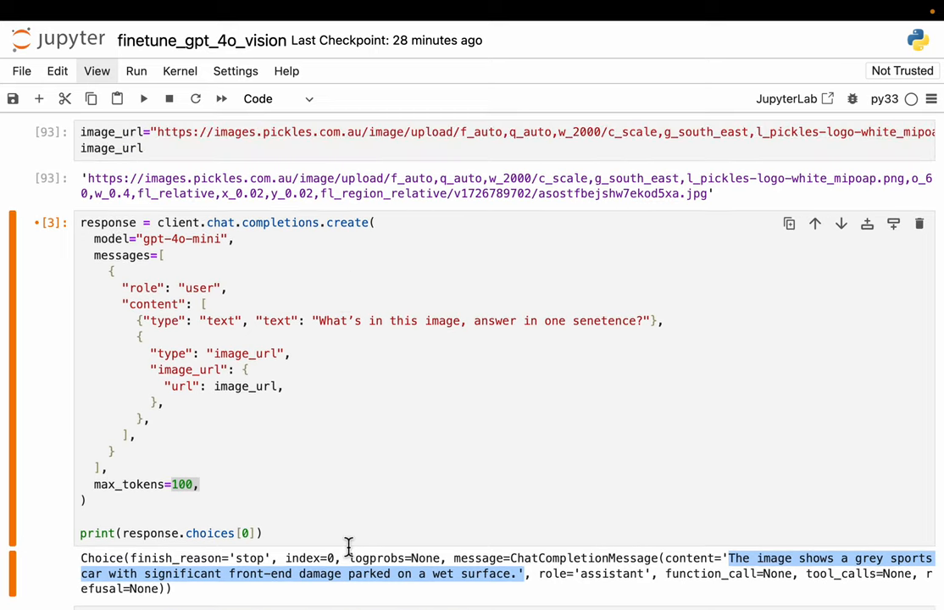
{"action": "mouse_move", "coordinate": [383, 345]}
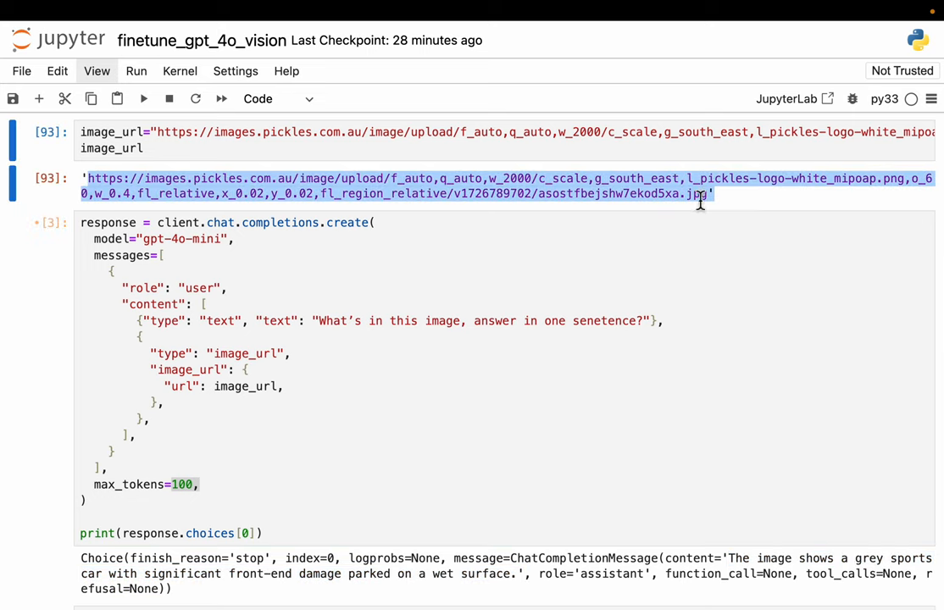
{"action": "scroll", "scroll_direction": "down", "scroll_amount": 3}
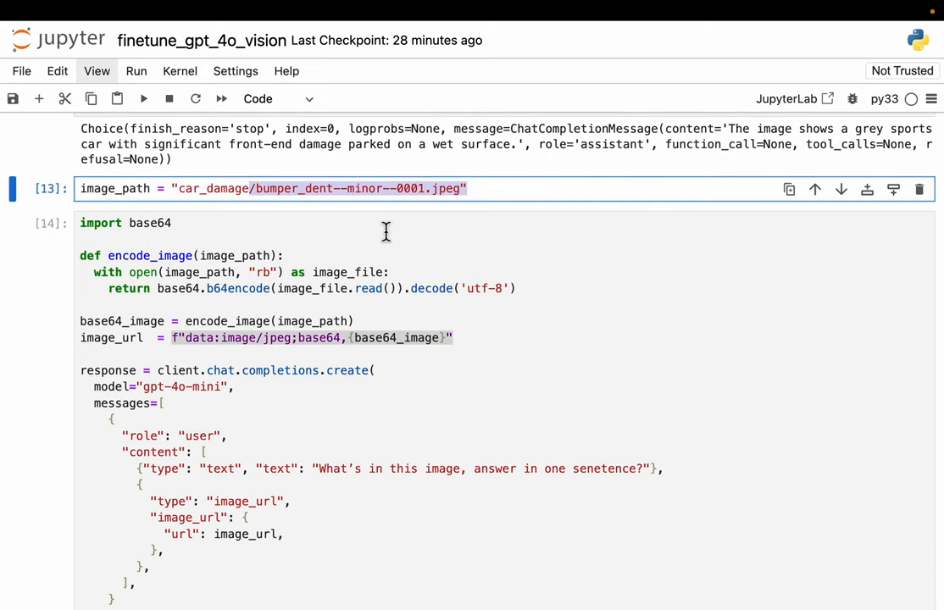
{"action": "scroll", "scroll_direction": "up", "scroll_amount": 3}
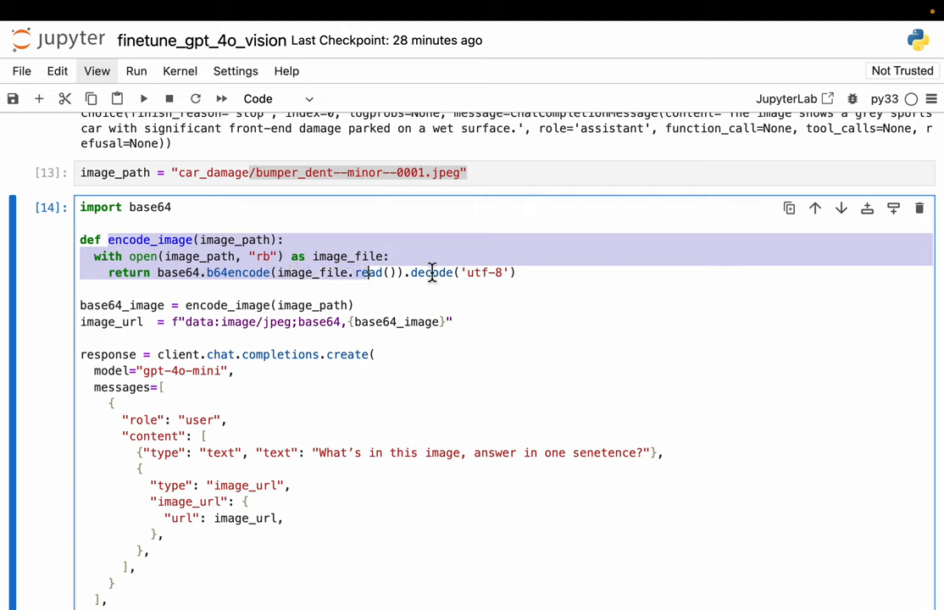
{"action": "left_click", "coordinate": [111, 240]}
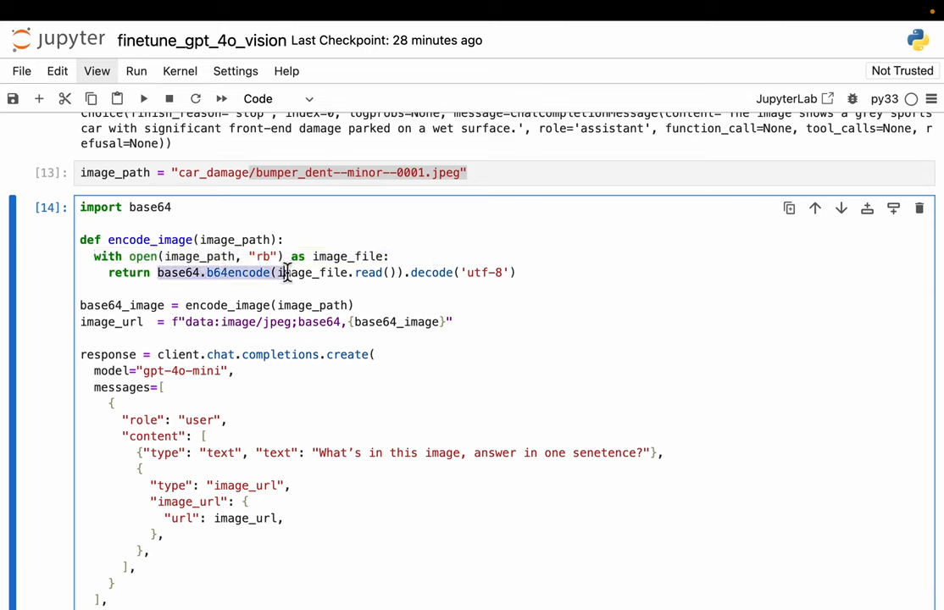
{"action": "scroll", "scroll_direction": "down", "scroll_amount": 3}
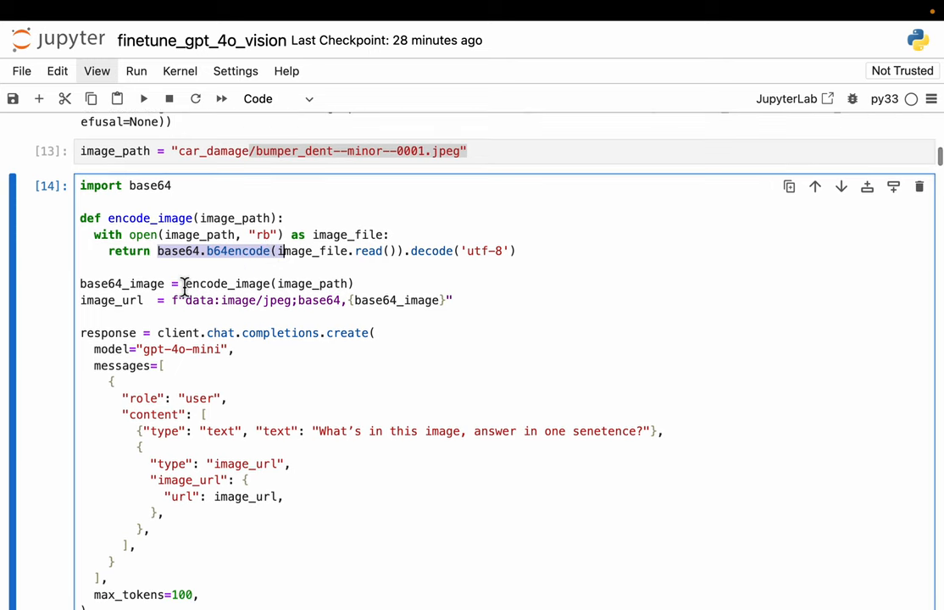
{"action": "double_click", "coordinate": [122, 284]}
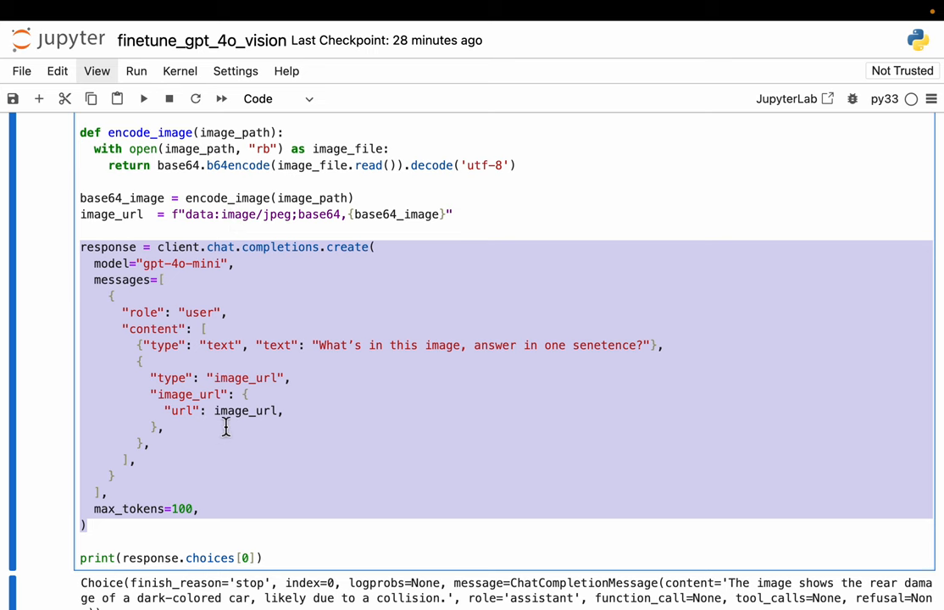
{"action": "scroll", "scroll_direction": "down", "scroll_amount": 3}
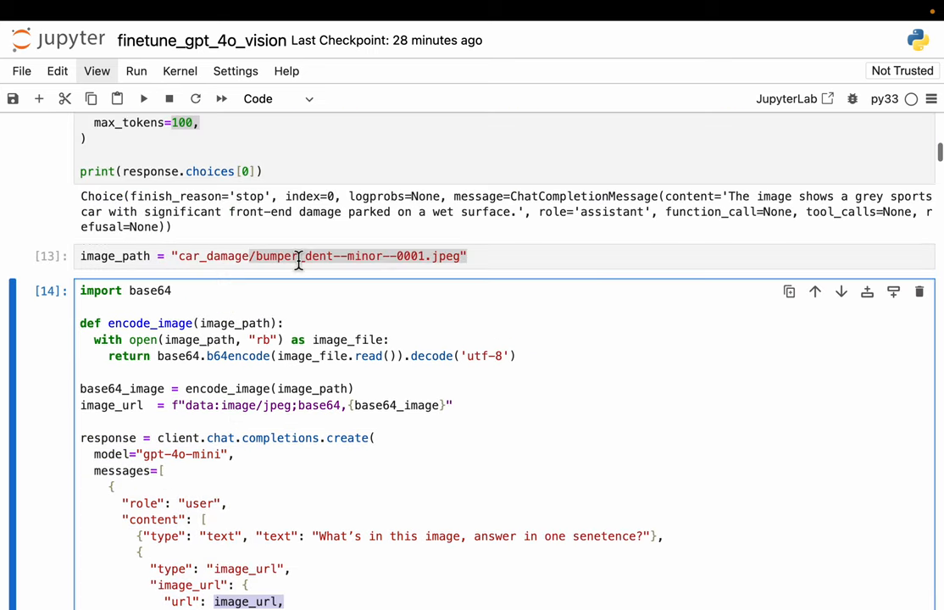
{"action": "scroll", "scroll_direction": "up", "scroll_amount": 3}
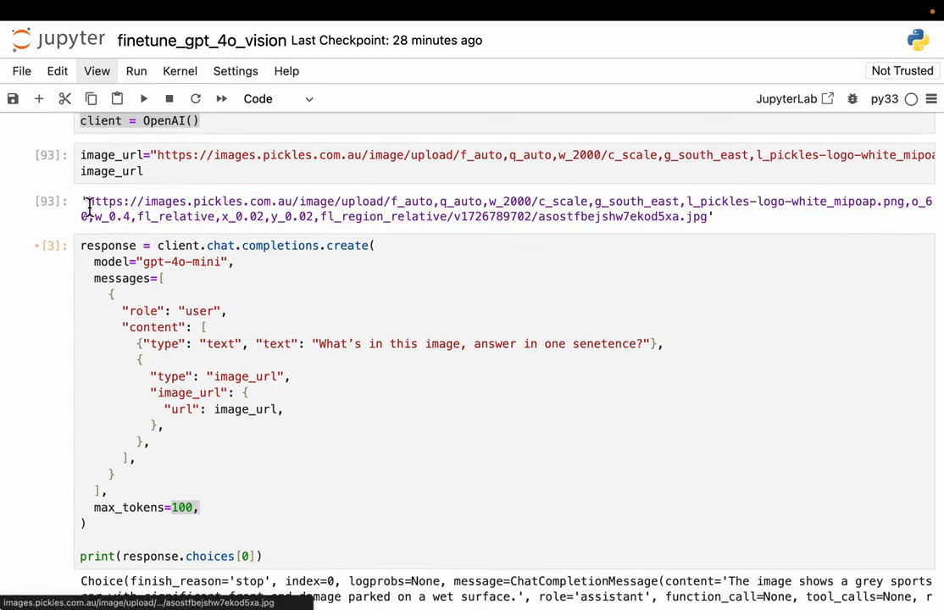
{"action": "scroll", "scroll_direction": "down", "scroll_amount": 3}
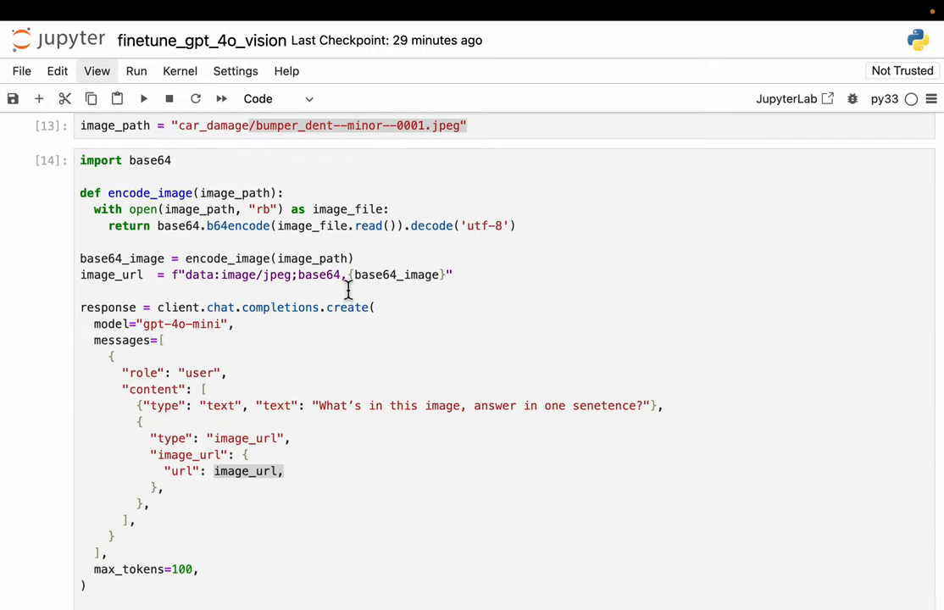
{"action": "scroll", "scroll_direction": "down", "scroll_amount": 3}
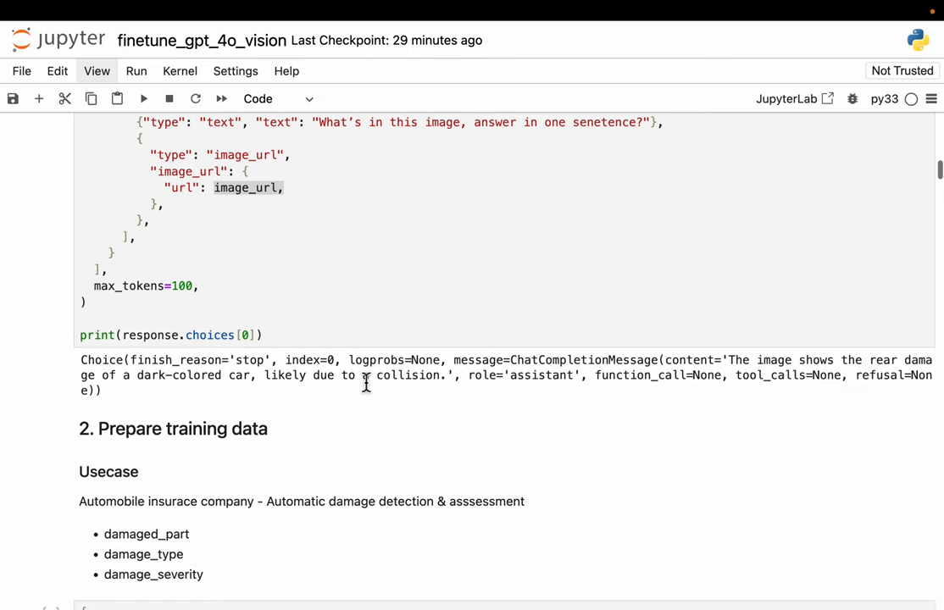
{"action": "mouse_move", "coordinate": [741, 366]}
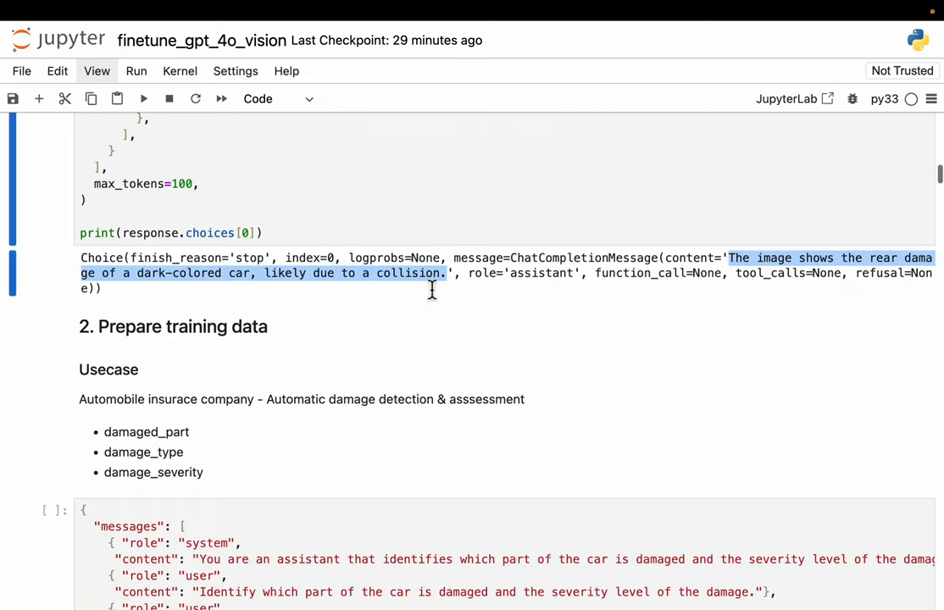
{"action": "scroll", "scroll_direction": "down", "scroll_amount": 3}
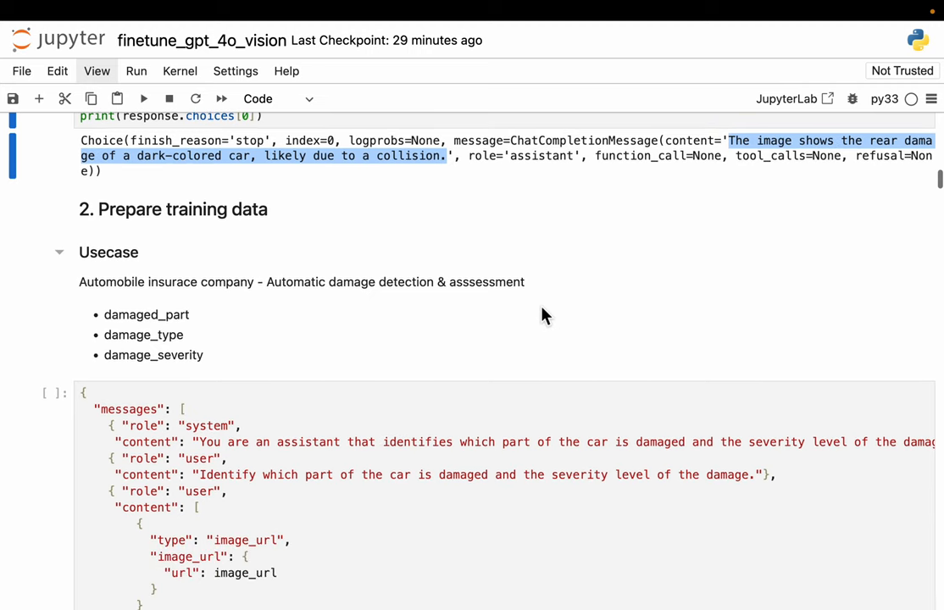
{"action": "mouse_move", "coordinate": [129, 293]}
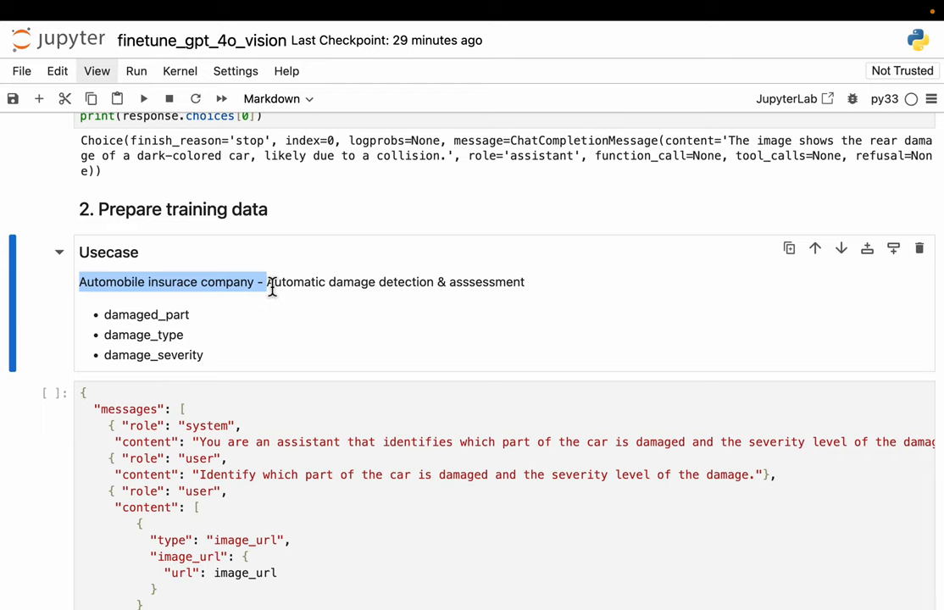
{"action": "mouse_move", "coordinate": [364, 333]}
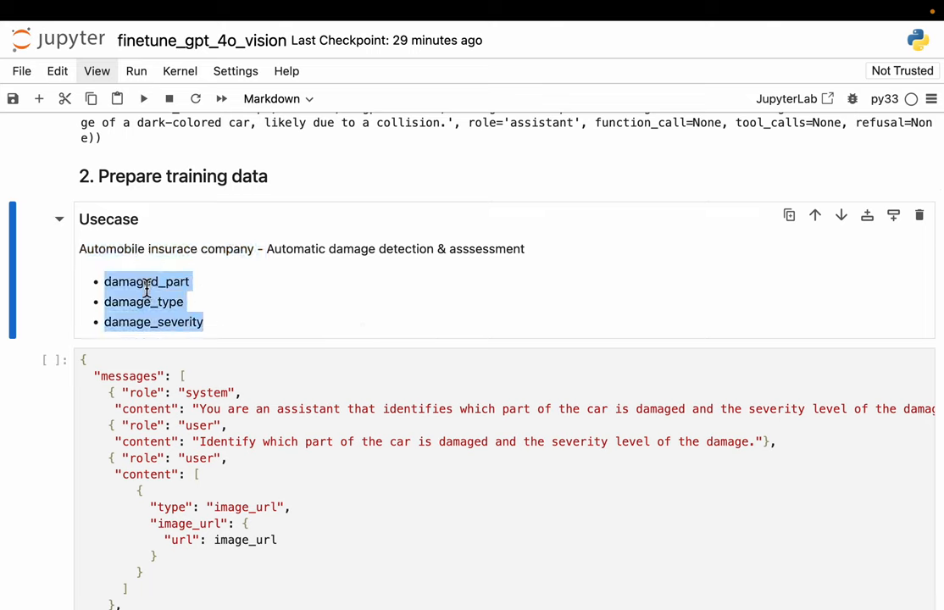
{"action": "mouse_move", "coordinate": [233, 288]}
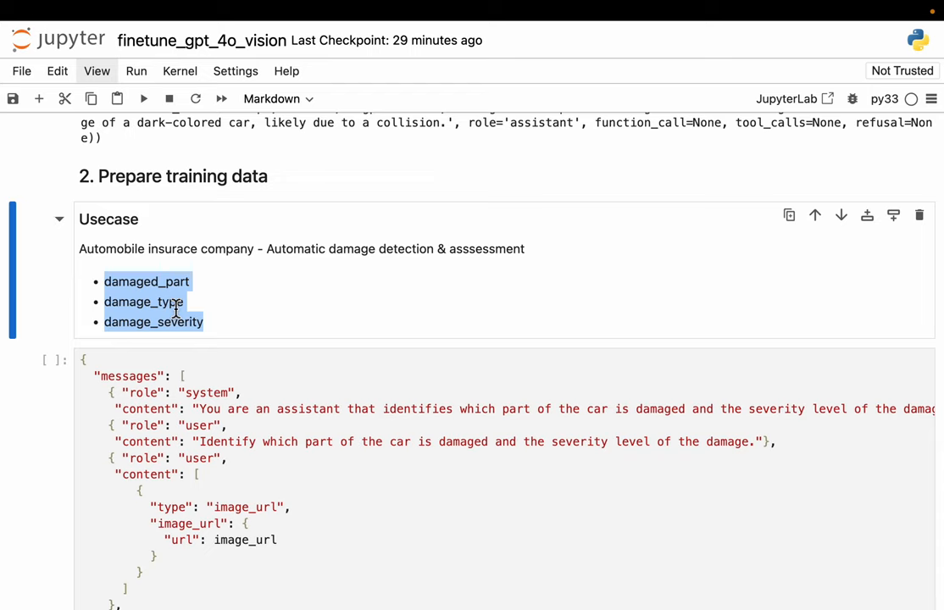
{"action": "mouse_move", "coordinate": [254, 317]}
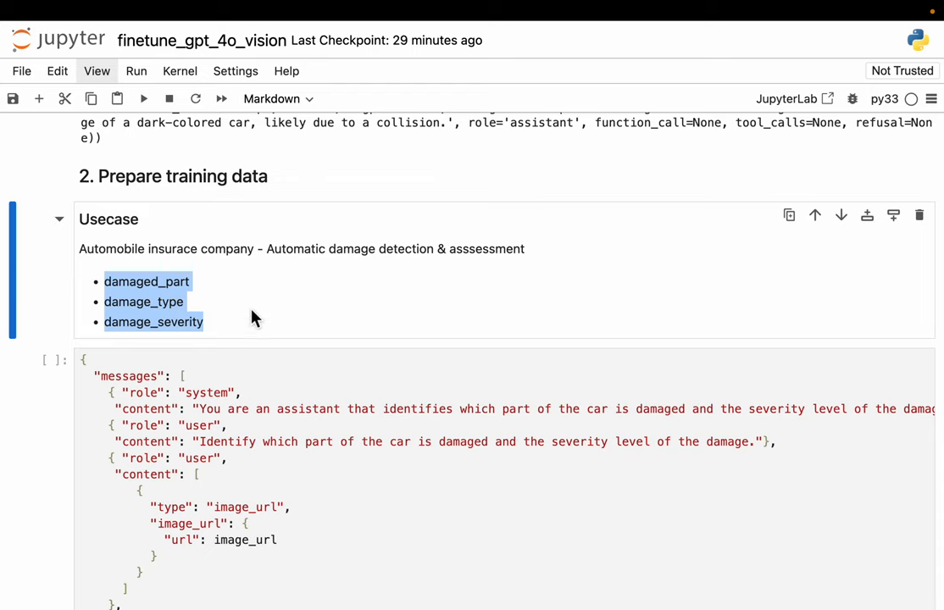
Step: Look over the example training message cell, then switch to Finder's car_damage image folder
{"action": "scroll", "scroll_direction": "down", "scroll_amount": 3}
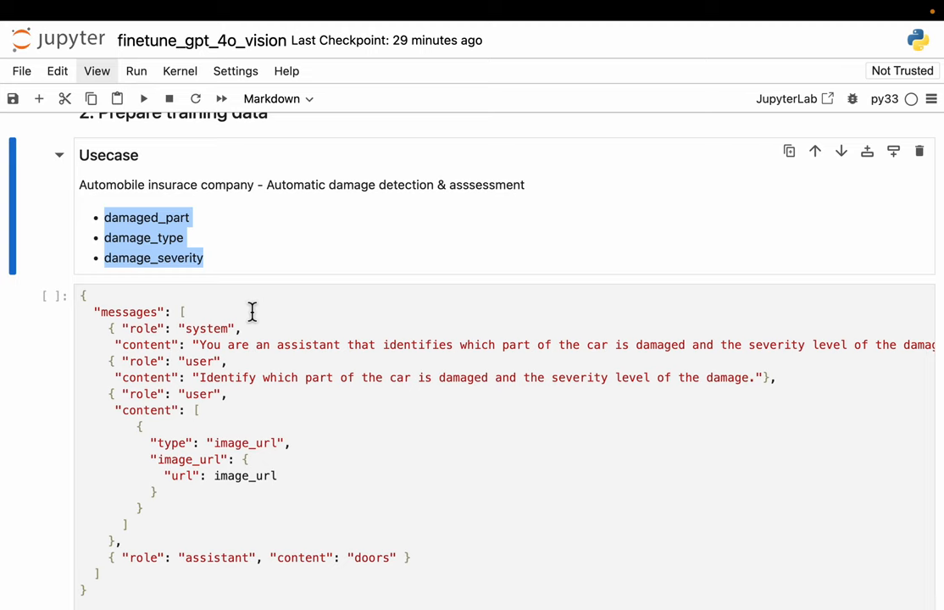
{"action": "scroll", "scroll_direction": "down", "scroll_amount": 3}
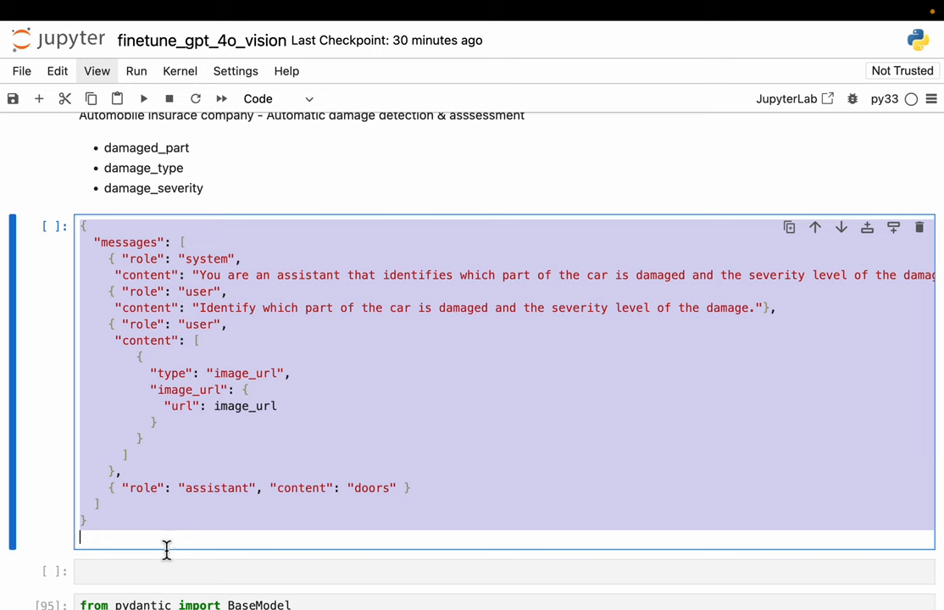
{"action": "left_click", "coordinate": [104, 243]}
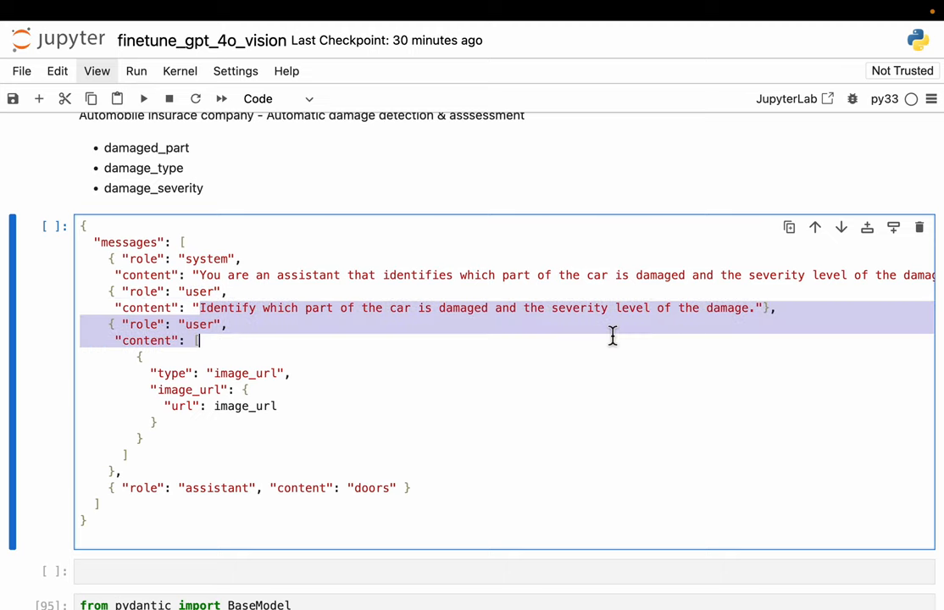
{"action": "scroll", "scroll_direction": "up", "scroll_amount": 3}
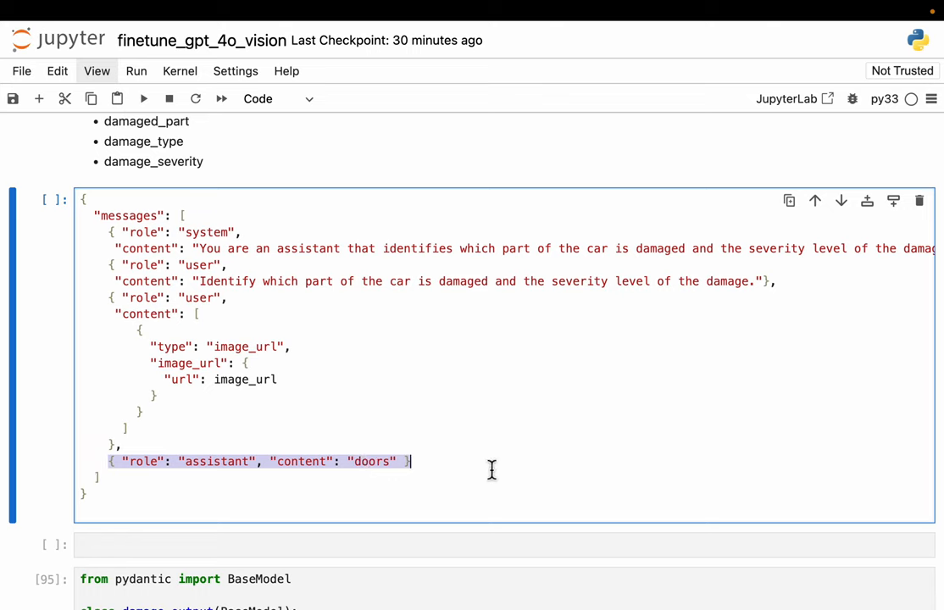
{"action": "mouse_move", "coordinate": [397, 415]}
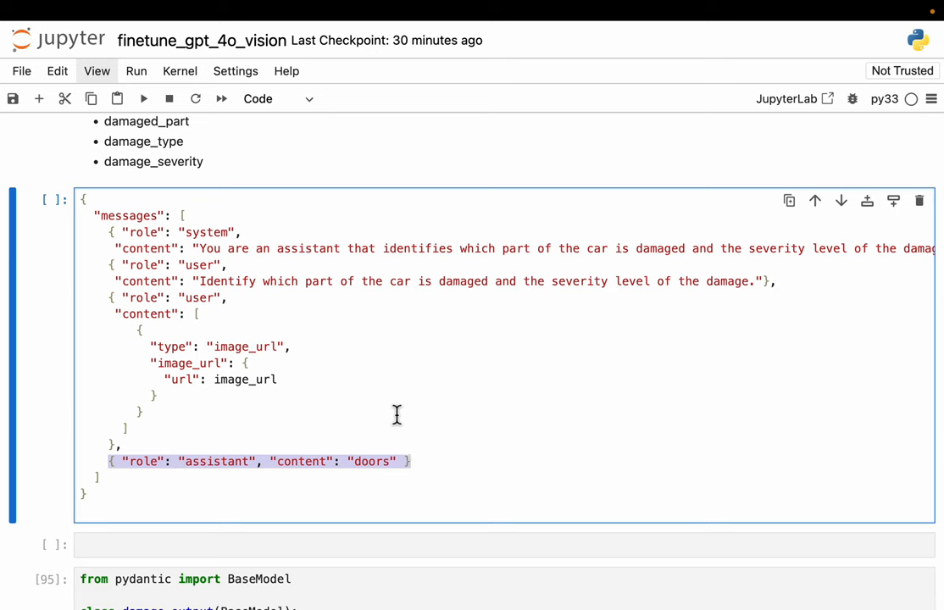
{"action": "scroll", "scroll_direction": "down", "scroll_amount": 3}
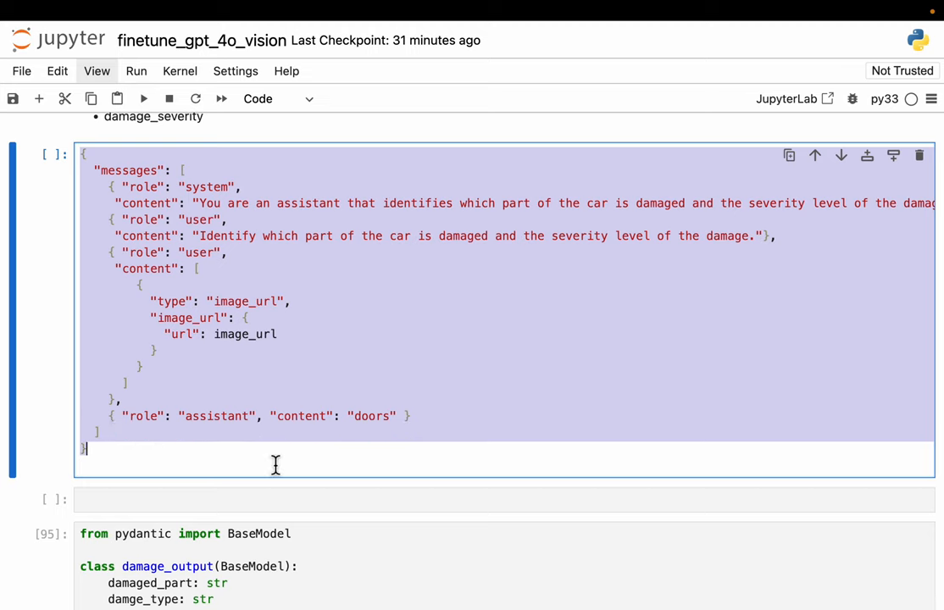
{"action": "scroll", "scroll_direction": "down", "scroll_amount": 3}
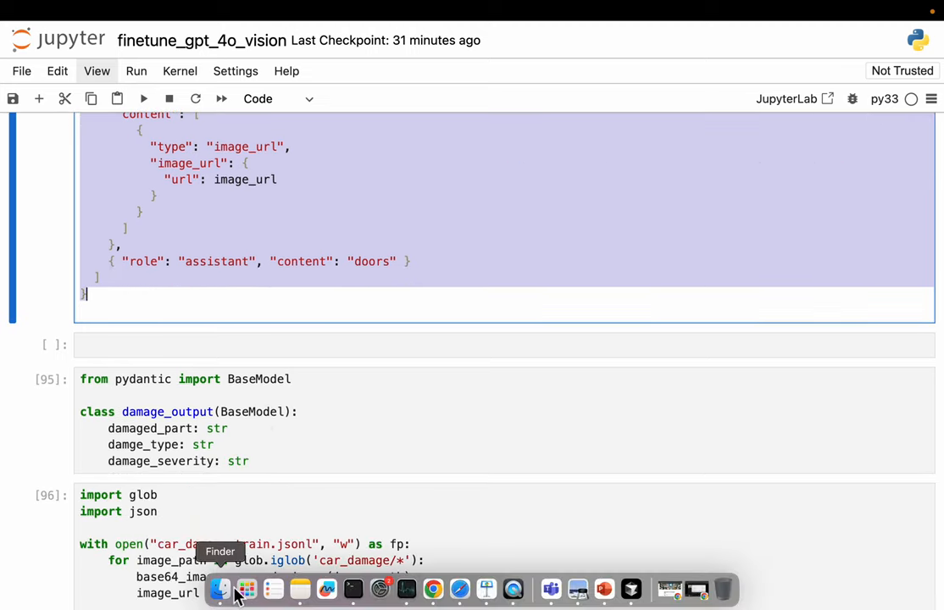
{"action": "left_click", "coordinate": [220, 588]}
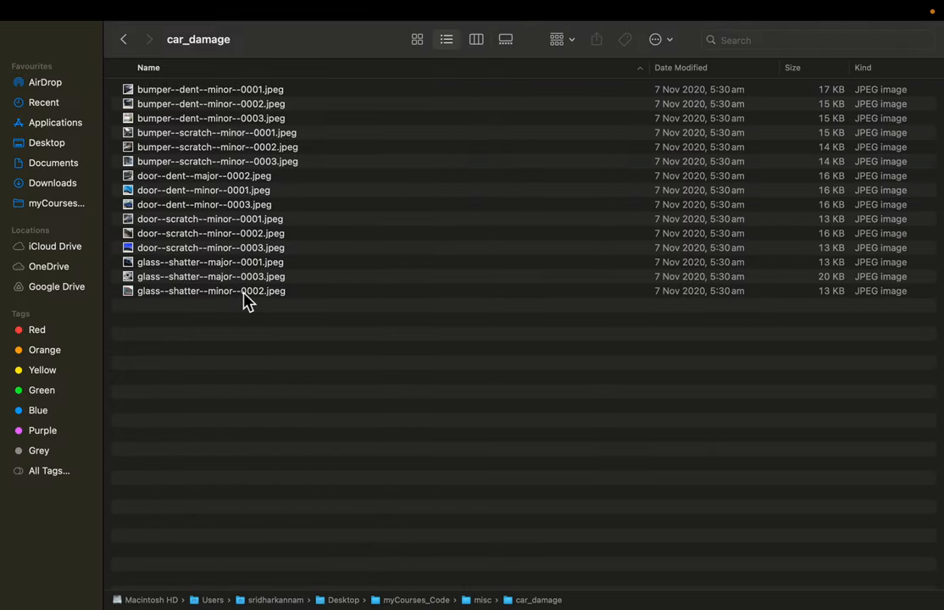
{"action": "mouse_move", "coordinate": [235, 351]}
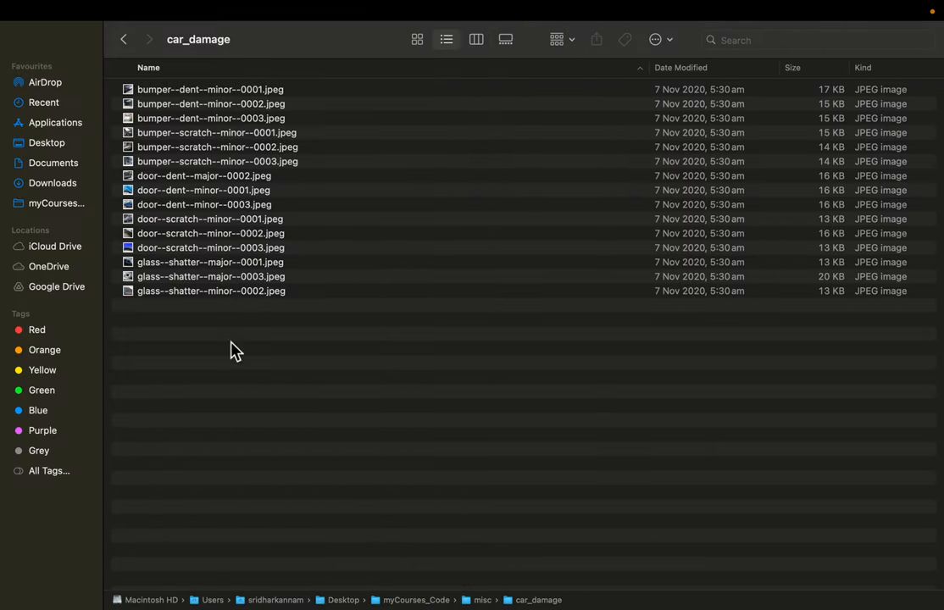
{"action": "mouse_move", "coordinate": [356, 261]}
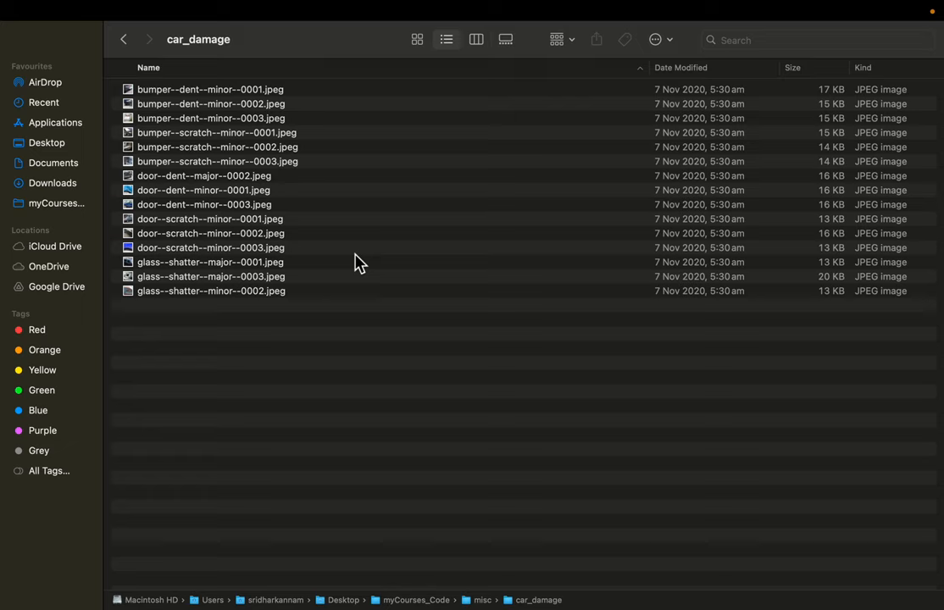
{"action": "mouse_move", "coordinate": [244, 337]}
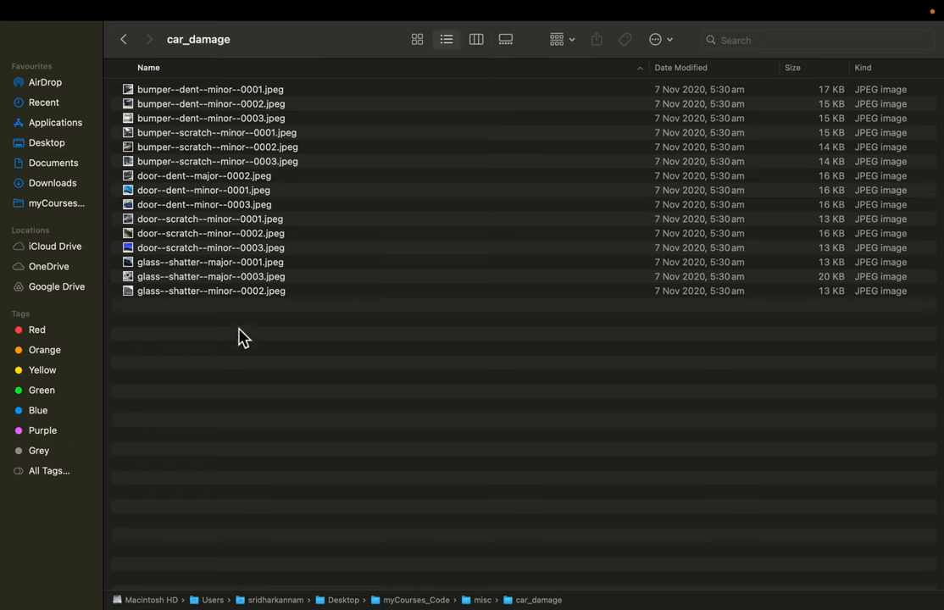
{"action": "mouse_move", "coordinate": [280, 285]}
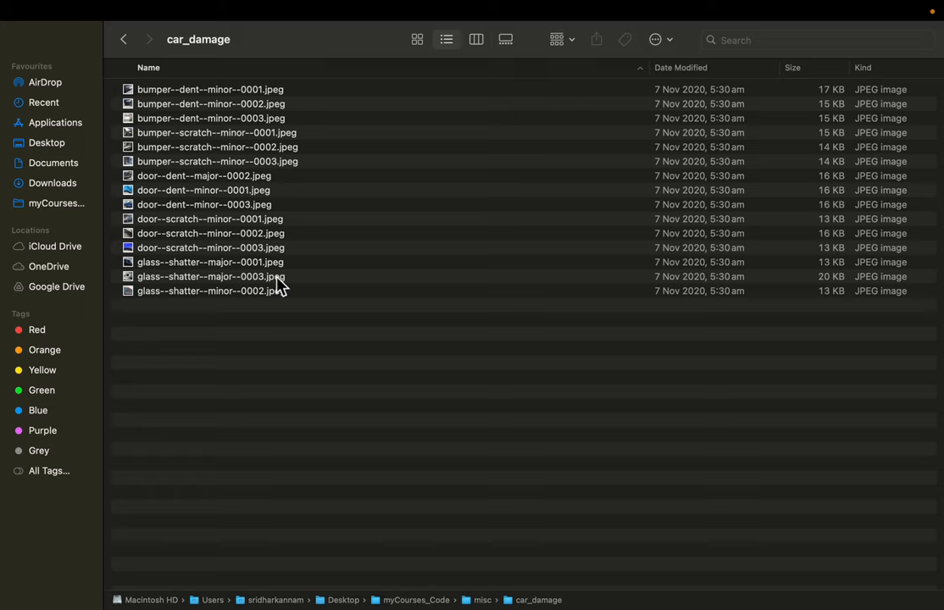
{"action": "mouse_move", "coordinate": [246, 227]}
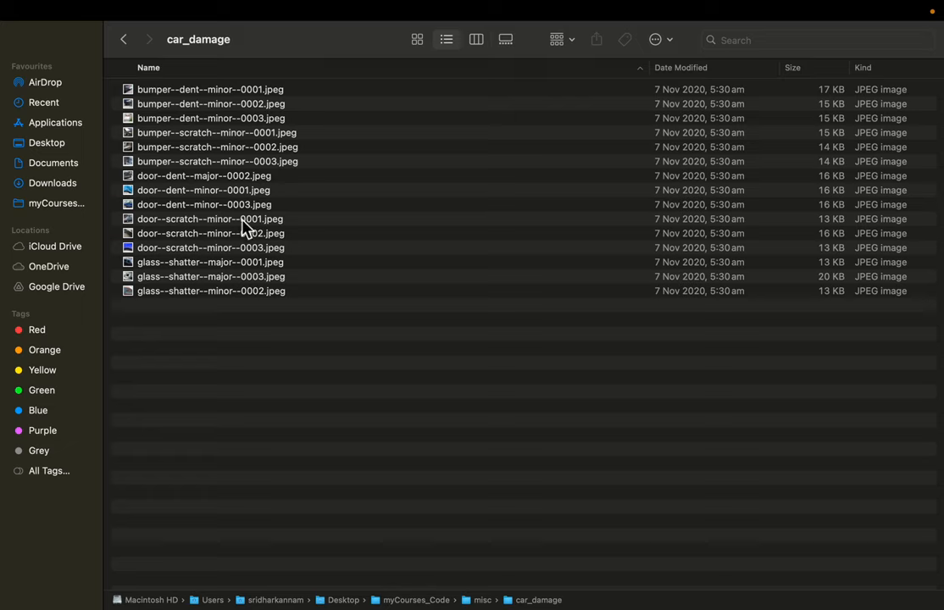
{"action": "mouse_move", "coordinate": [332, 250]}
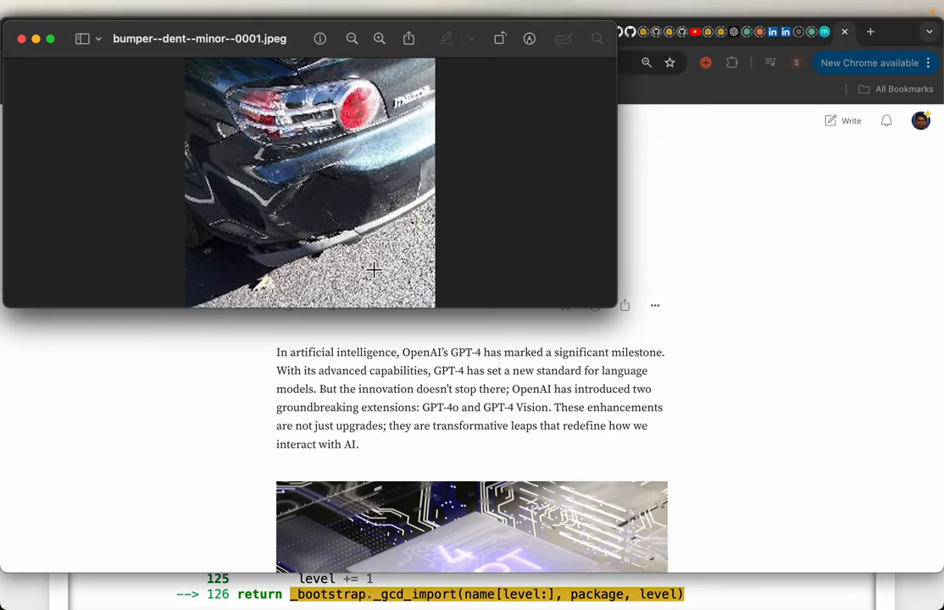
{"action": "mouse_move", "coordinate": [243, 82]}
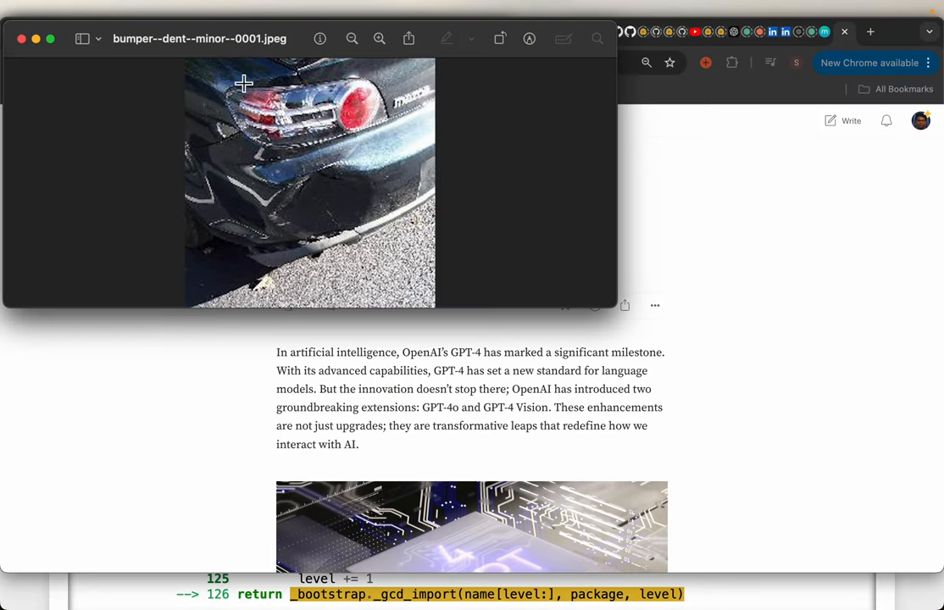
{"action": "mouse_move", "coordinate": [182, 49]}
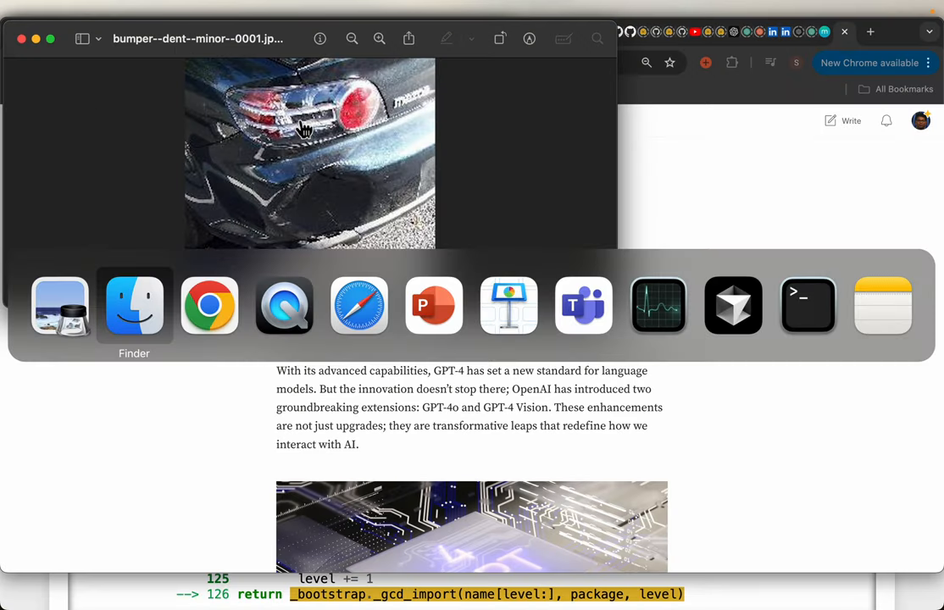
Step: Bring Finder's car_damage folder of fifteen labelled damage photos back to the front
{"action": "left_click", "coordinate": [134, 304]}
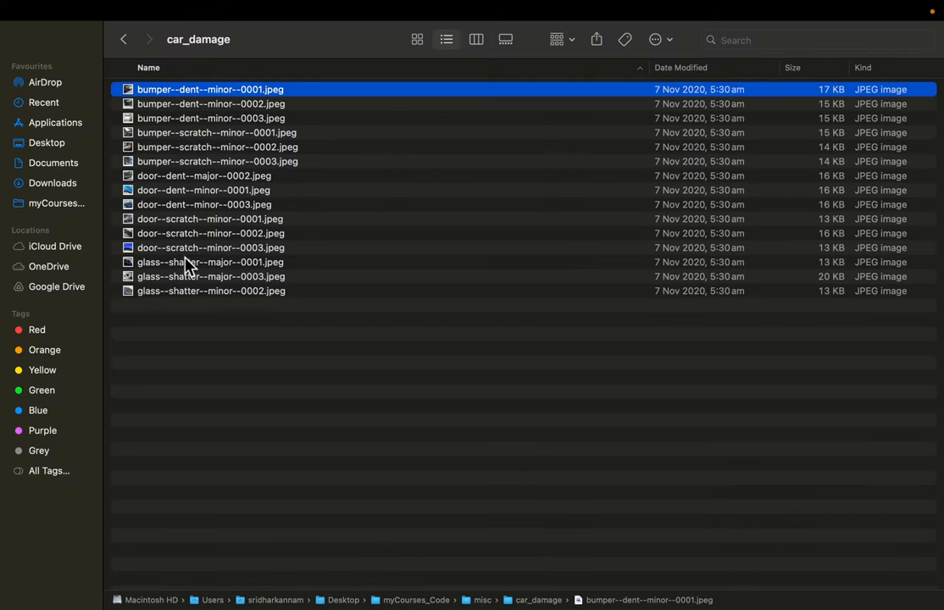
{"action": "mouse_move", "coordinate": [162, 286]}
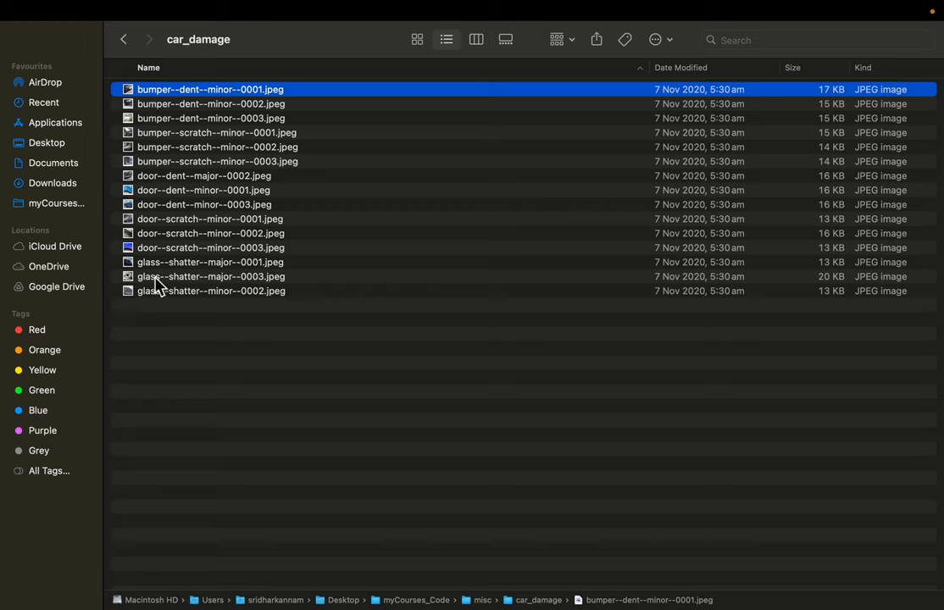
{"action": "mouse_move", "coordinate": [204, 123]}
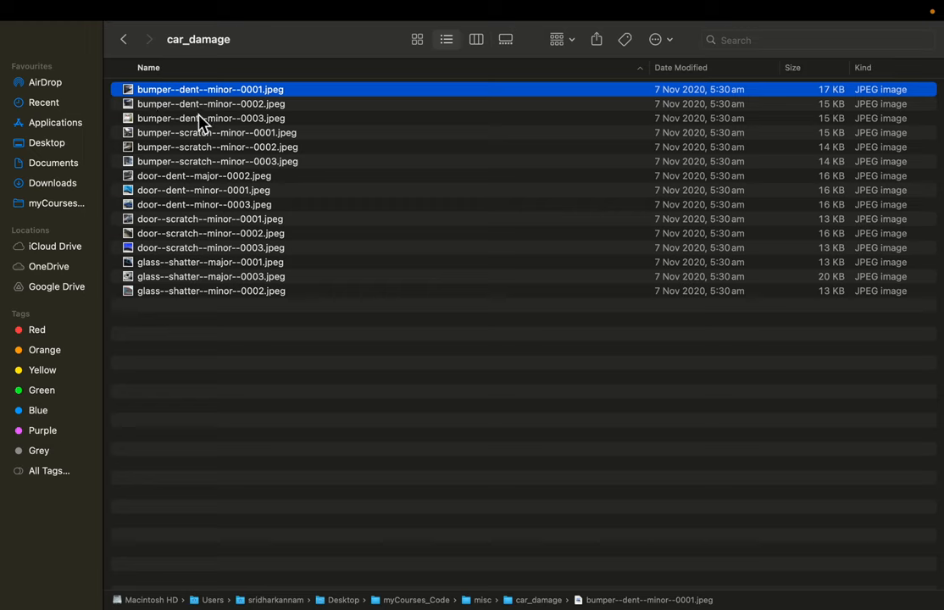
{"action": "mouse_move", "coordinate": [202, 190]}
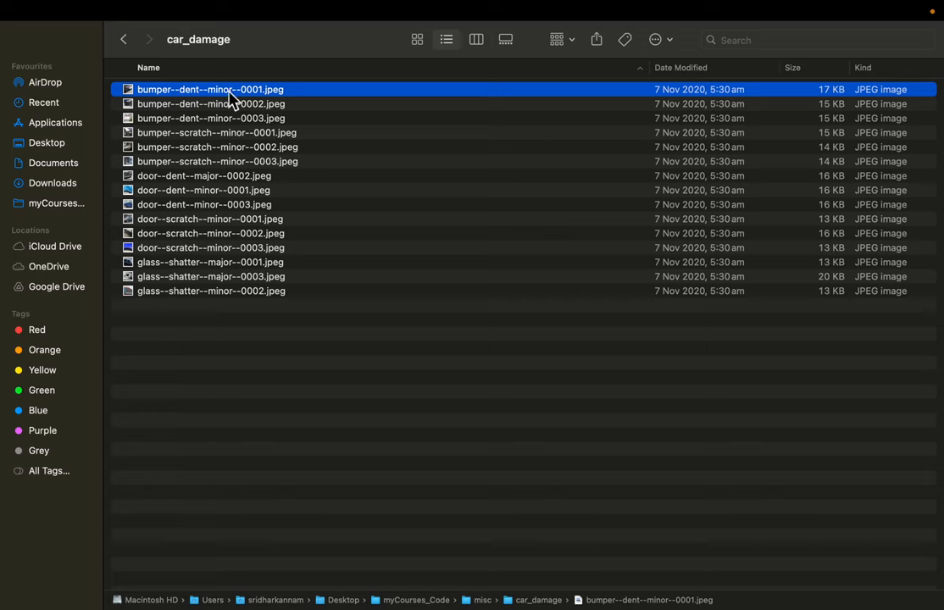
{"action": "mouse_move", "coordinate": [251, 325]}
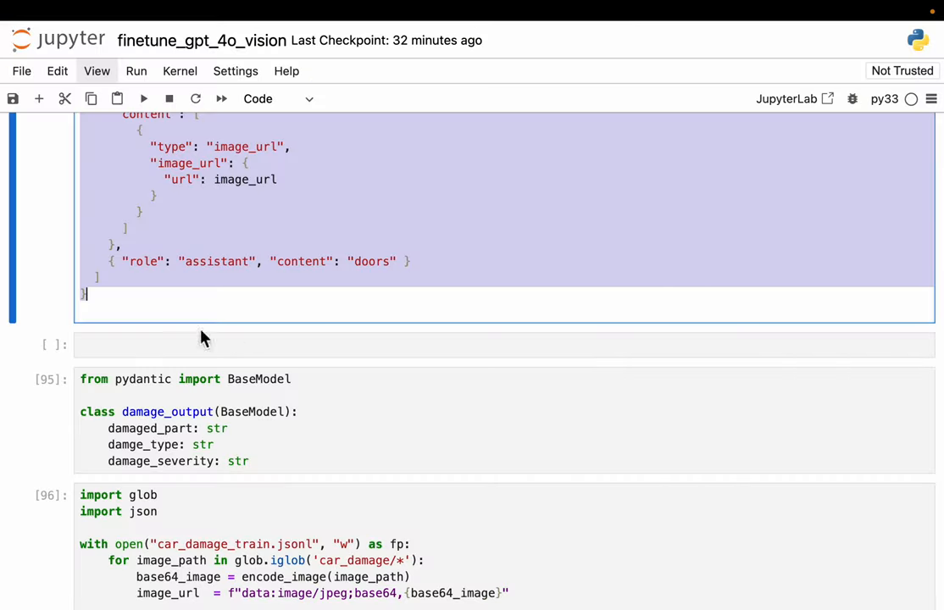
Step: Scroll to the car_damage_train.jsonl cell and select the damaged_part key in ground_truth
{"action": "scroll", "scroll_direction": "down", "scroll_amount": 3}
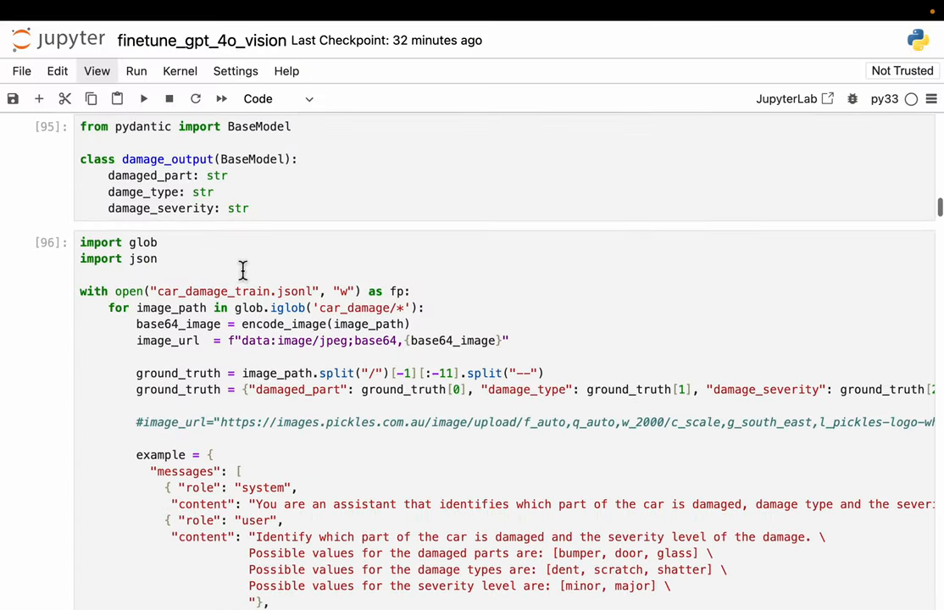
{"action": "scroll", "scroll_direction": "down", "scroll_amount": 3}
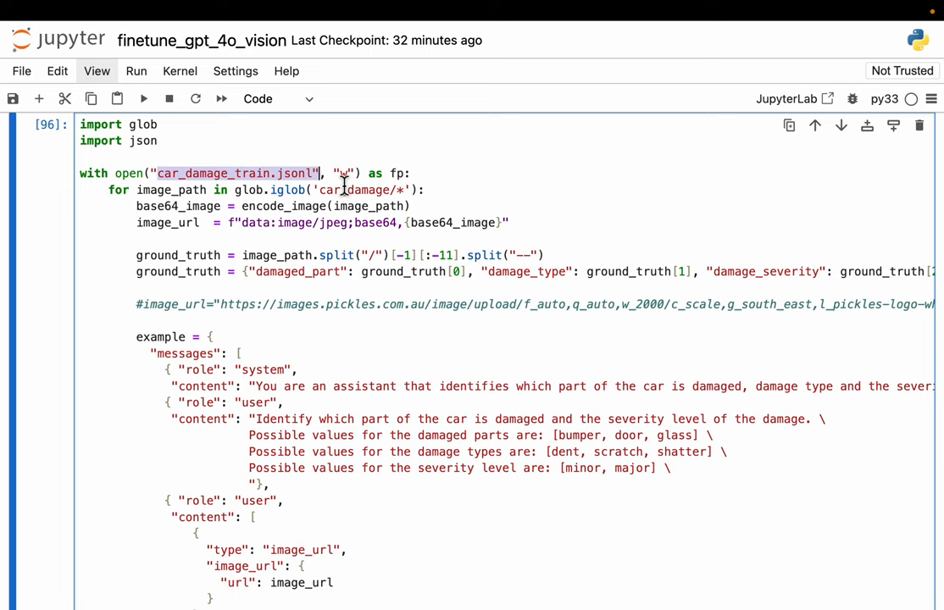
{"action": "mouse_move", "coordinate": [298, 209]}
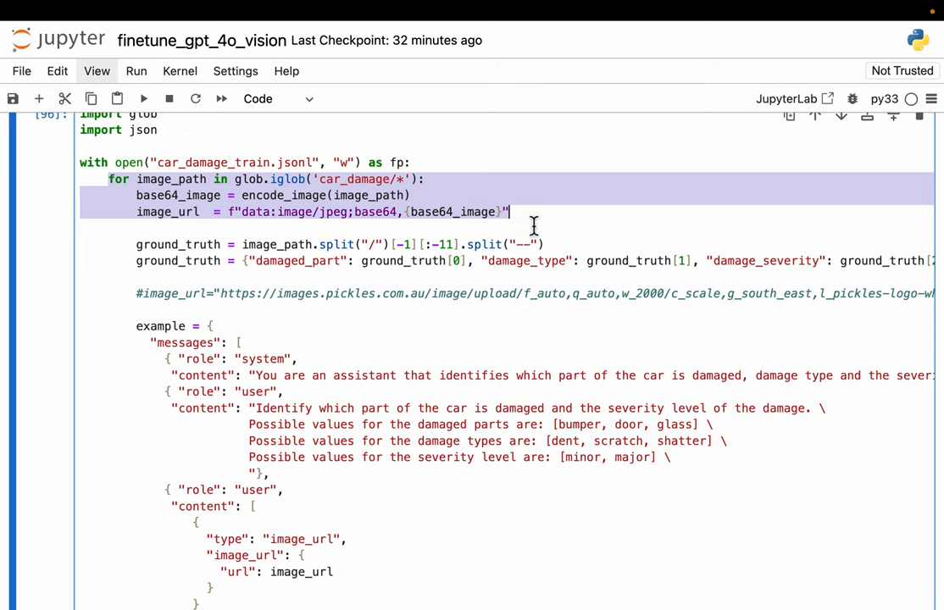
{"action": "left_click", "coordinate": [388, 195]}
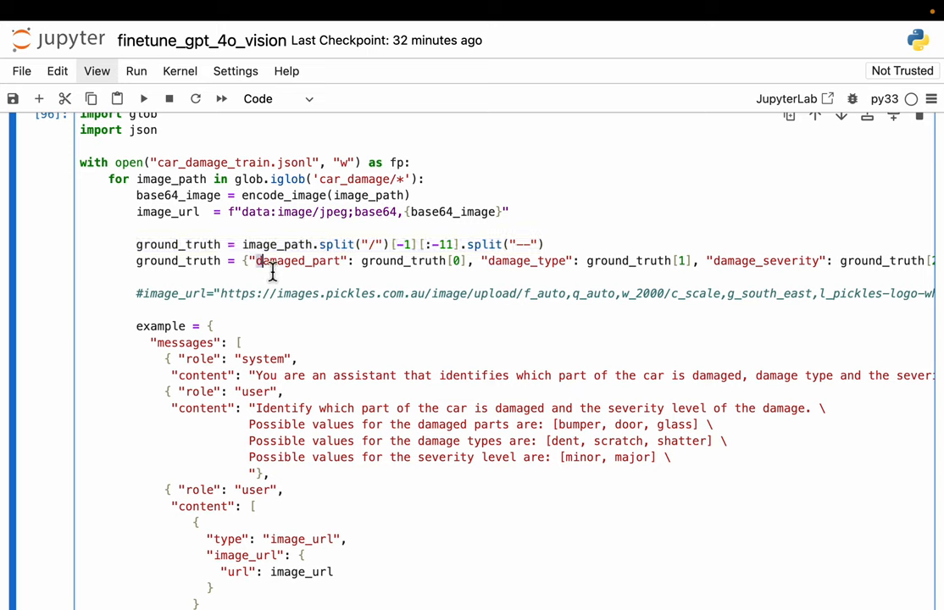
{"action": "double_click", "coordinate": [297, 260]}
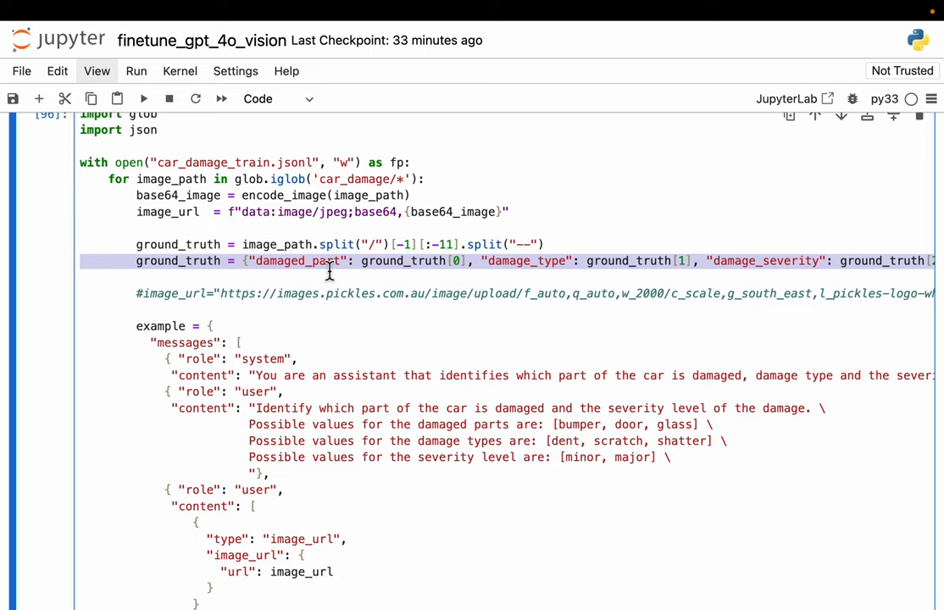
{"action": "mouse_move", "coordinate": [687, 256]}
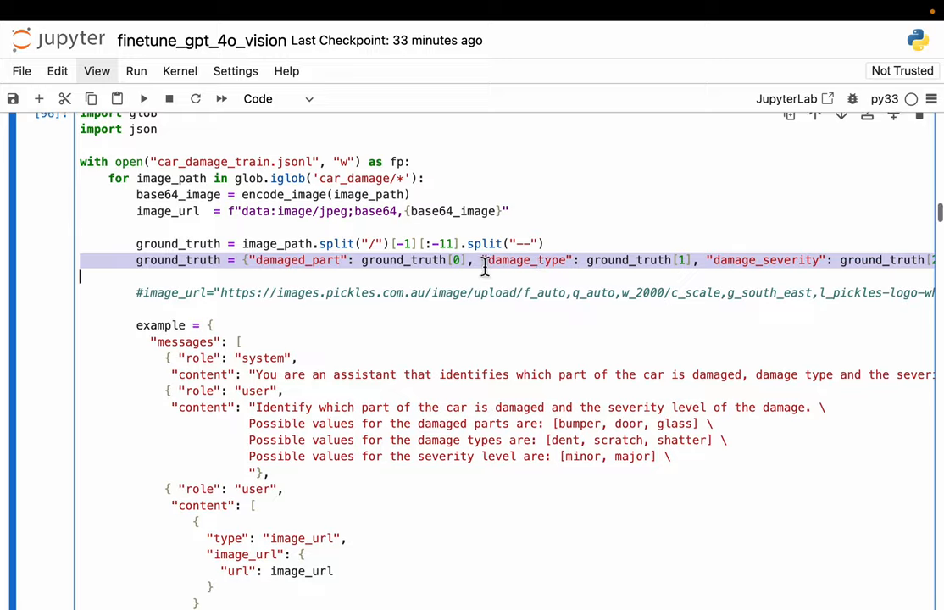
{"action": "scroll", "scroll_direction": "down", "scroll_amount": 3}
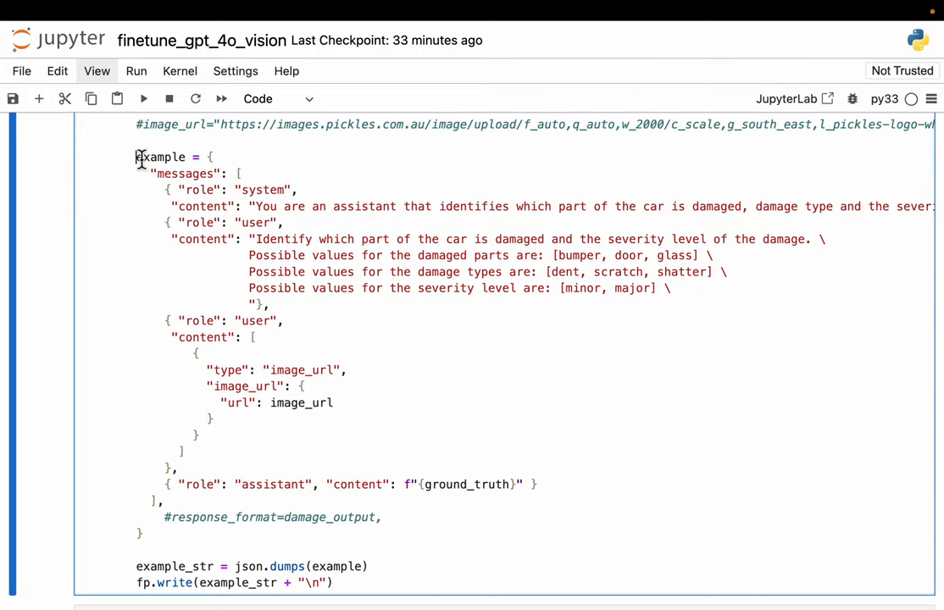
{"action": "left_click_drag", "start_coordinate": [136, 156], "coordinate": [161, 500]}
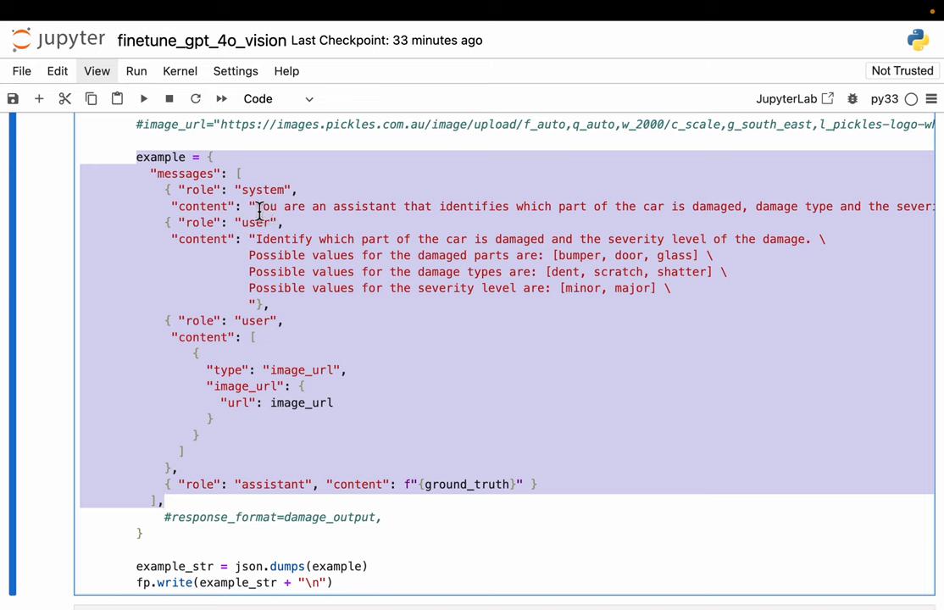
{"action": "left_click", "coordinate": [428, 239]}
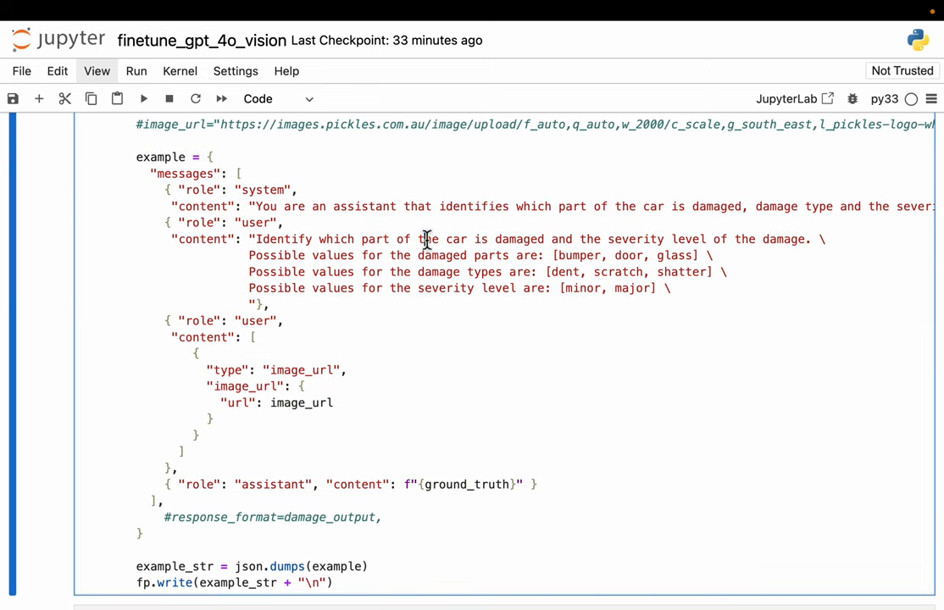
{"action": "mouse_move", "coordinate": [380, 223]}
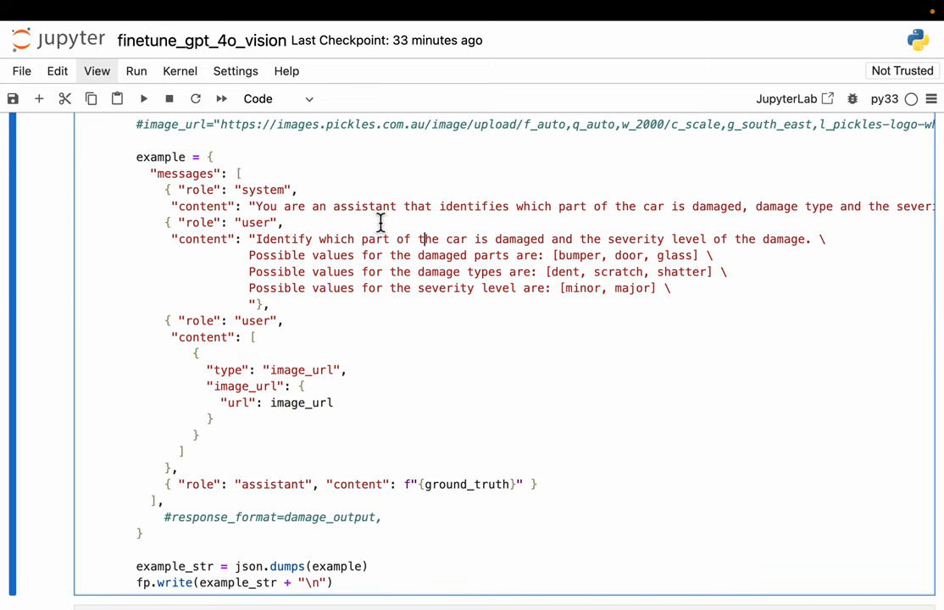
{"action": "mouse_move", "coordinate": [758, 225]}
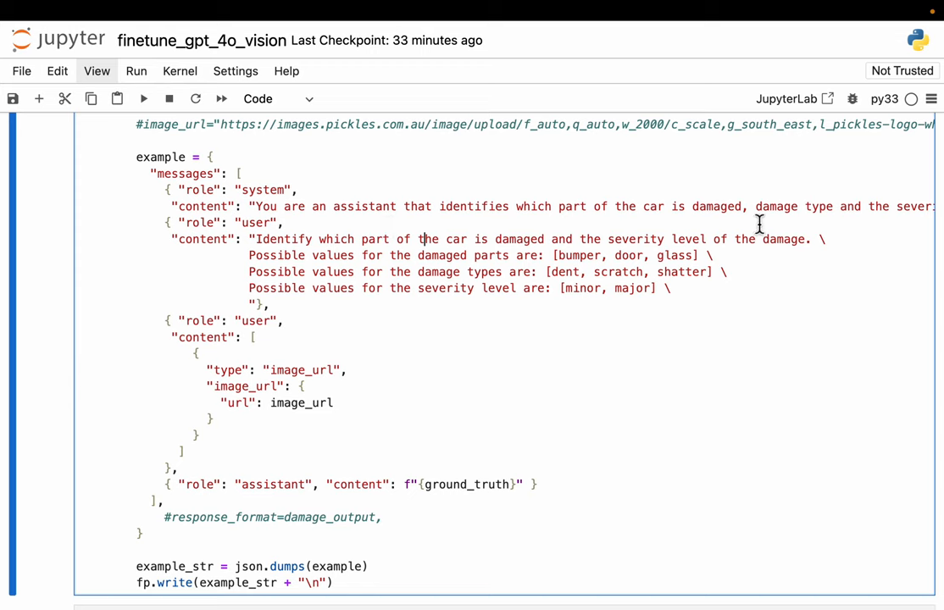
{"action": "mouse_move", "coordinate": [438, 222]}
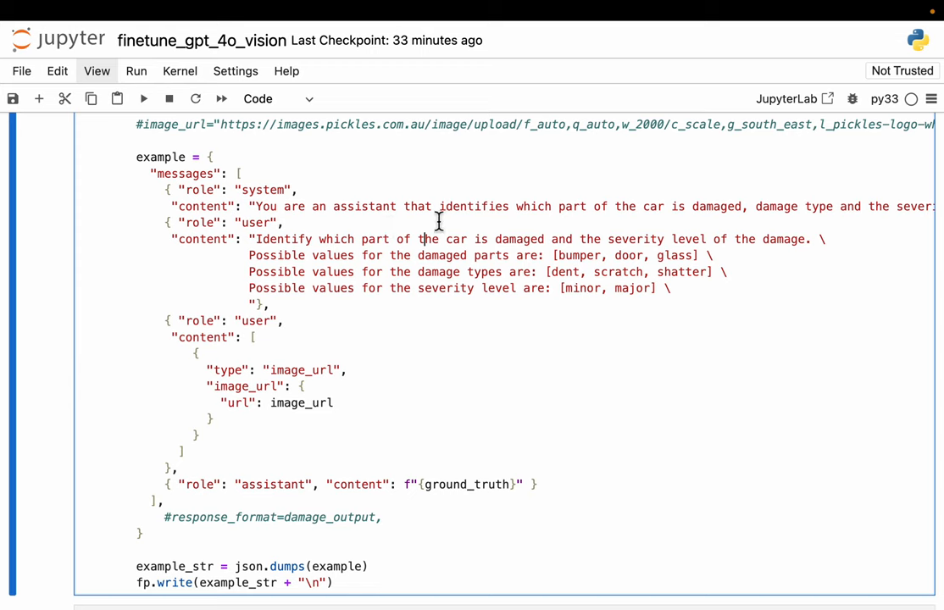
{"action": "mouse_move", "coordinate": [250, 238]}
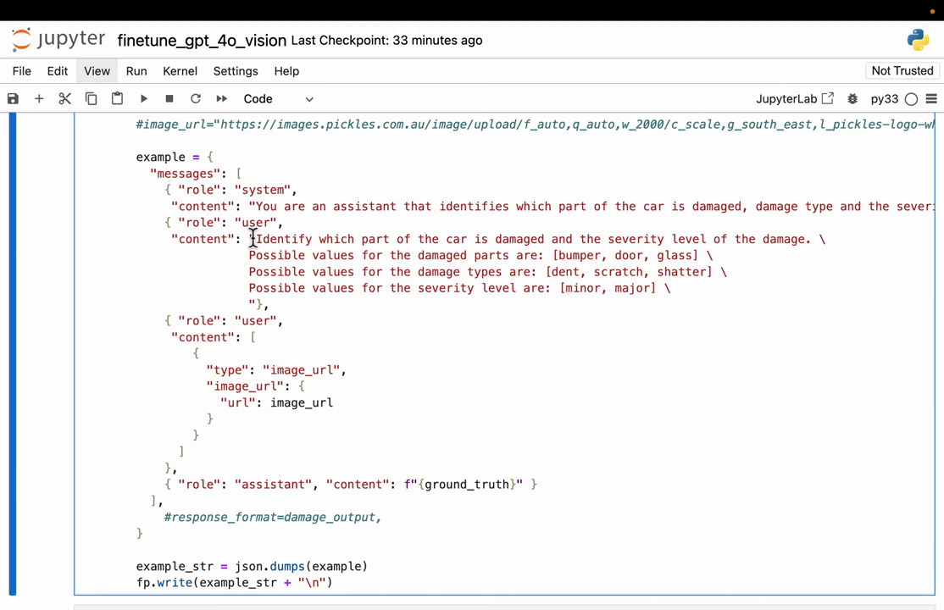
{"action": "left_click_drag", "start_coordinate": [250, 239], "coordinate": [669, 288]}
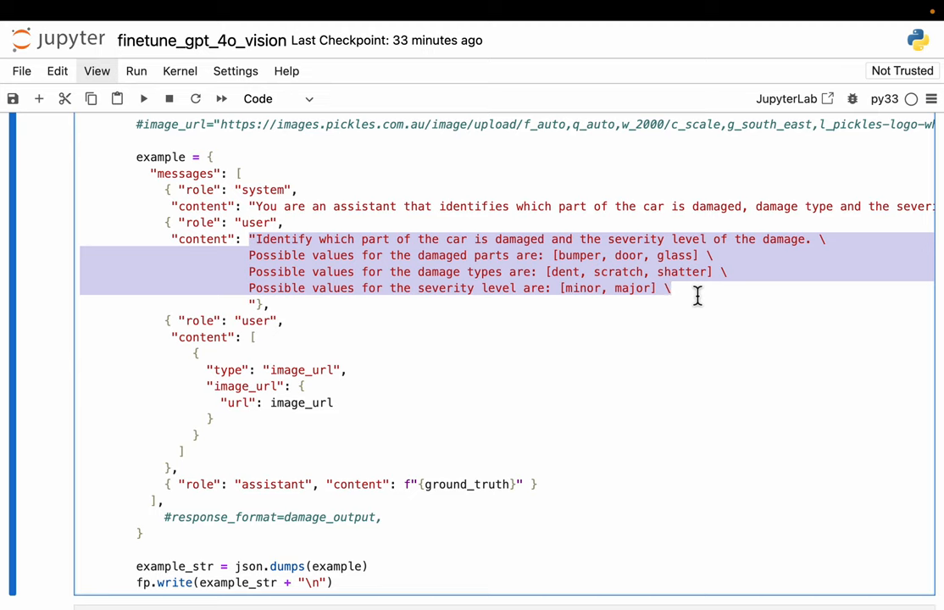
{"action": "left_click", "coordinate": [254, 247]}
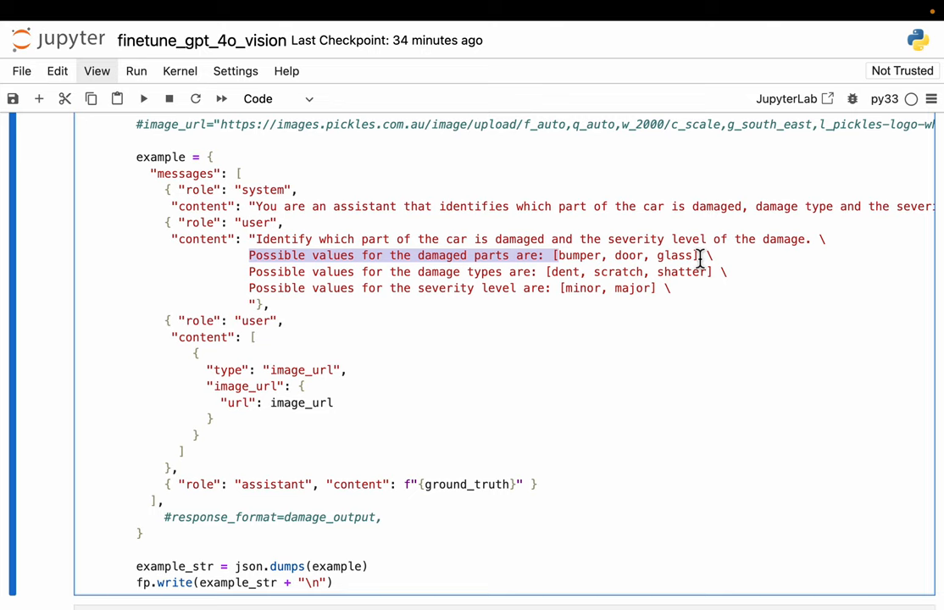
{"action": "left_click", "coordinate": [558, 261]}
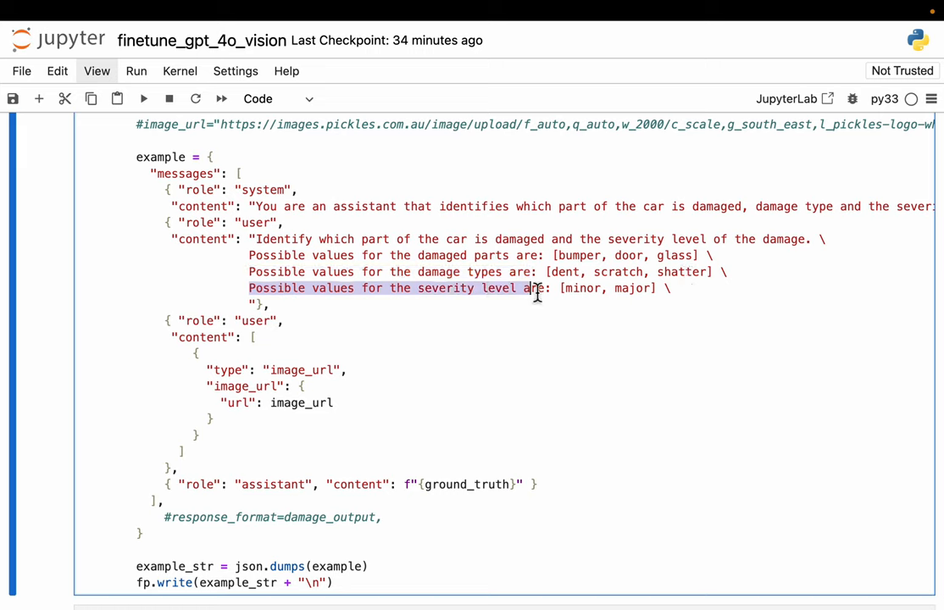
{"action": "mouse_move", "coordinate": [661, 326]}
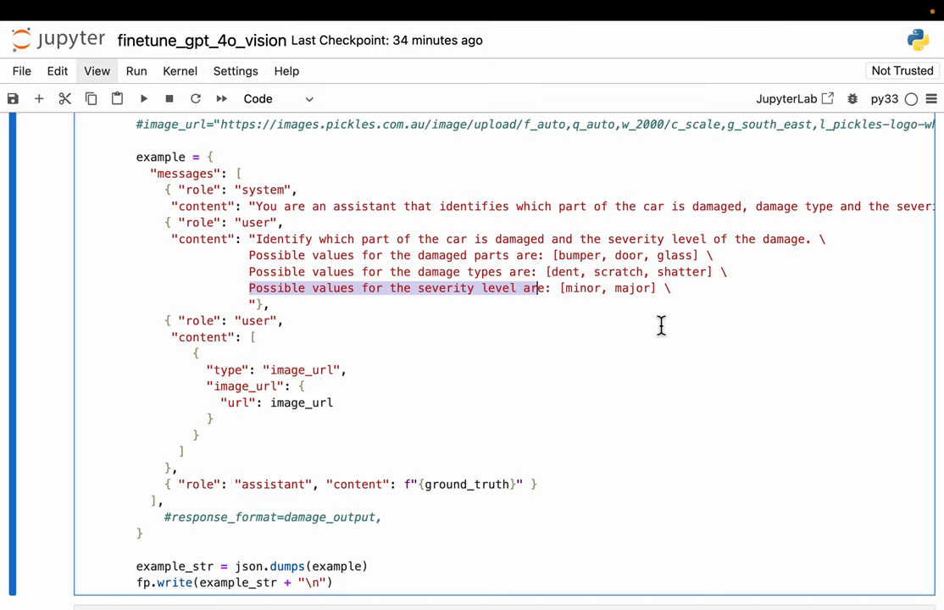
{"action": "mouse_move", "coordinate": [610, 307]}
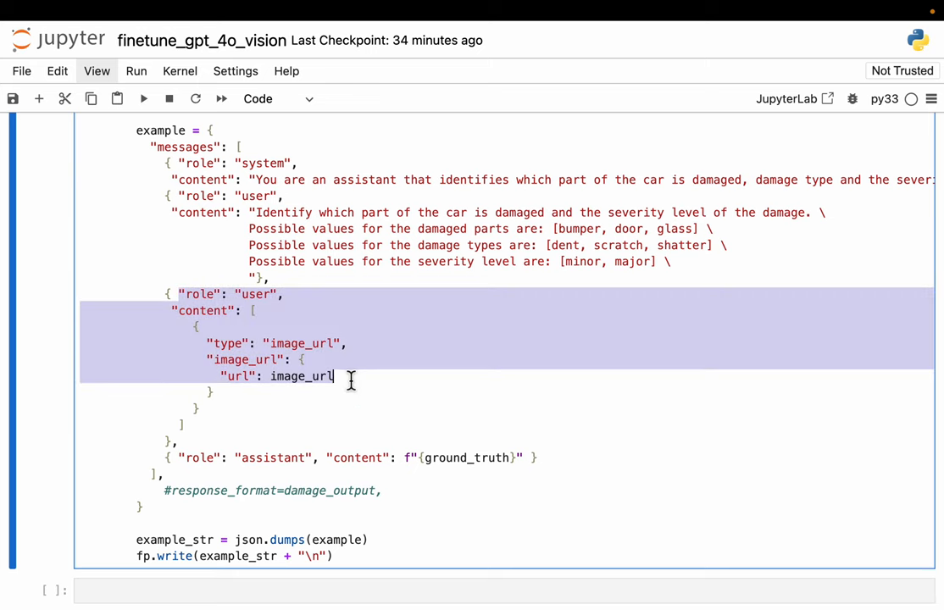
{"action": "scroll", "scroll_direction": "up", "scroll_amount": 3}
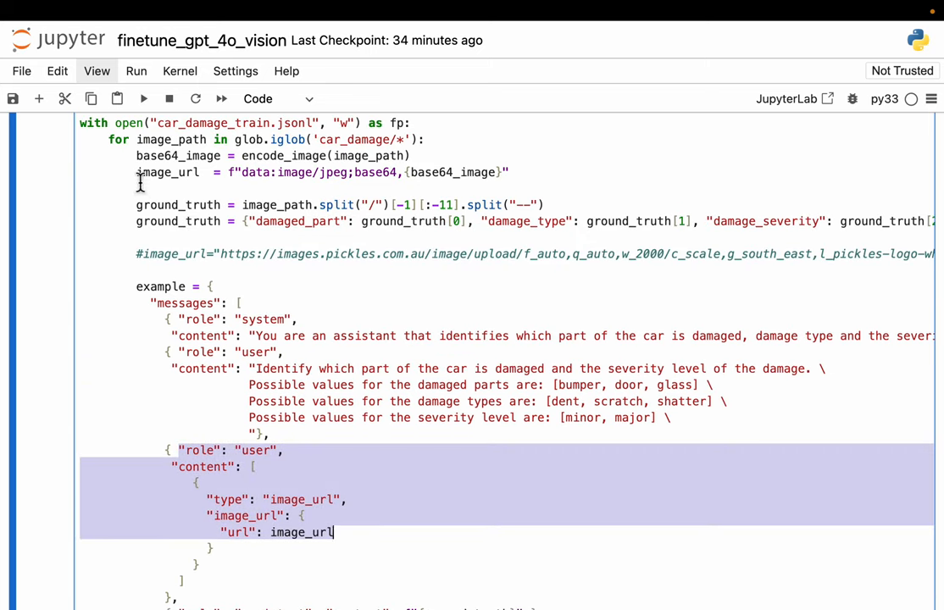
{"action": "scroll", "scroll_direction": "down", "scroll_amount": 3}
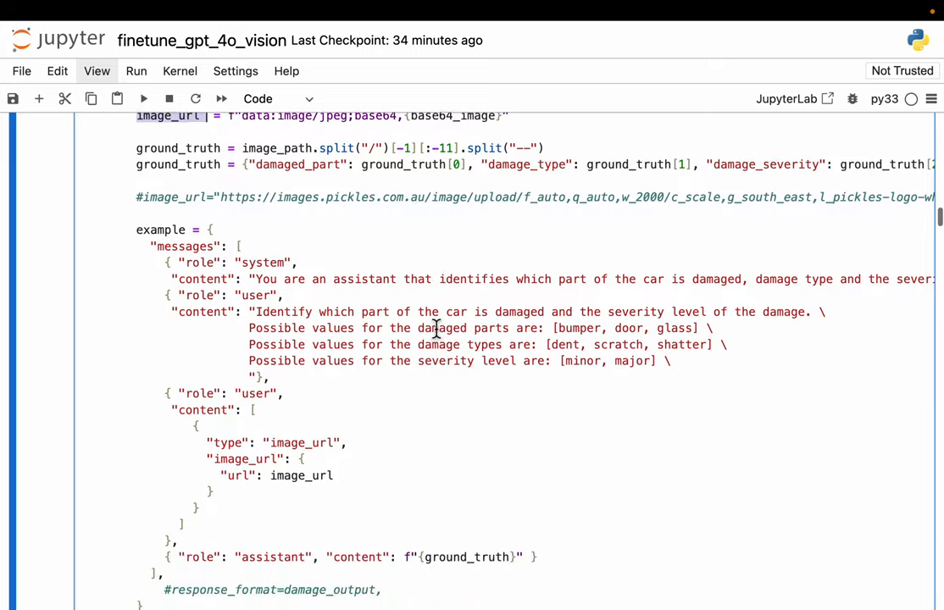
{"action": "scroll", "scroll_direction": "down", "scroll_amount": 3}
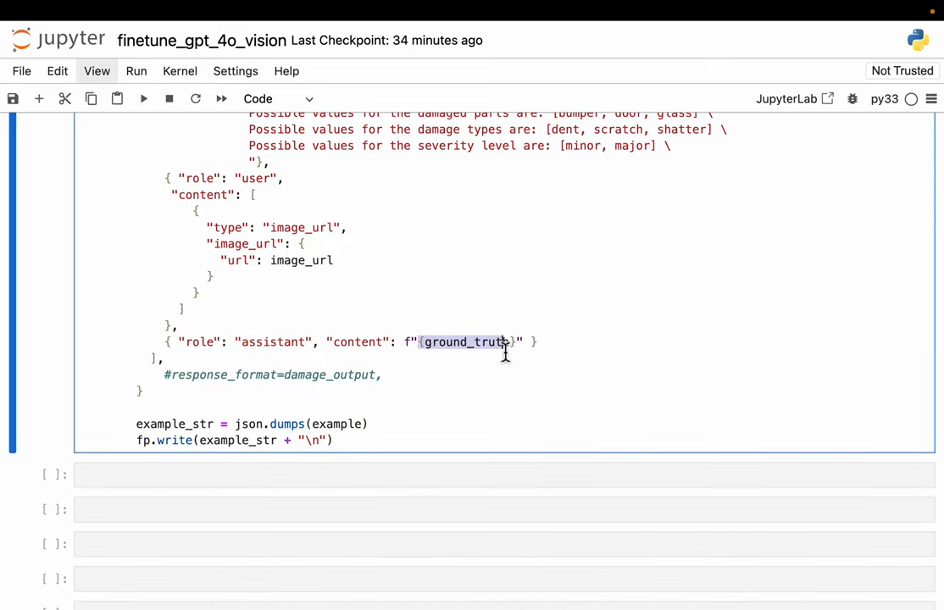
{"action": "scroll", "scroll_direction": "up", "scroll_amount": 3}
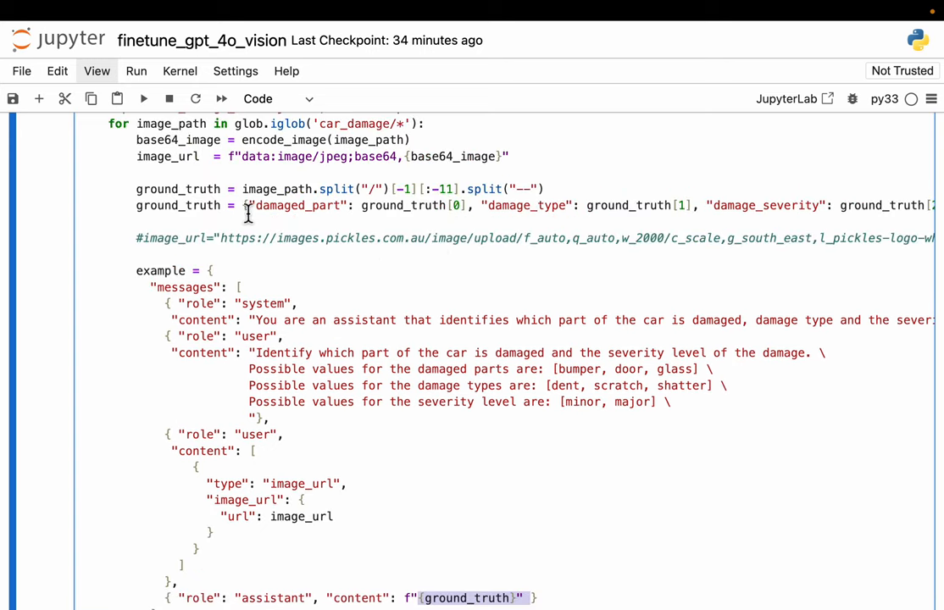
{"action": "scroll", "scroll_direction": "right", "scroll_amount": 3}
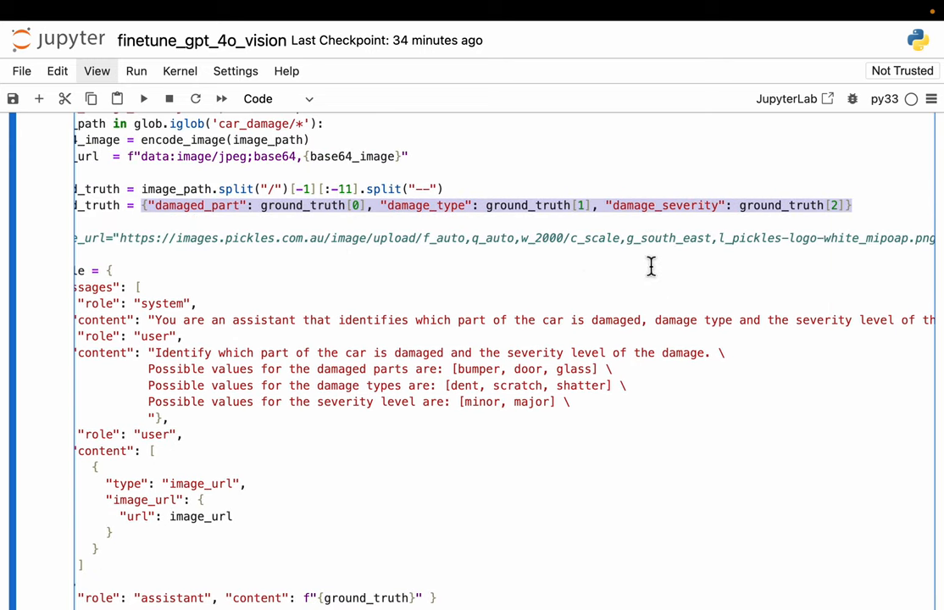
{"action": "scroll", "scroll_direction": "down", "scroll_amount": 3}
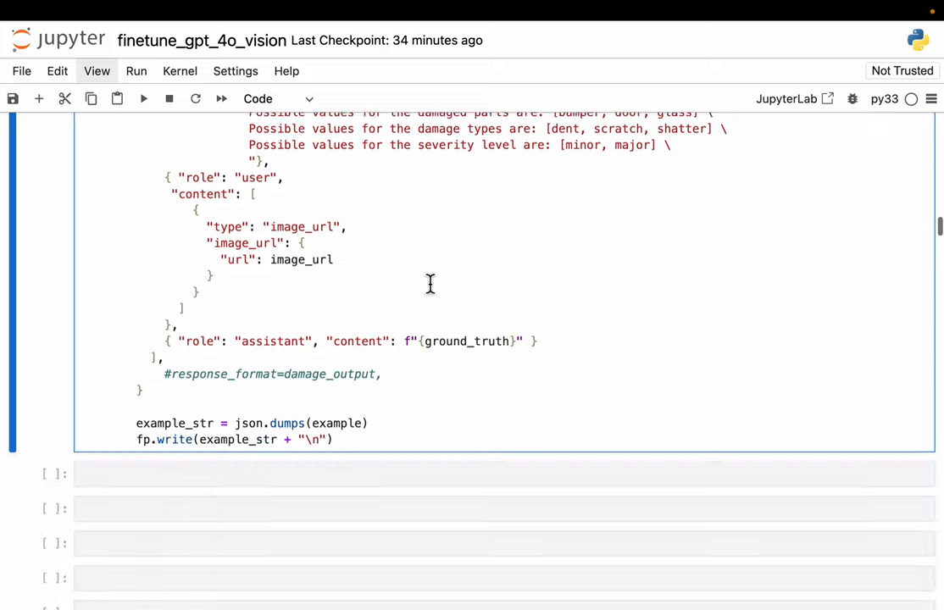
{"action": "scroll", "scroll_direction": "down", "scroll_amount": 3}
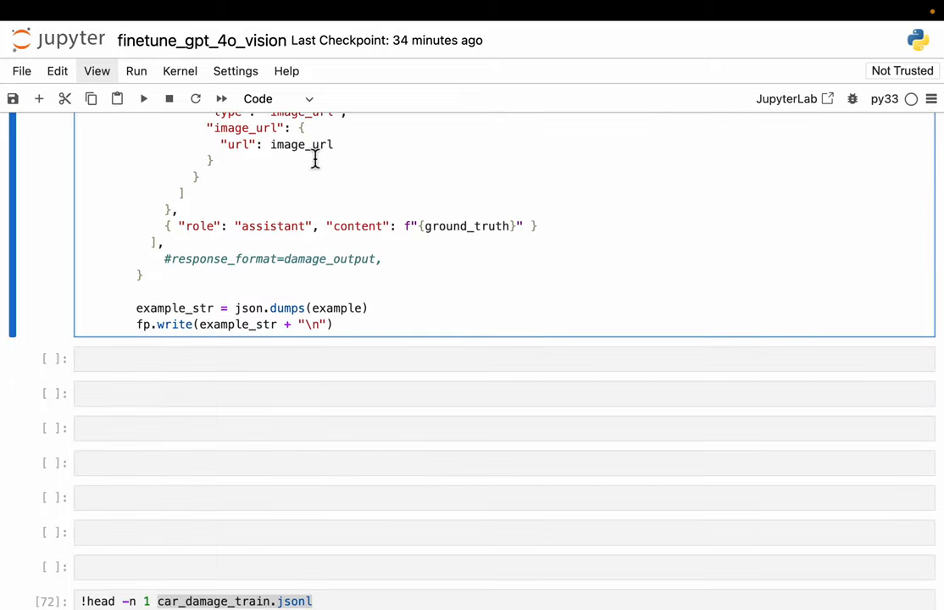
{"action": "scroll", "scroll_direction": "up", "scroll_amount": 3}
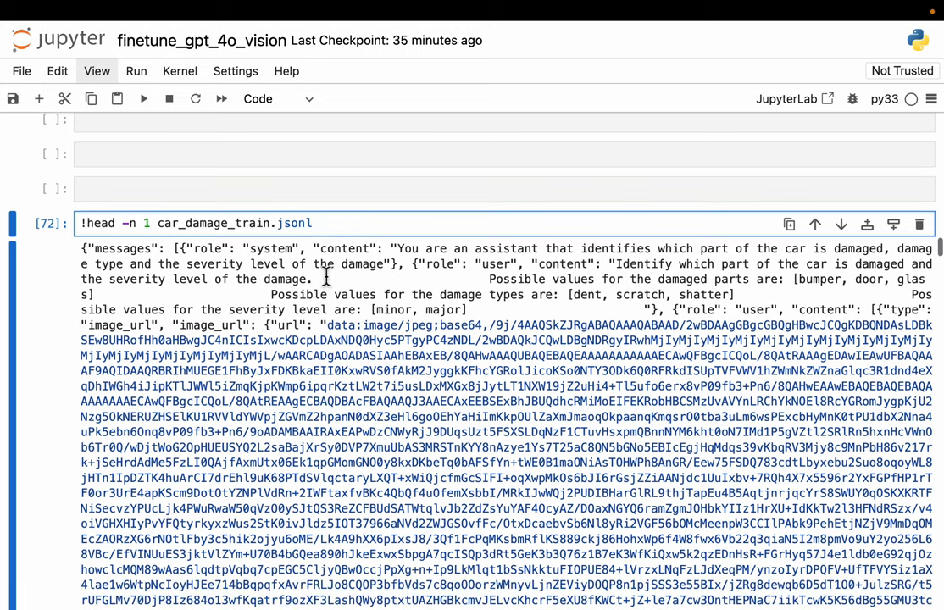
{"action": "scroll", "scroll_direction": "up", "scroll_amount": 3}
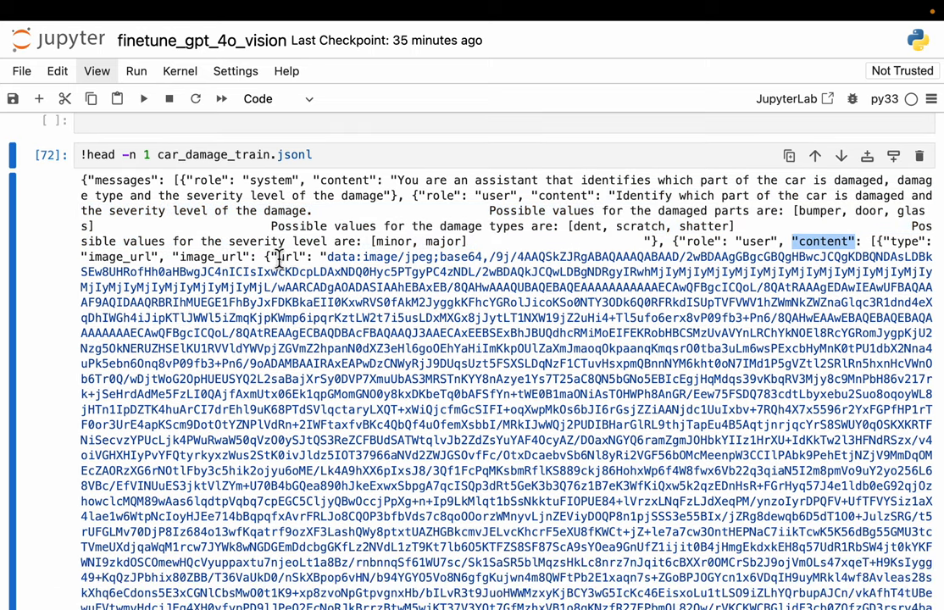
{"action": "scroll", "scroll_direction": "down", "scroll_amount": 3}
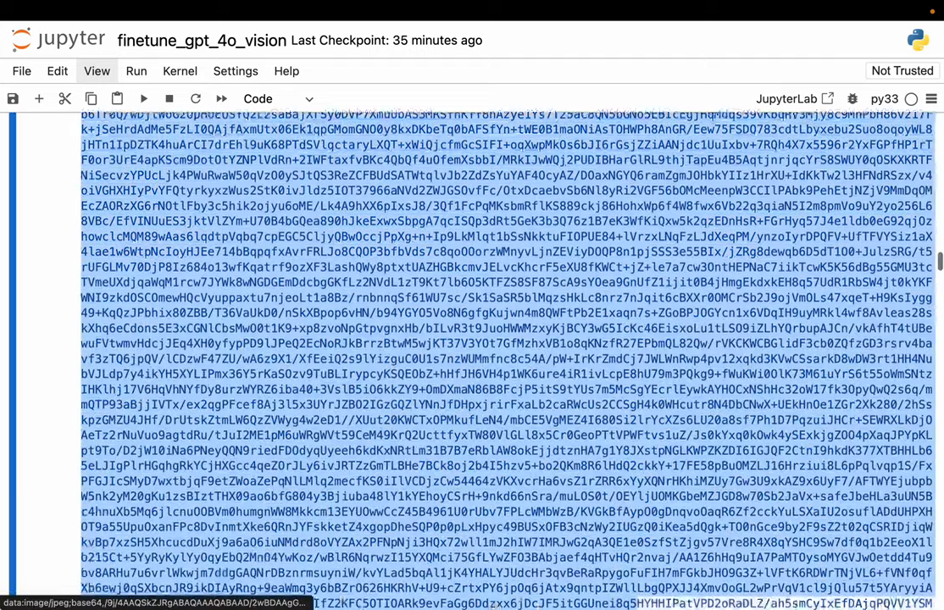
{"action": "scroll", "scroll_direction": "down", "scroll_amount": 3}
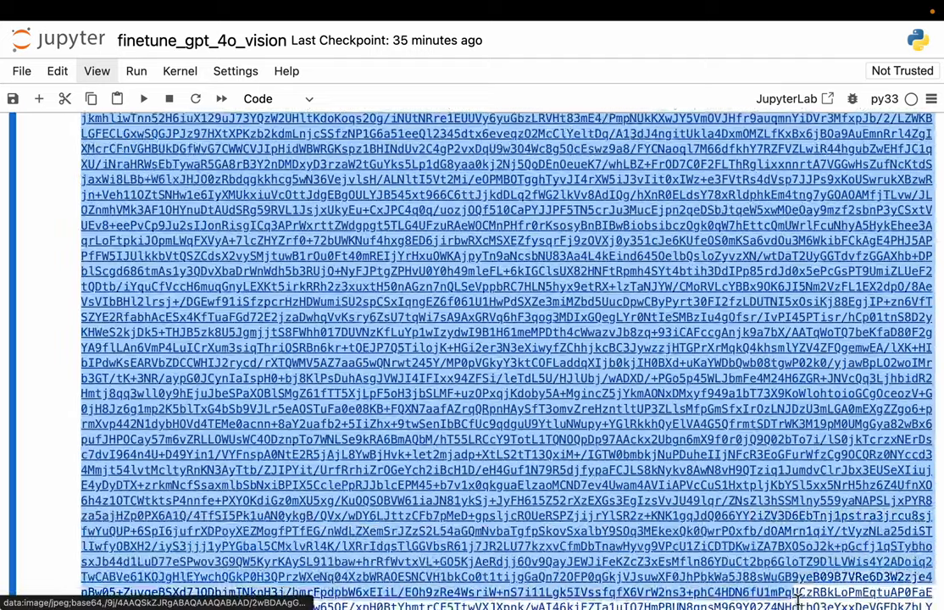
{"action": "scroll", "scroll_direction": "down", "scroll_amount": 3}
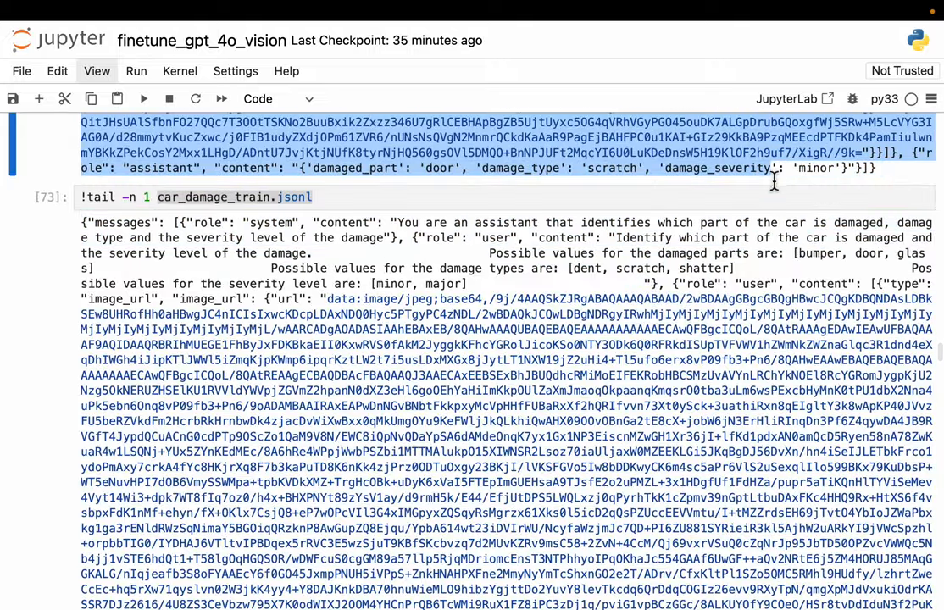
{"action": "scroll", "scroll_direction": "up", "scroll_amount": 3}
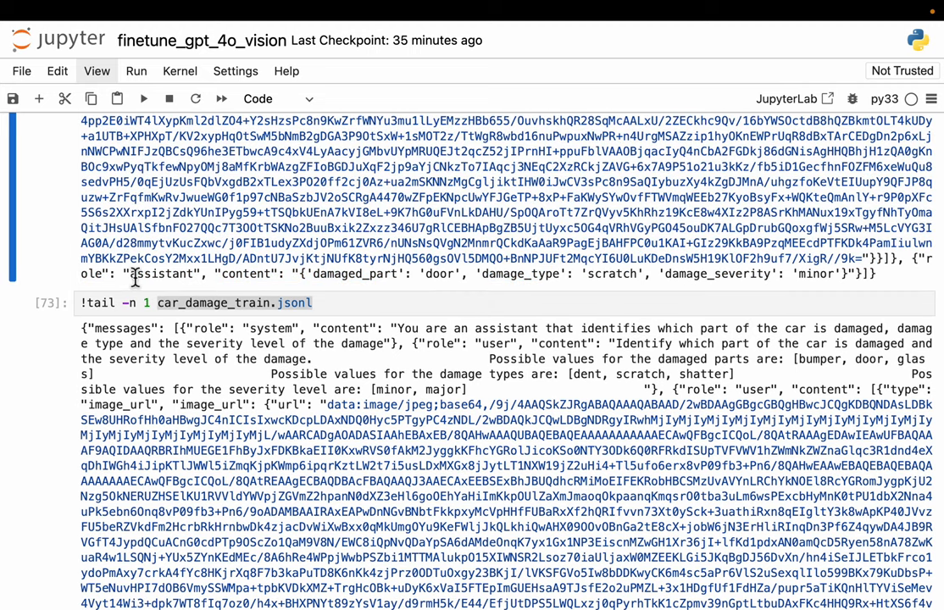
{"action": "double_click", "coordinate": [160, 274]}
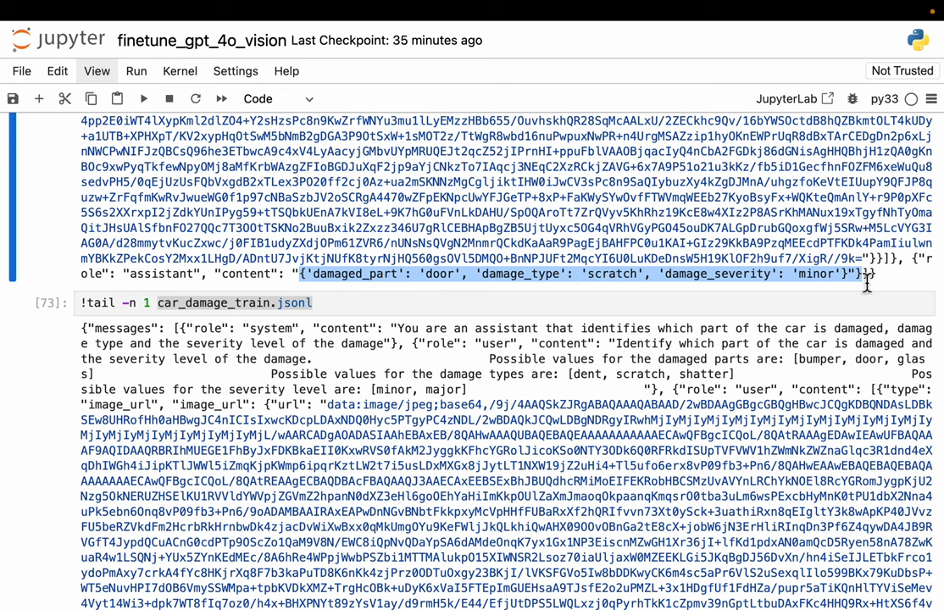
{"action": "mouse_move", "coordinate": [375, 281]}
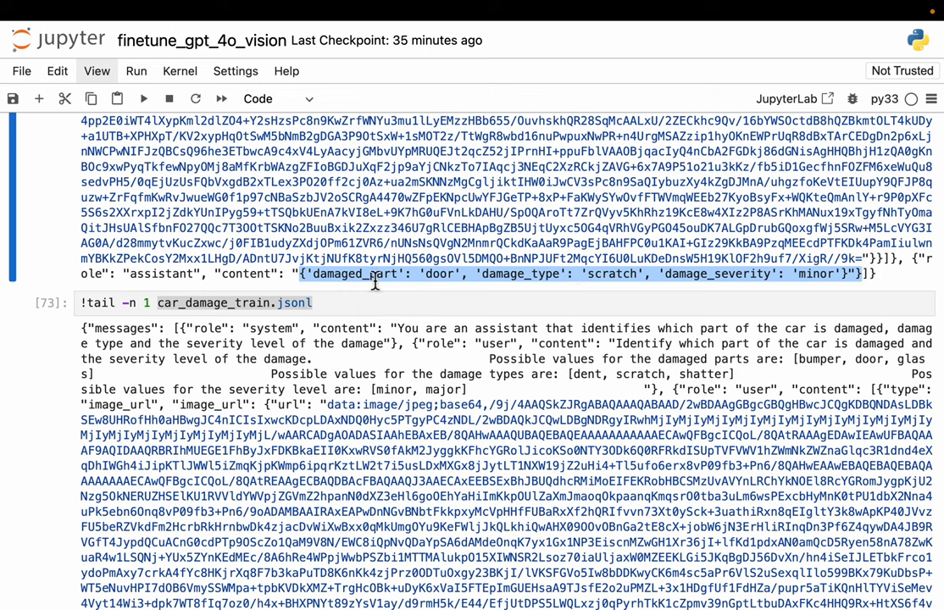
{"action": "mouse_move", "coordinate": [436, 279]}
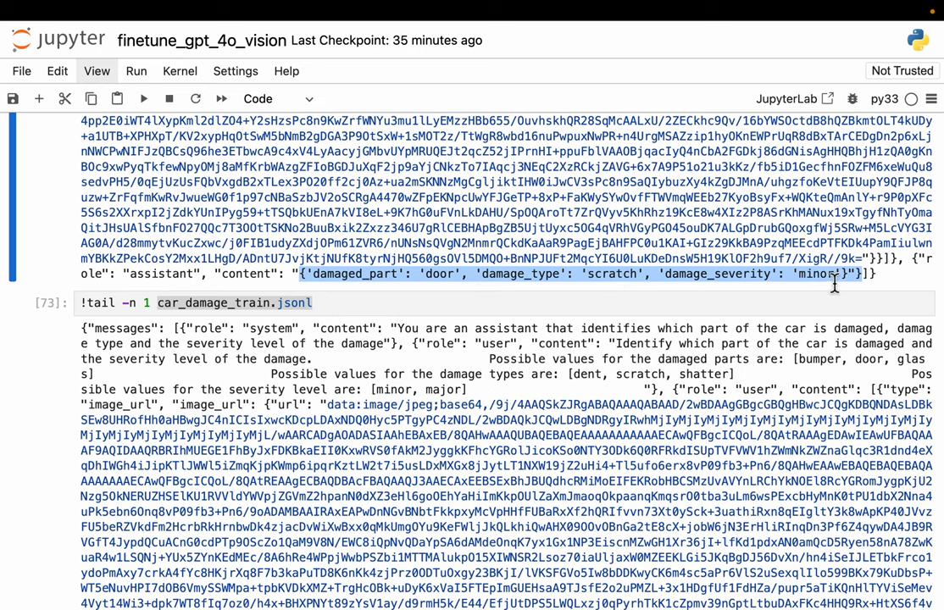
{"action": "scroll", "scroll_direction": "down", "scroll_amount": 3}
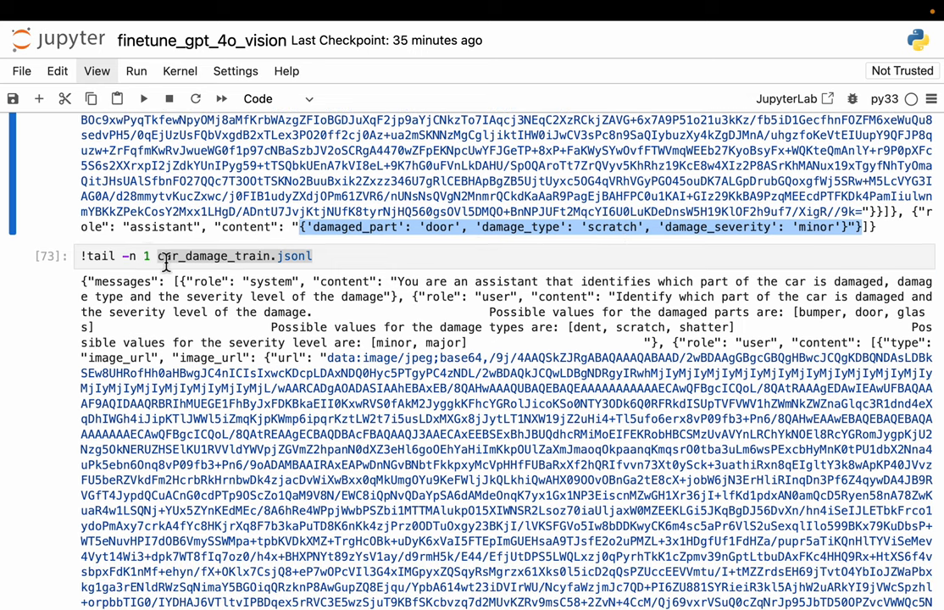
{"action": "scroll", "scroll_direction": "down", "scroll_amount": 3}
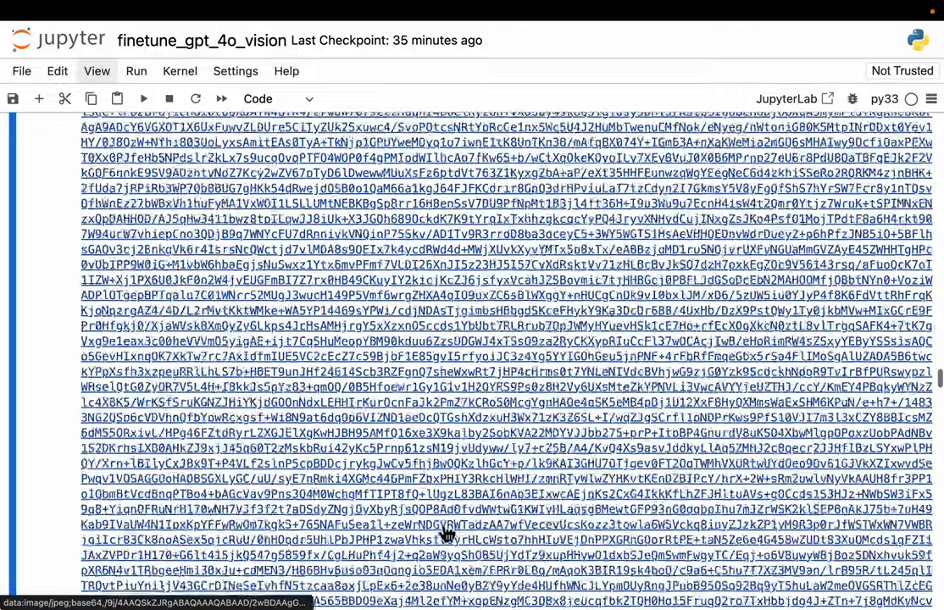
{"action": "scroll", "scroll_direction": "down", "scroll_amount": 3}
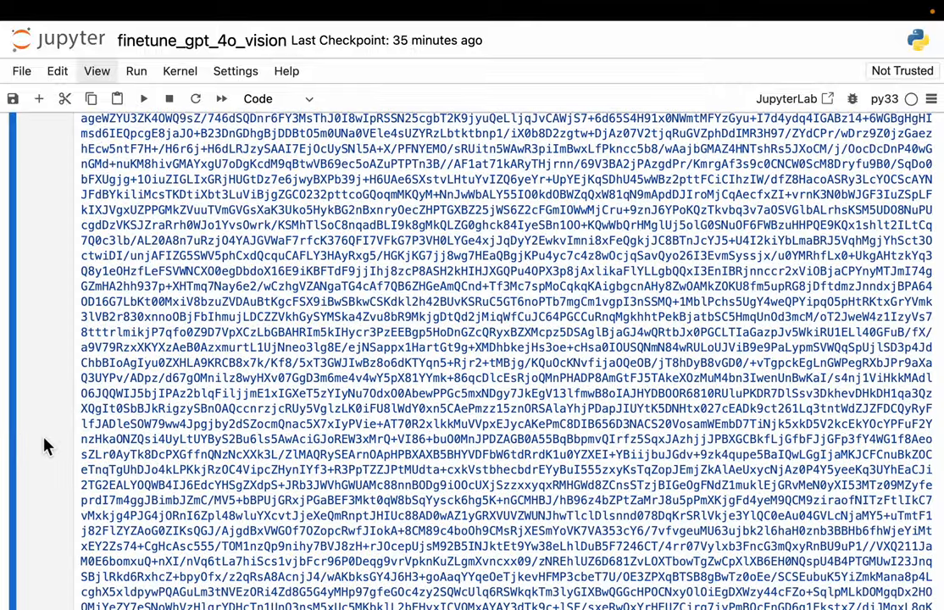
{"action": "scroll", "scroll_direction": "down", "scroll_amount": 3}
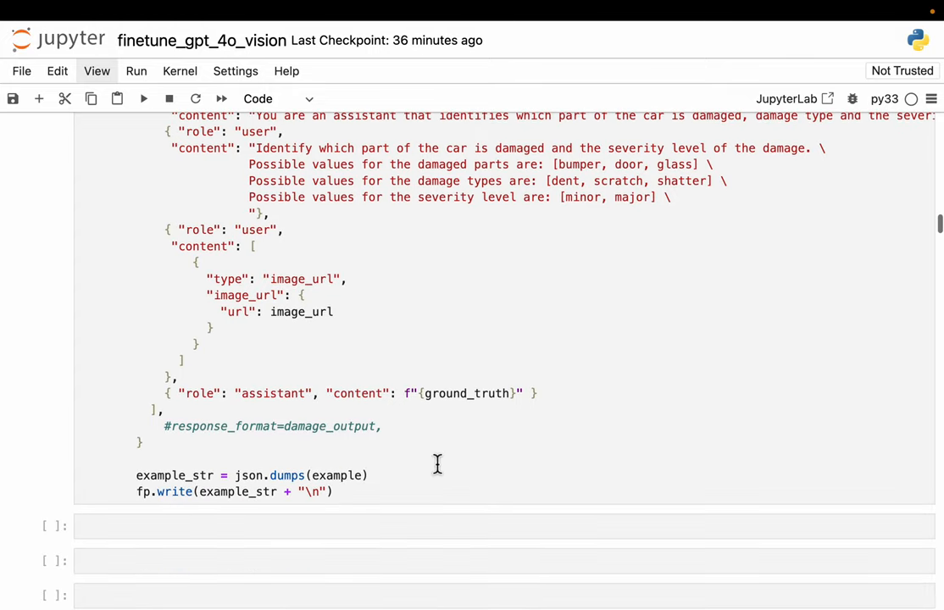
{"action": "scroll", "scroll_direction": "up", "scroll_amount": 3}
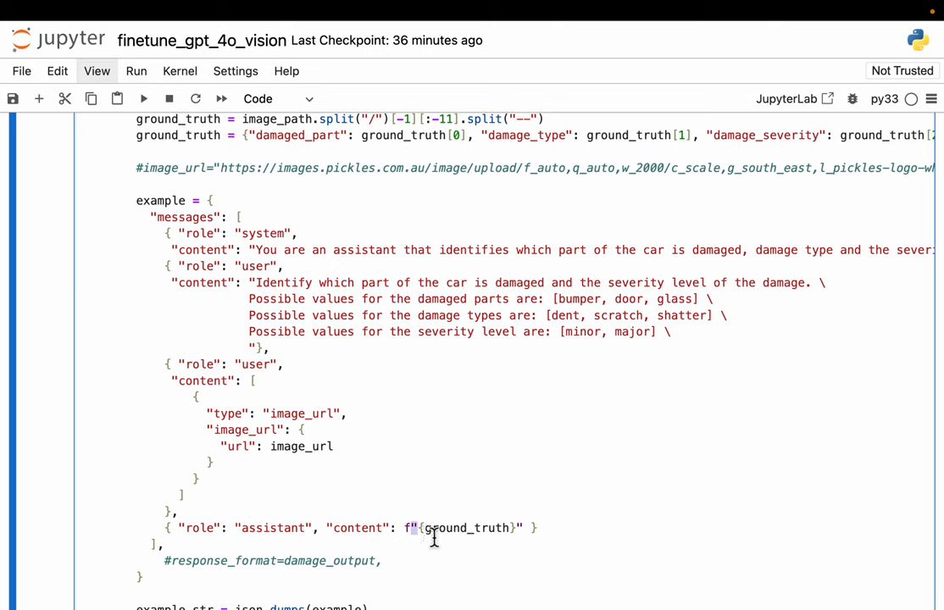
{"action": "scroll", "scroll_direction": "up", "scroll_amount": 3}
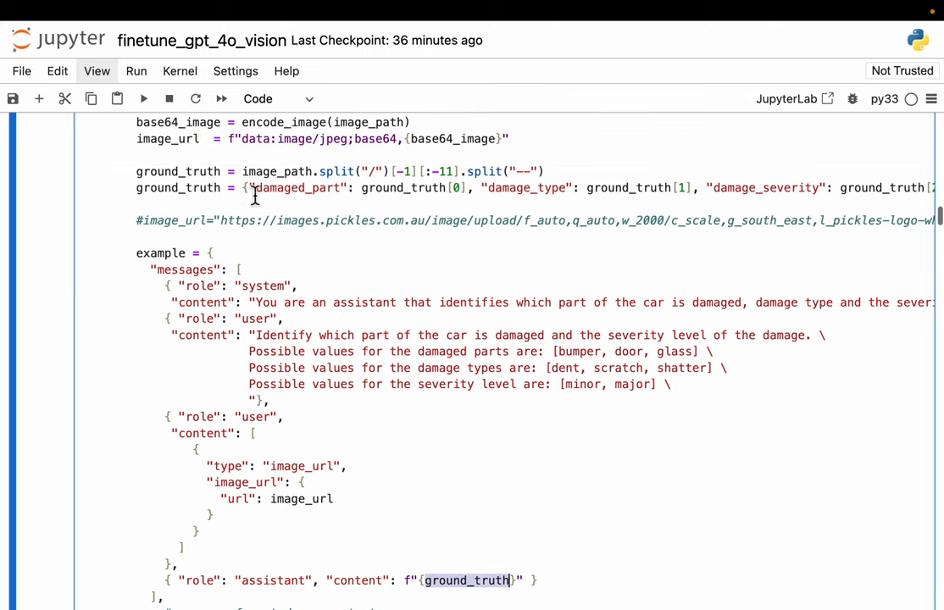
{"action": "scroll", "scroll_direction": "down", "scroll_amount": 3}
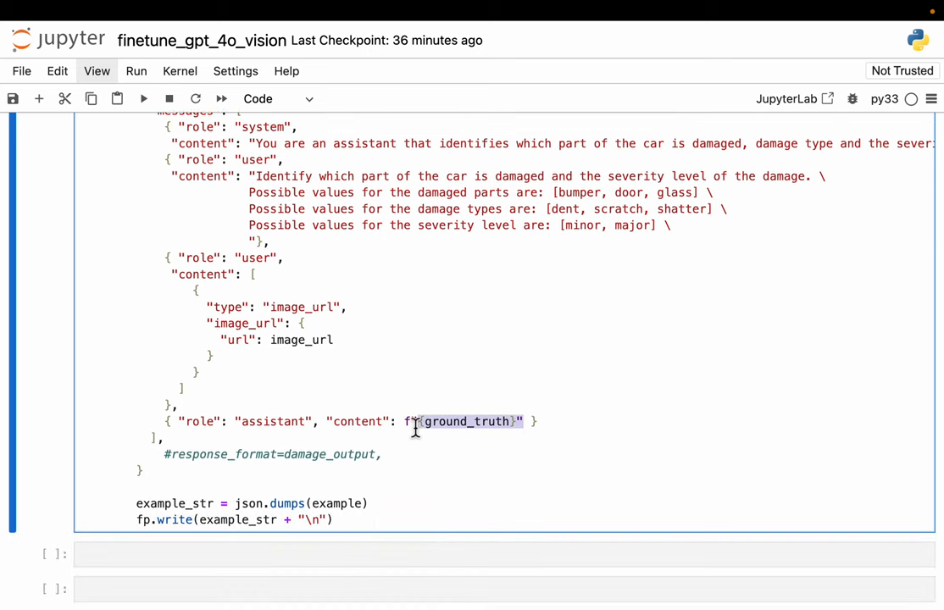
{"action": "mouse_move", "coordinate": [482, 464]}
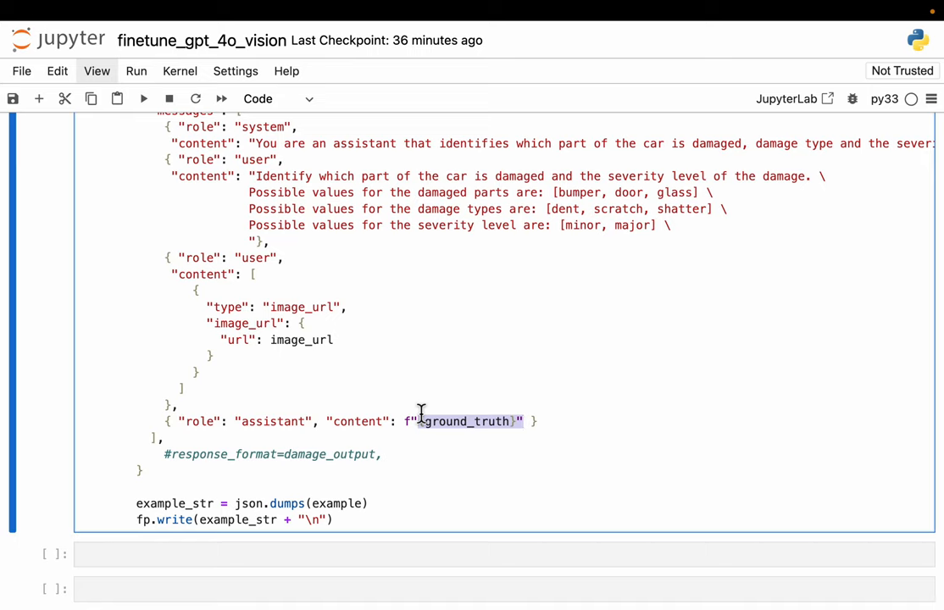
{"action": "mouse_move", "coordinate": [50, 432]}
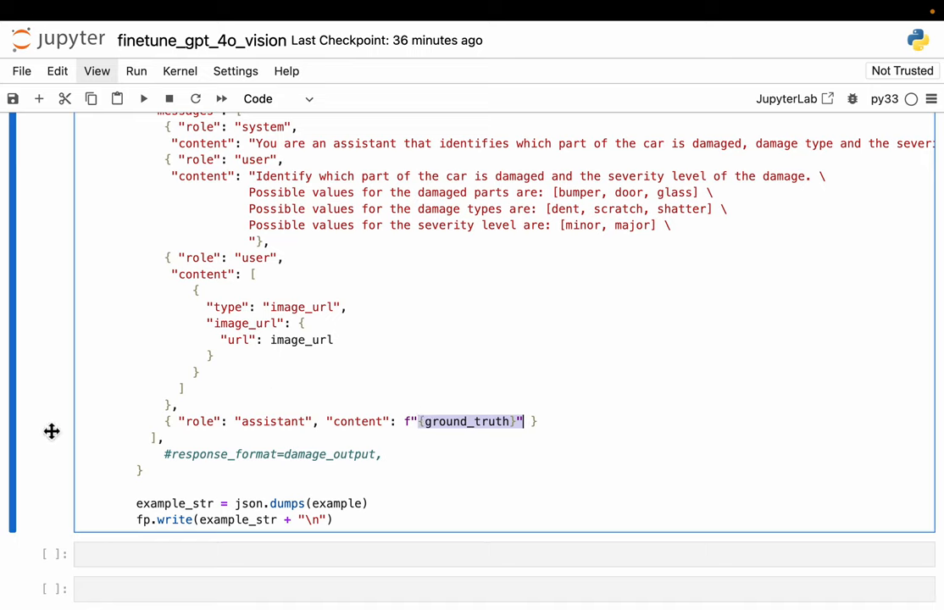
{"action": "mouse_move", "coordinate": [358, 421]}
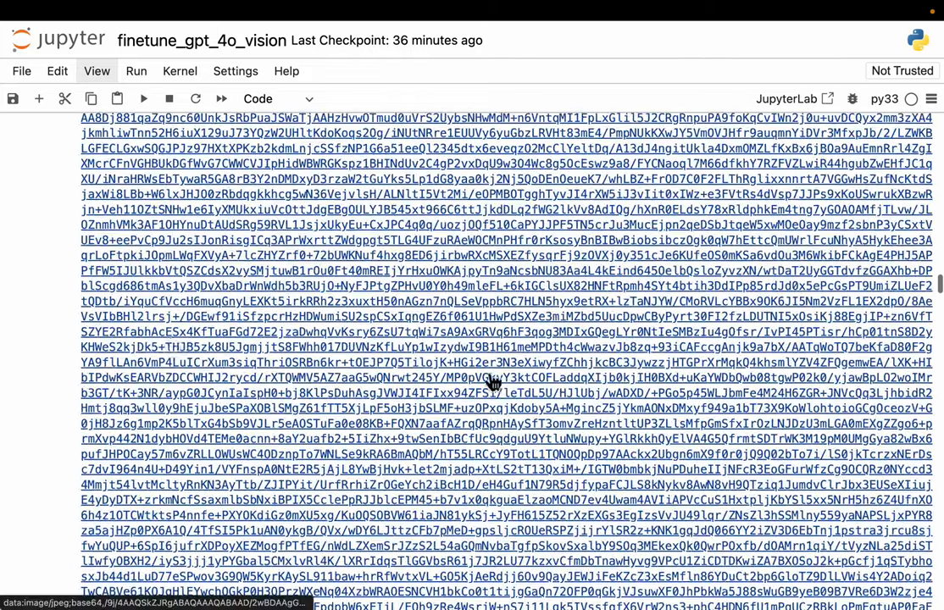
{"action": "scroll", "scroll_direction": "up", "scroll_amount": 3}
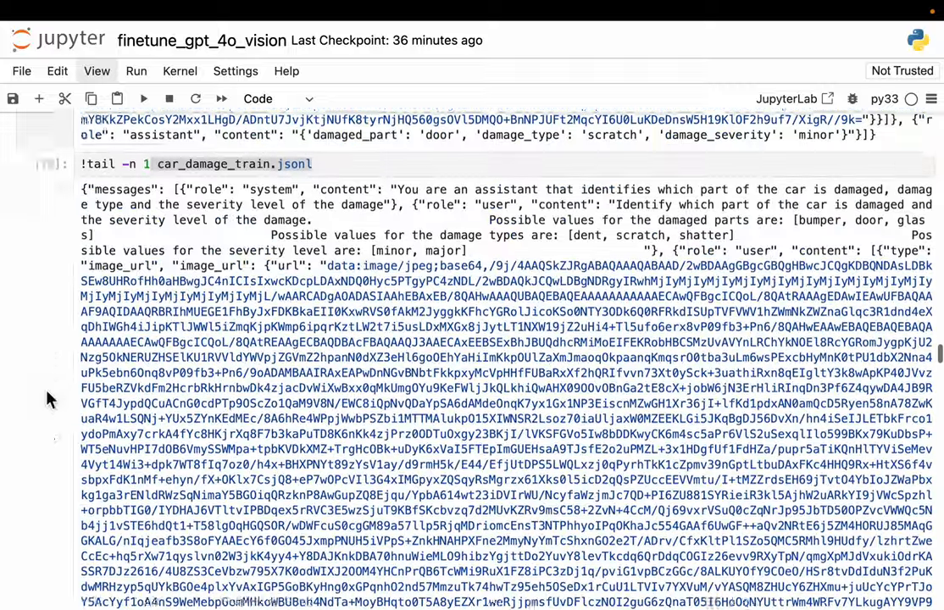
{"action": "scroll", "scroll_direction": "down", "scroll_amount": 3}
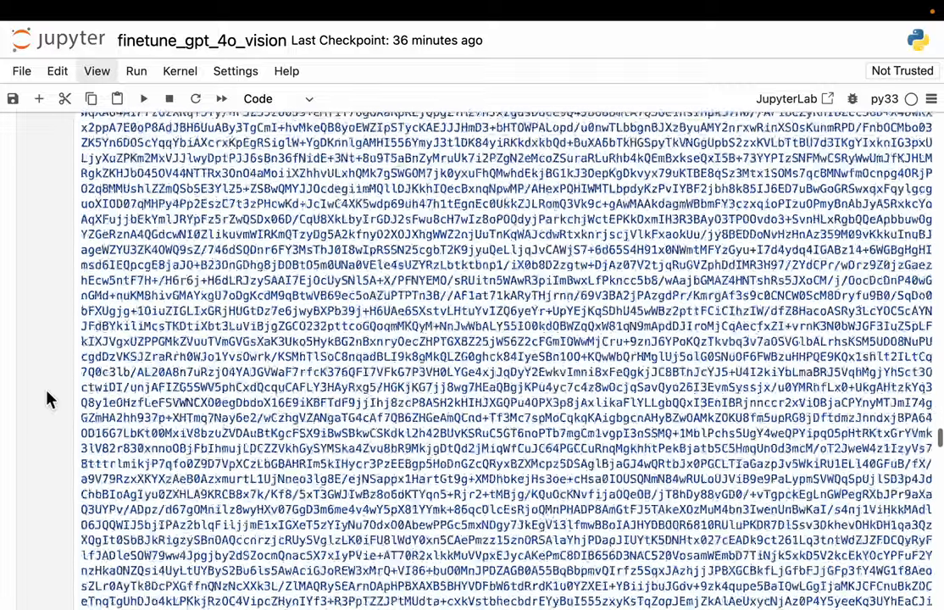
{"action": "scroll", "scroll_direction": "down", "scroll_amount": 3}
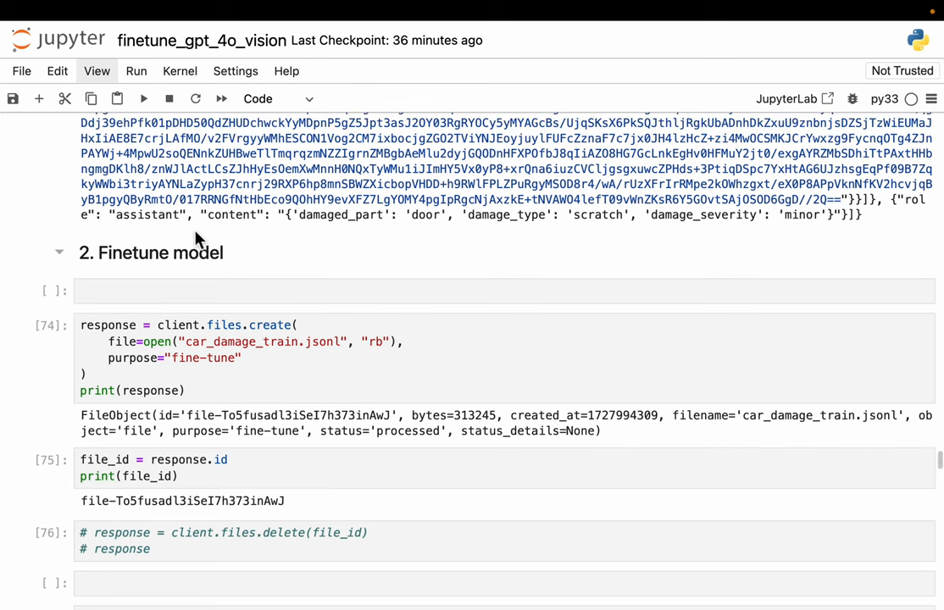
{"action": "mouse_move", "coordinate": [304, 249]}
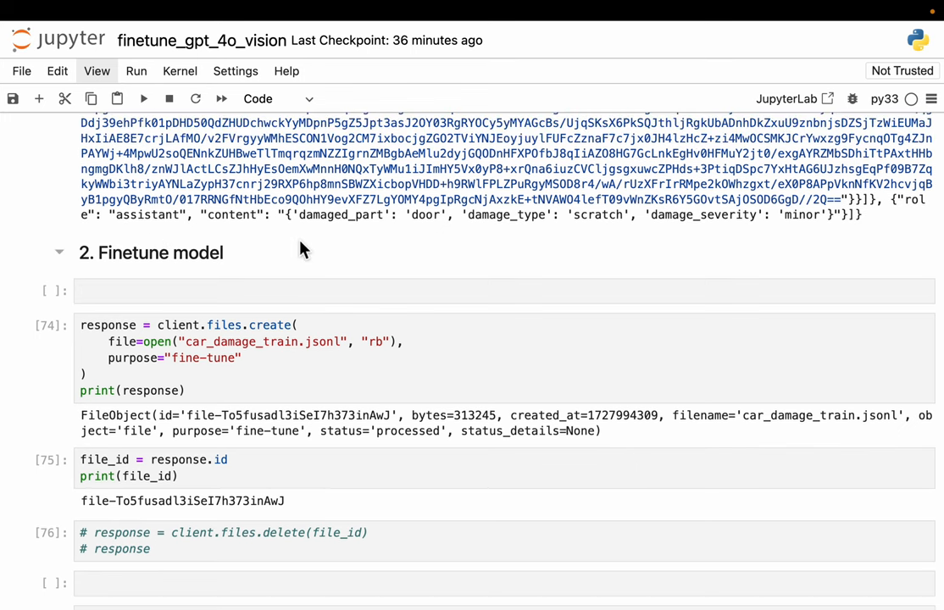
{"action": "scroll", "scroll_direction": "down", "scroll_amount": 3}
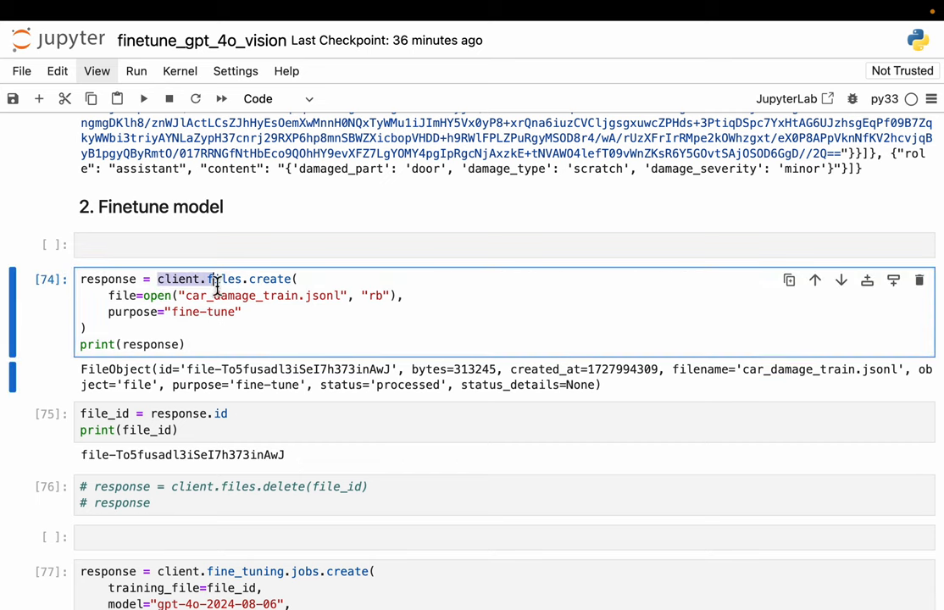
{"action": "mouse_move", "coordinate": [309, 299]}
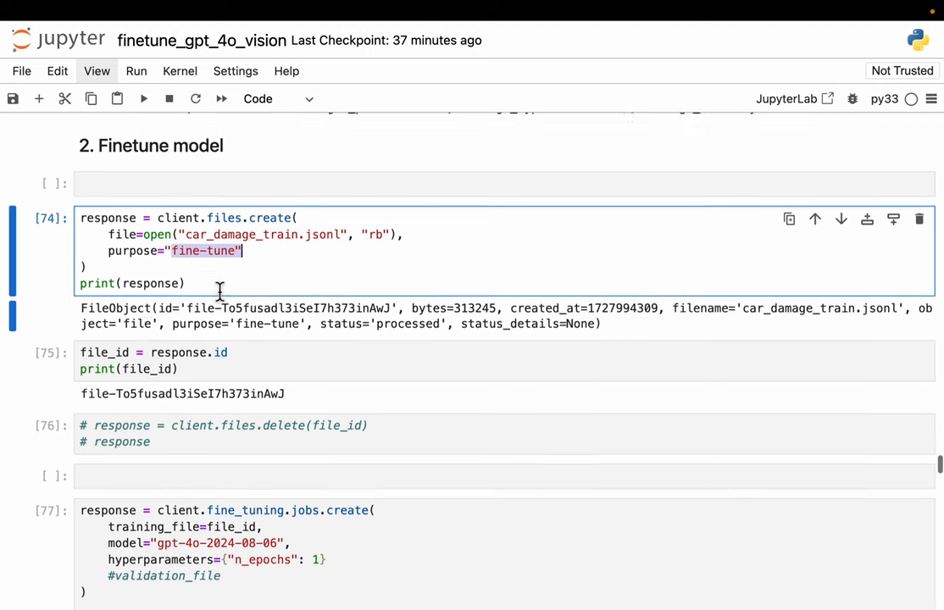
{"action": "scroll", "scroll_direction": "up", "scroll_amount": 3}
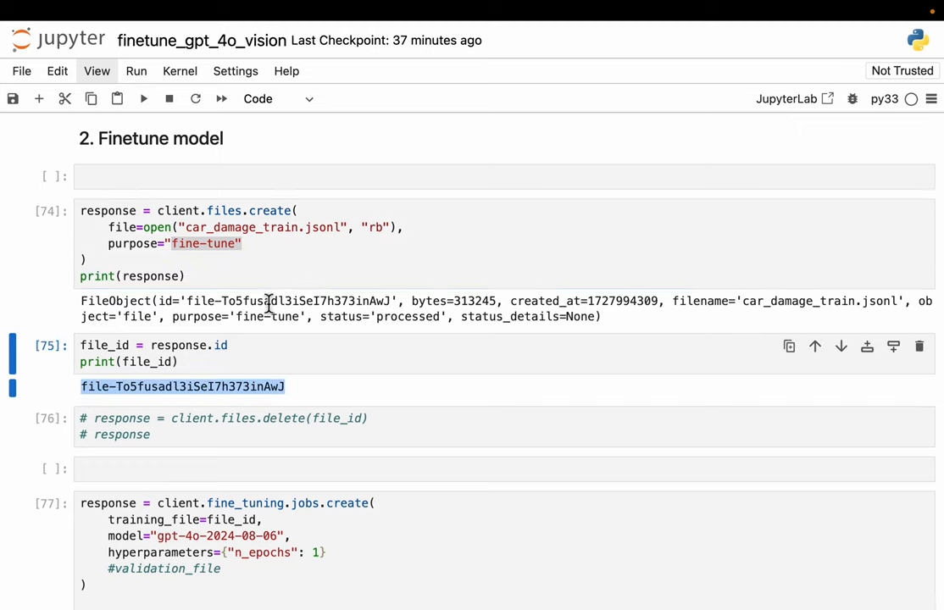
{"action": "scroll", "scroll_direction": "down", "scroll_amount": 3}
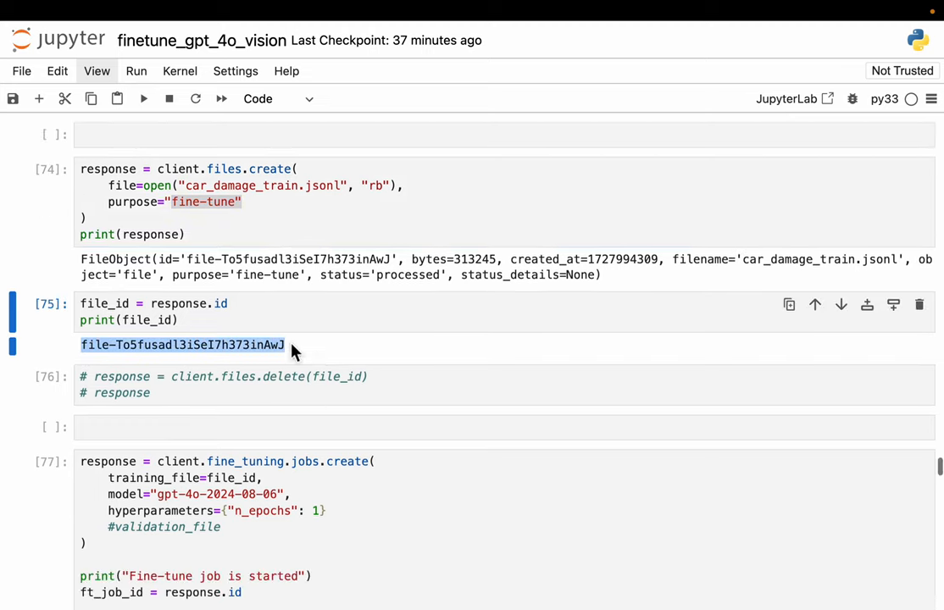
{"action": "scroll", "scroll_direction": "down", "scroll_amount": 3}
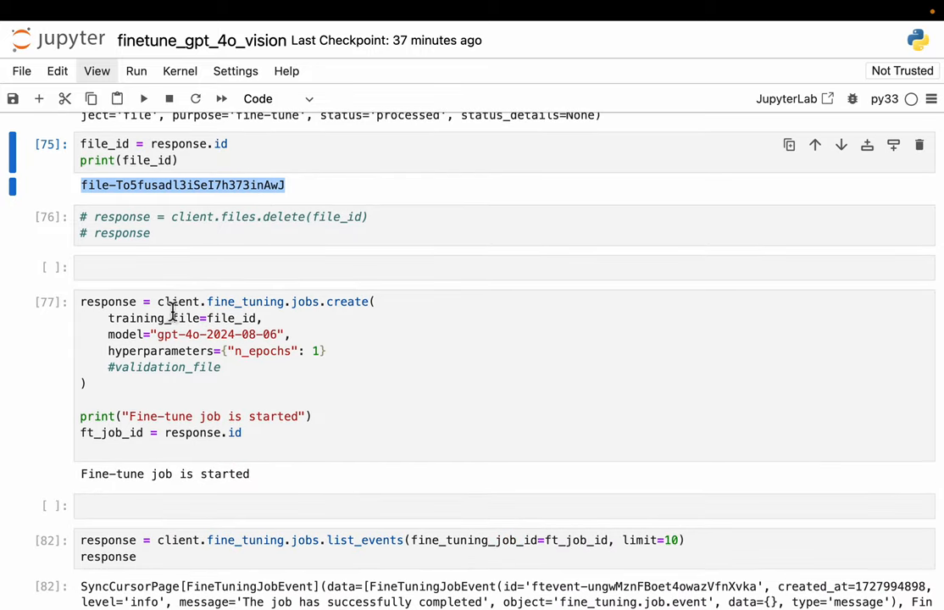
{"action": "mouse_move", "coordinate": [356, 305]}
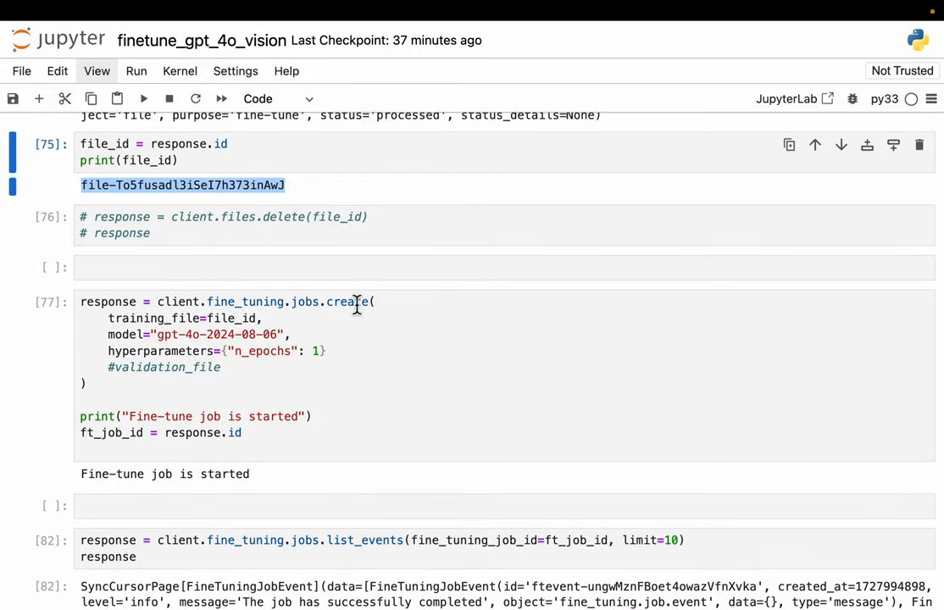
{"action": "scroll", "scroll_direction": "up", "scroll_amount": 3}
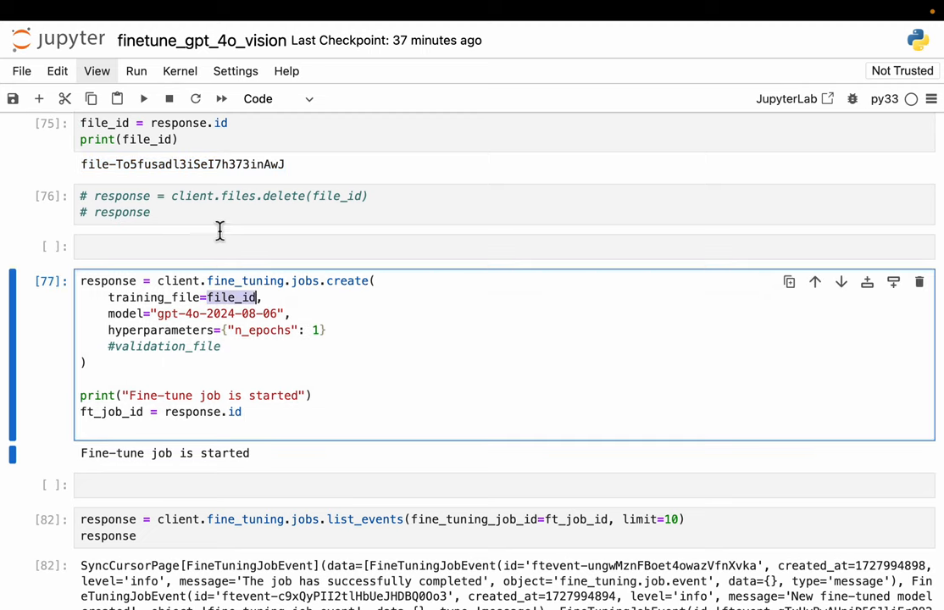
{"action": "scroll", "scroll_direction": "up", "scroll_amount": 3}
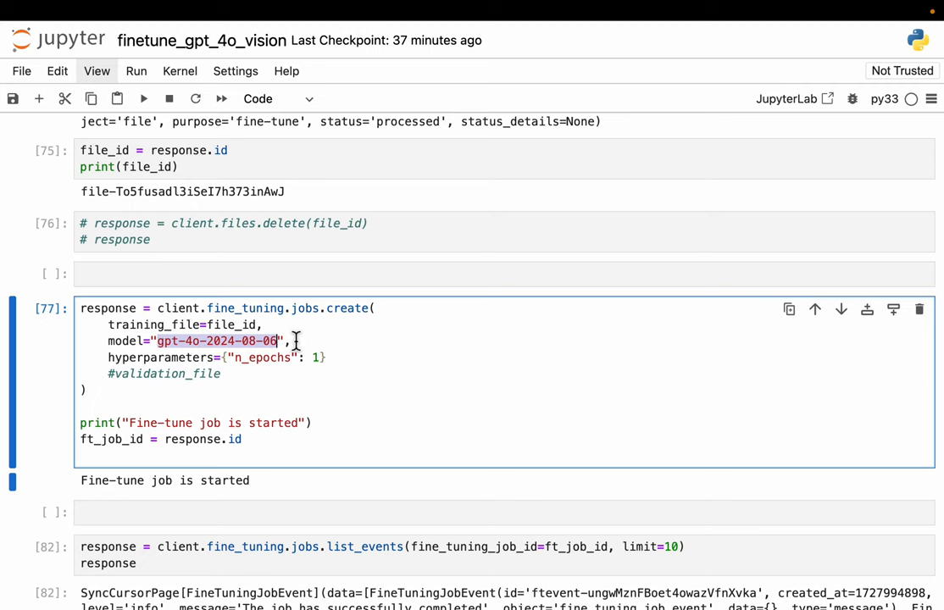
{"action": "scroll", "scroll_direction": "up", "scroll_amount": 3}
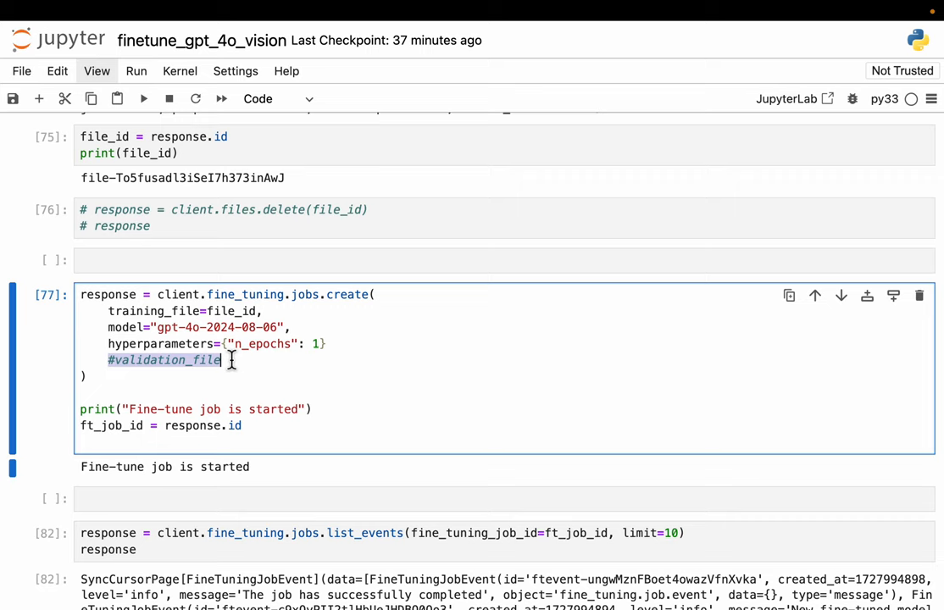
{"action": "mouse_move", "coordinate": [354, 368]}
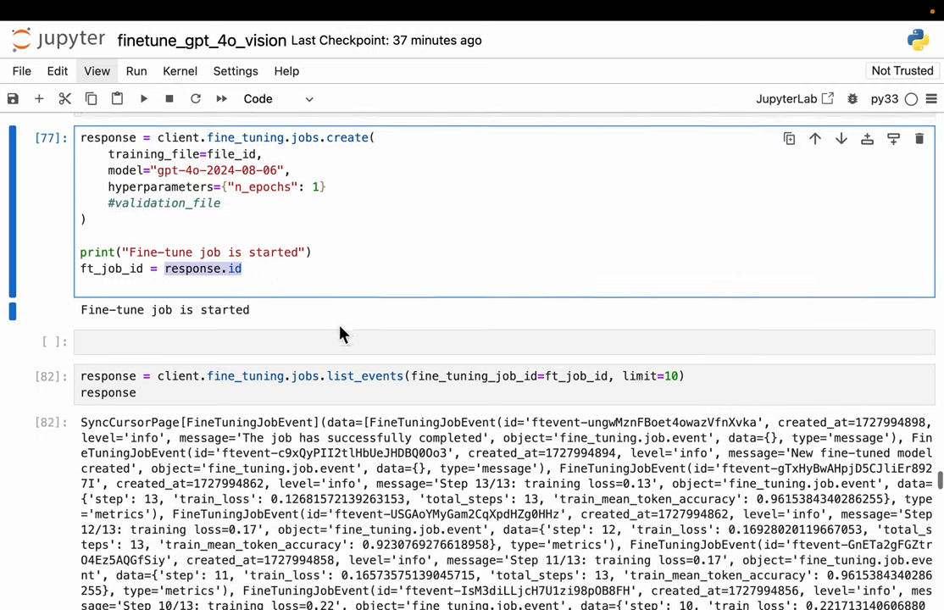
{"action": "scroll", "scroll_direction": "down", "scroll_amount": 3}
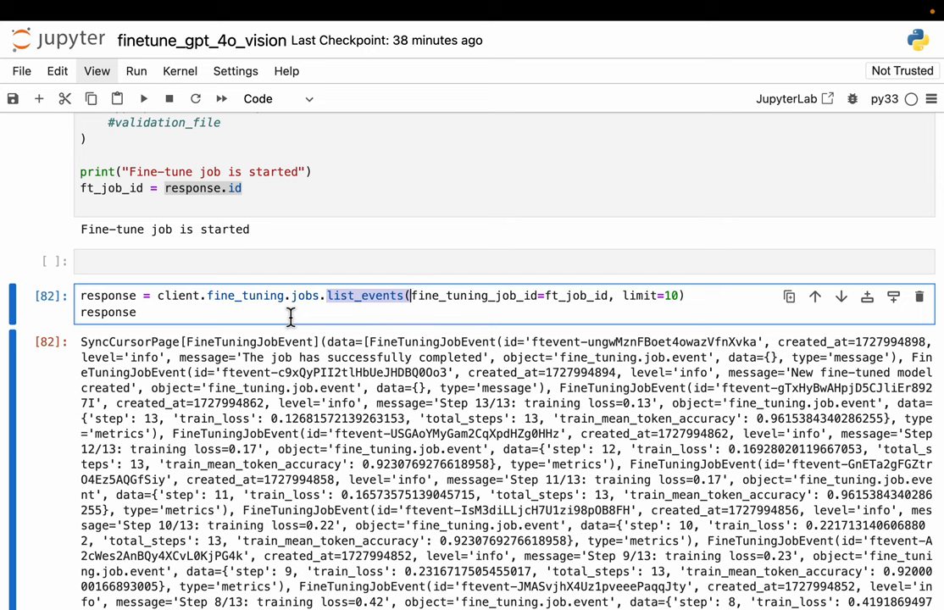
{"action": "mouse_move", "coordinate": [282, 375]}
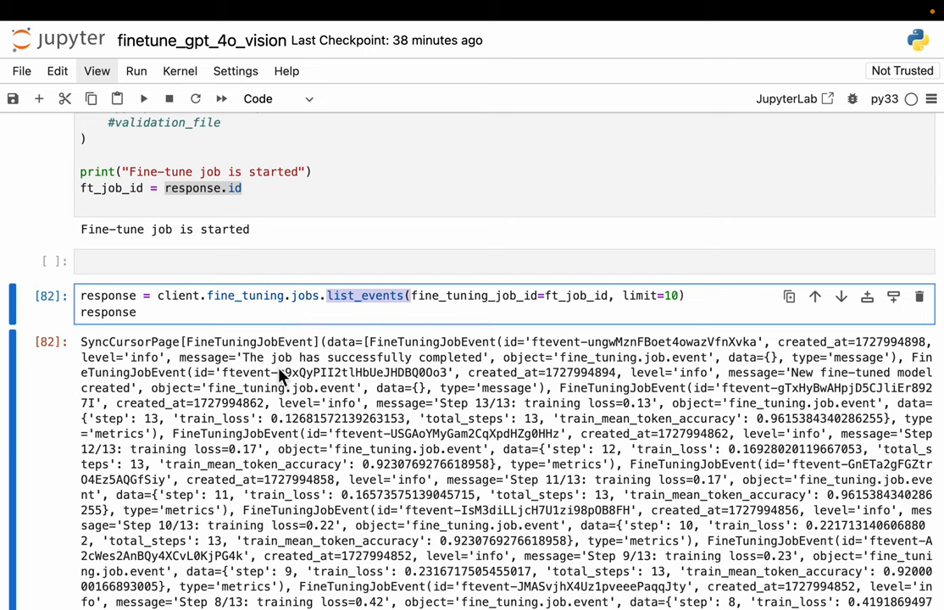
{"action": "double_click", "coordinate": [363, 356]}
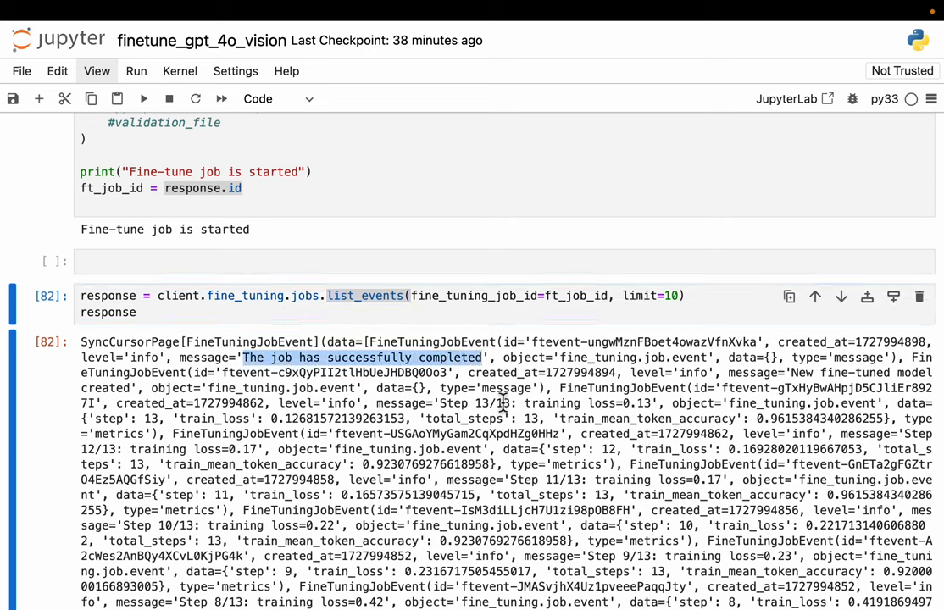
{"action": "scroll", "scroll_direction": "down", "scroll_amount": 3}
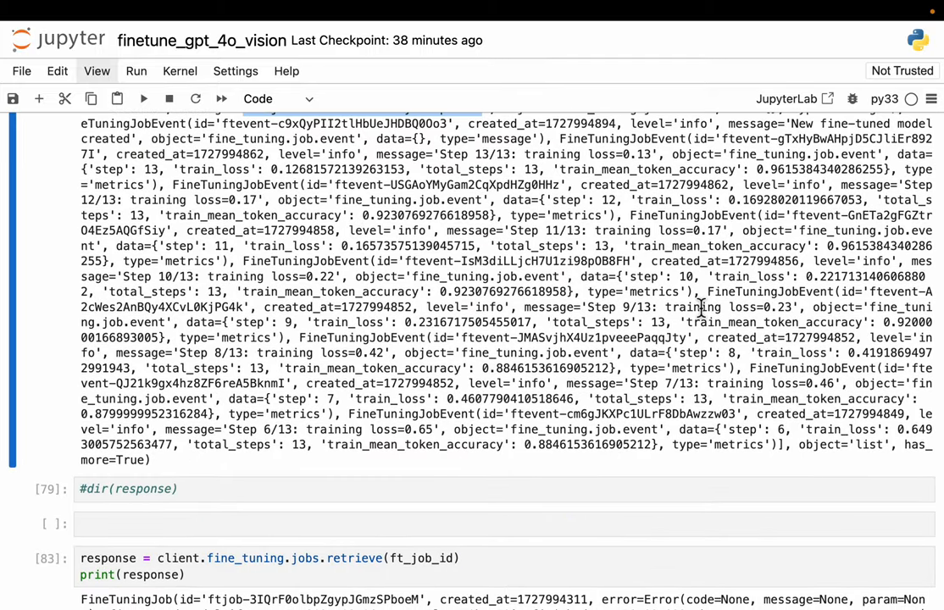
{"action": "scroll", "scroll_direction": "down", "scroll_amount": 3}
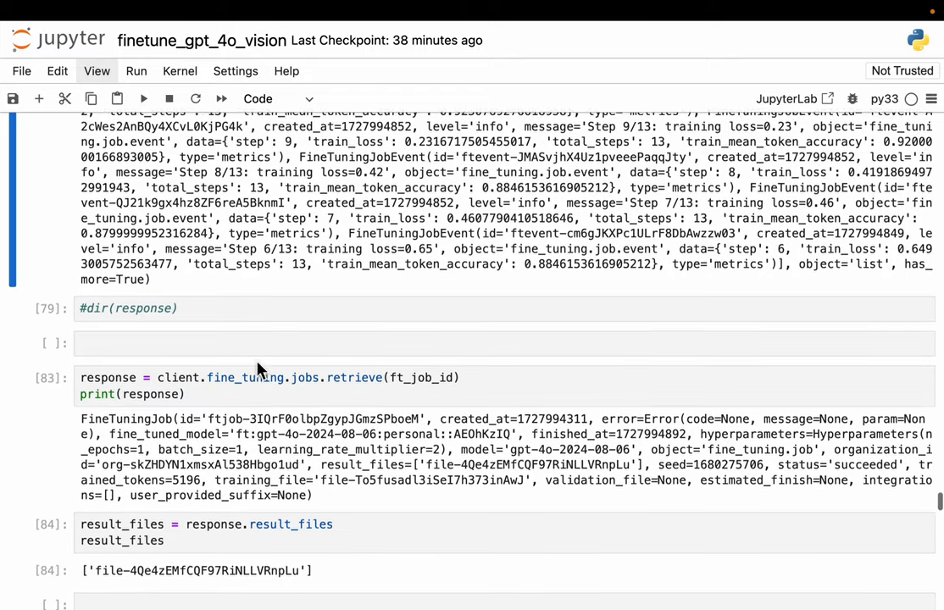
{"action": "scroll", "scroll_direction": "down", "scroll_amount": 3}
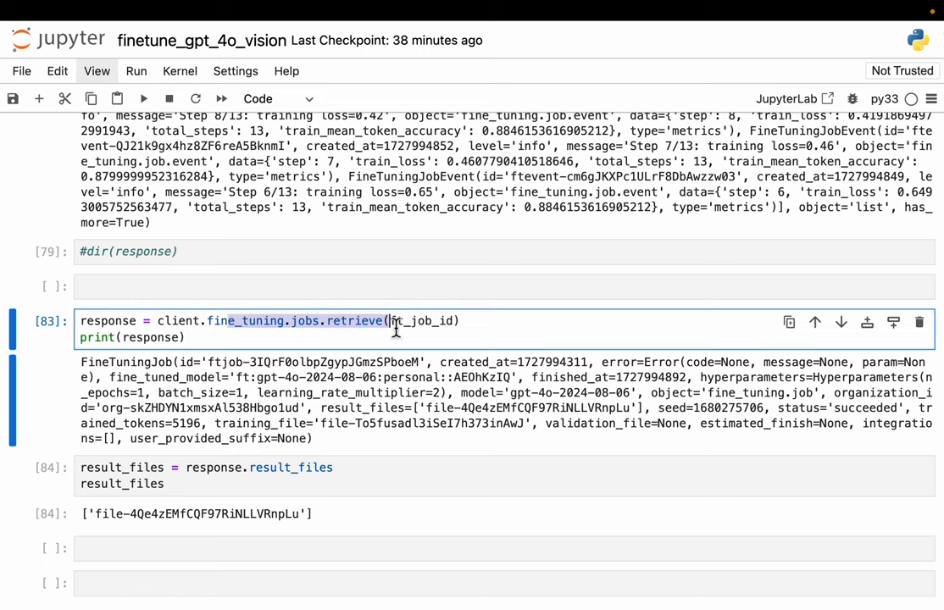
{"action": "scroll", "scroll_direction": "down", "scroll_amount": 3}
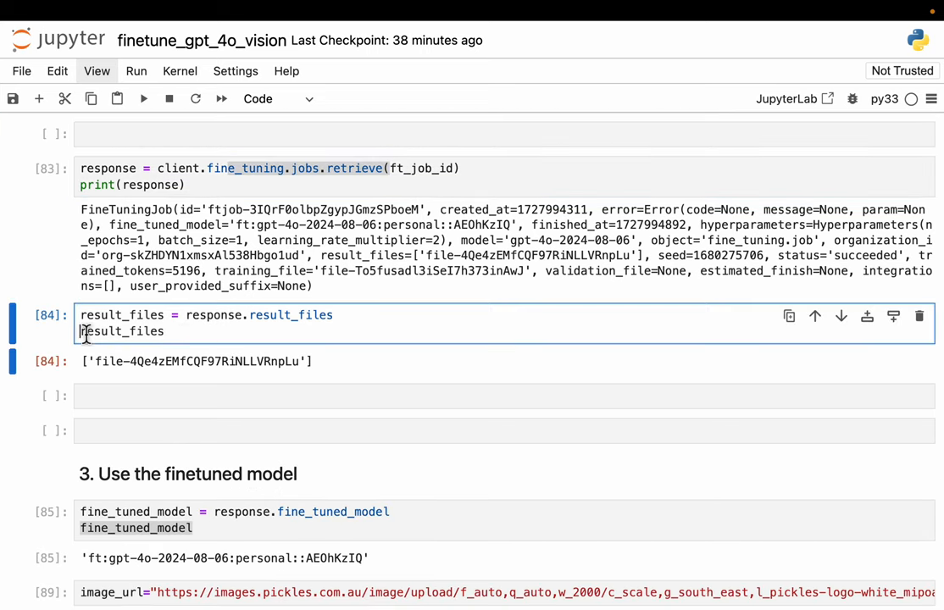
{"action": "double_click", "coordinate": [121, 330]}
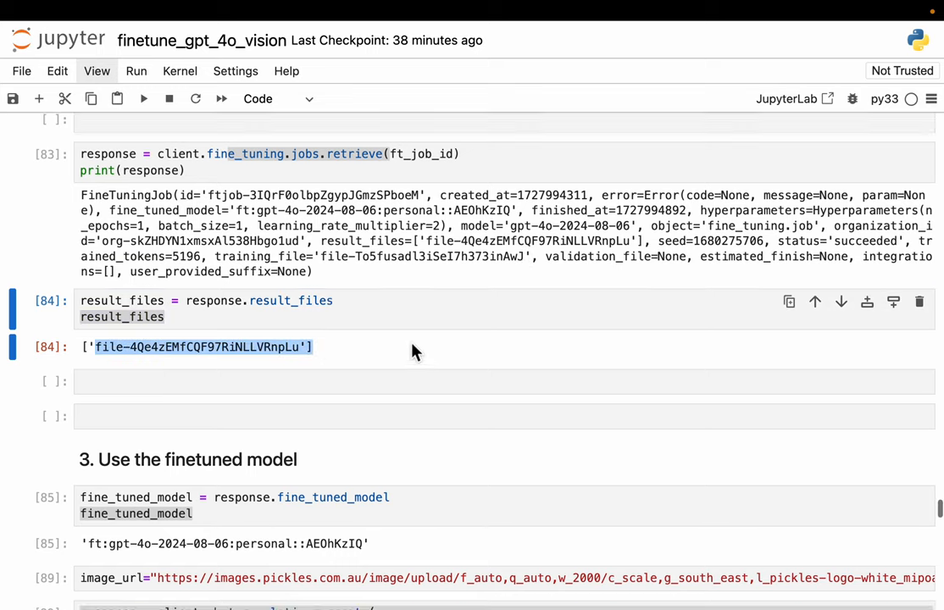
{"action": "scroll", "scroll_direction": "down", "scroll_amount": 3}
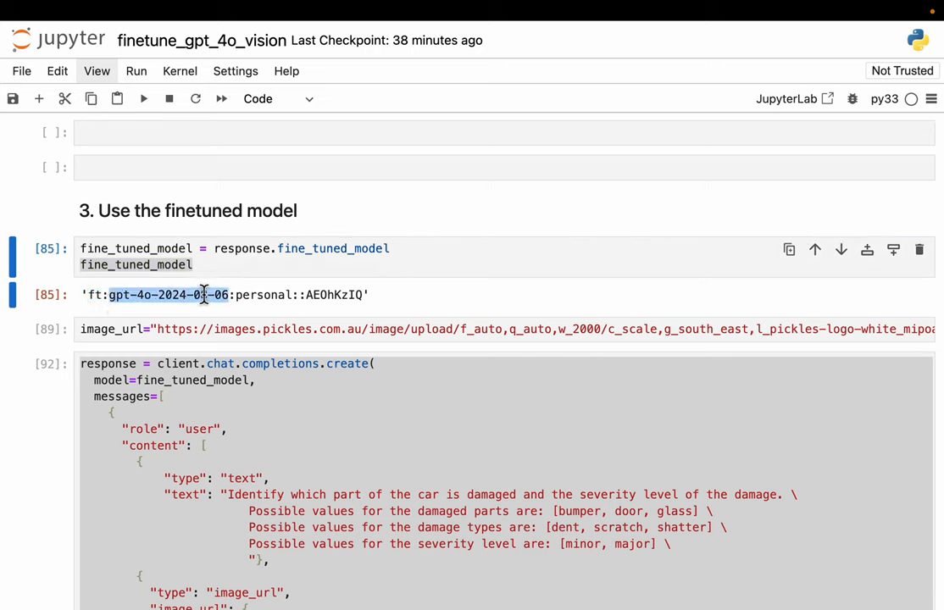
{"action": "double_click", "coordinate": [262, 294]}
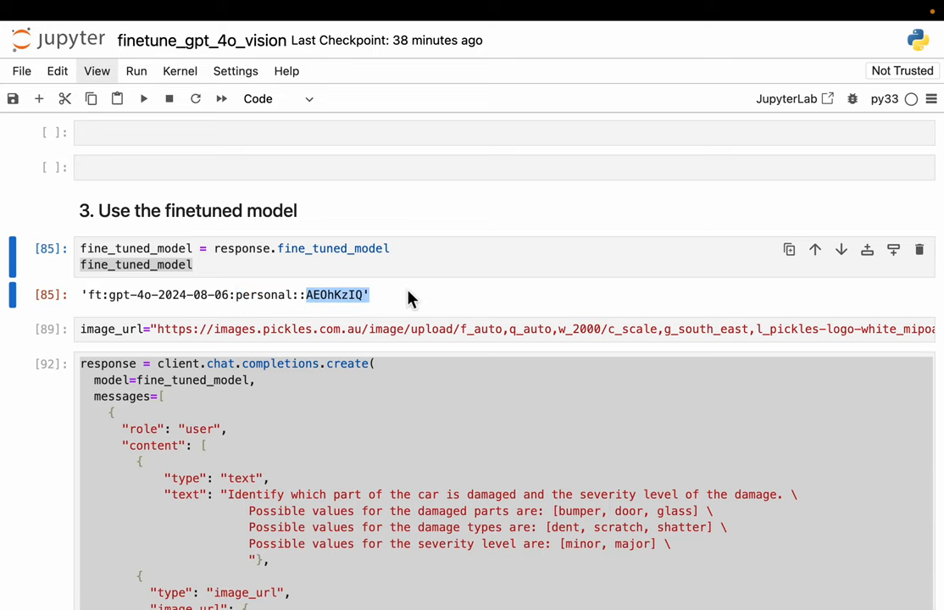
{"action": "scroll", "scroll_direction": "down", "scroll_amount": 3}
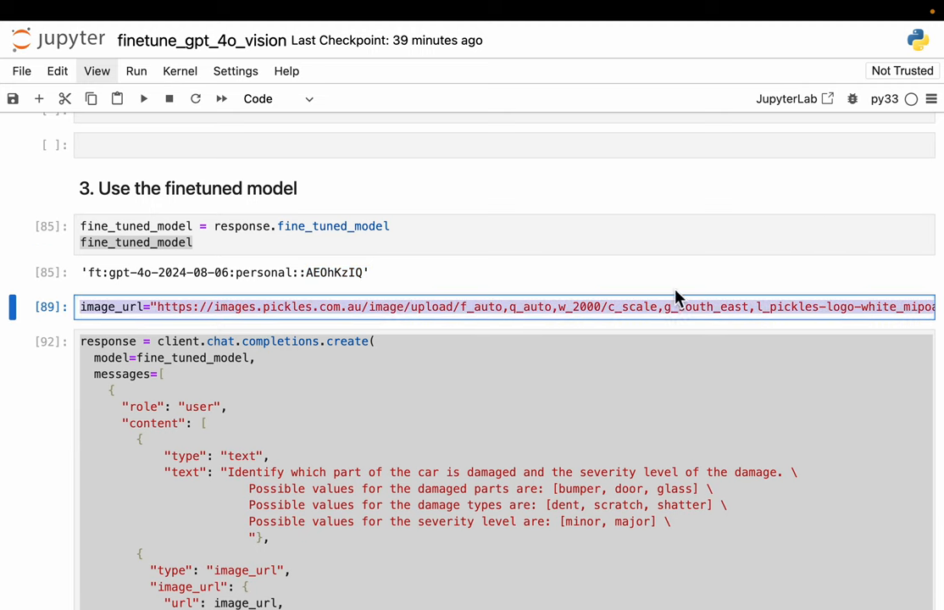
{"action": "scroll", "scroll_direction": "down", "scroll_amount": 3}
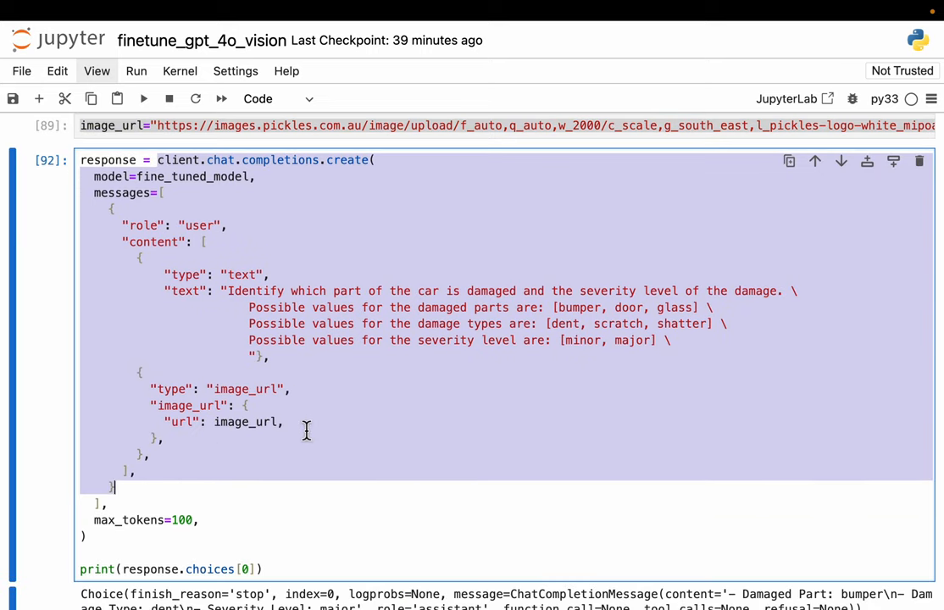
{"action": "scroll", "scroll_direction": "down", "scroll_amount": 3}
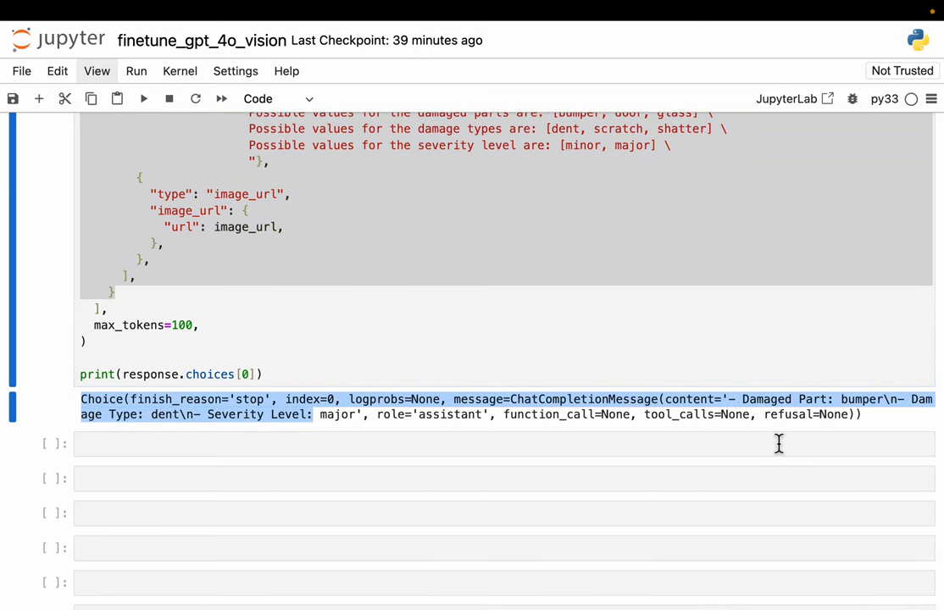
{"action": "left_click", "coordinate": [504, 443]}
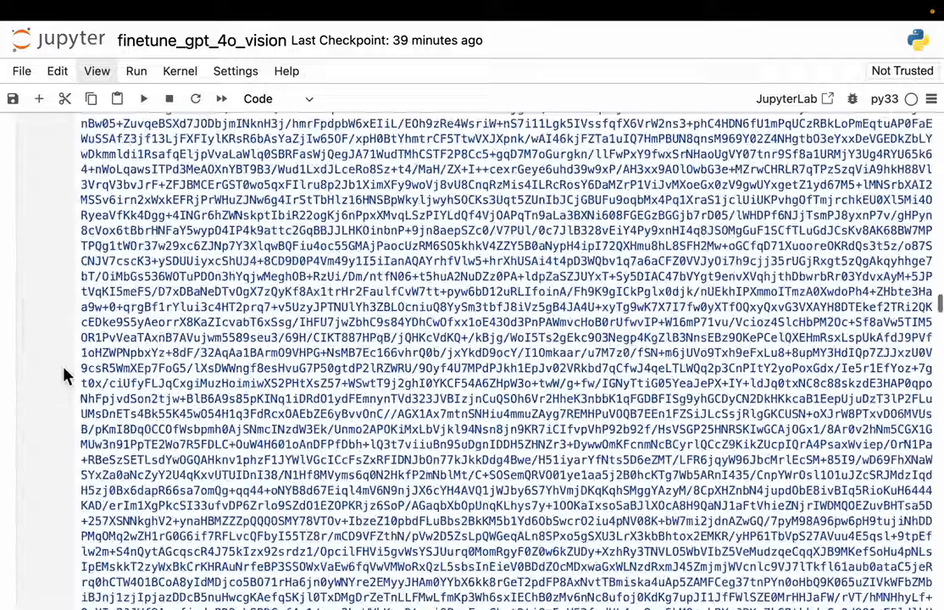
{"action": "scroll", "scroll_direction": "up", "scroll_amount": 3}
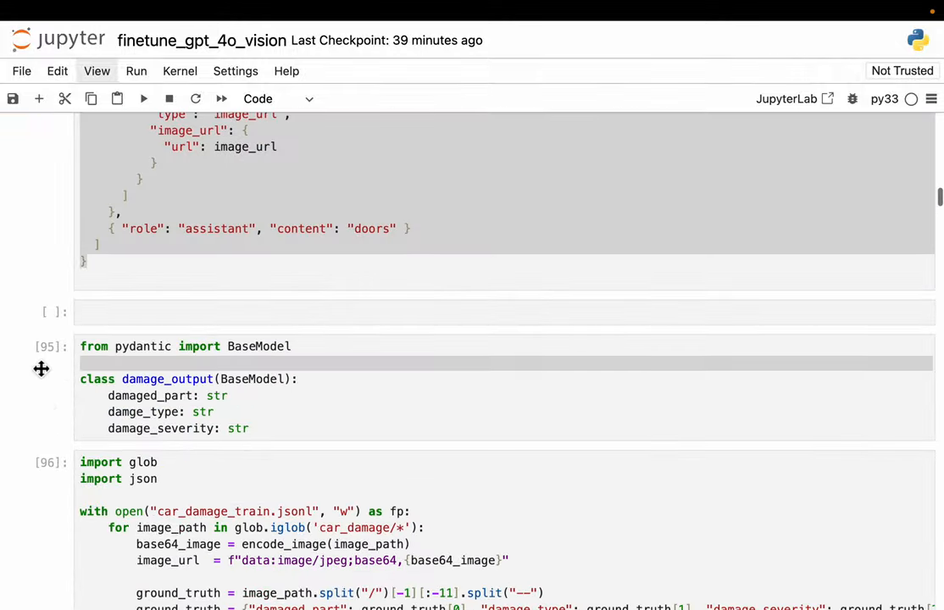
{"action": "scroll", "scroll_direction": "up", "scroll_amount": 3}
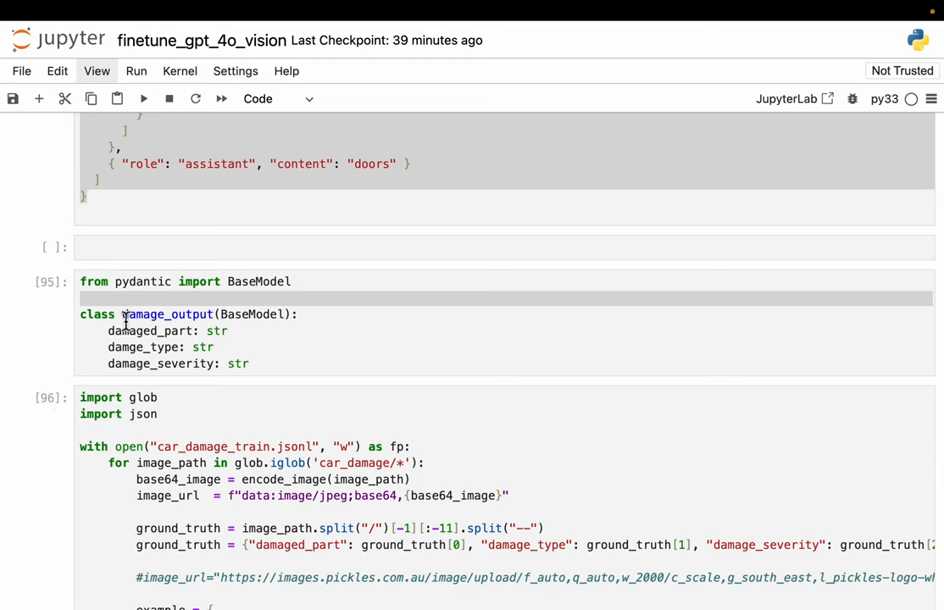
{"action": "left_click", "coordinate": [254, 364]}
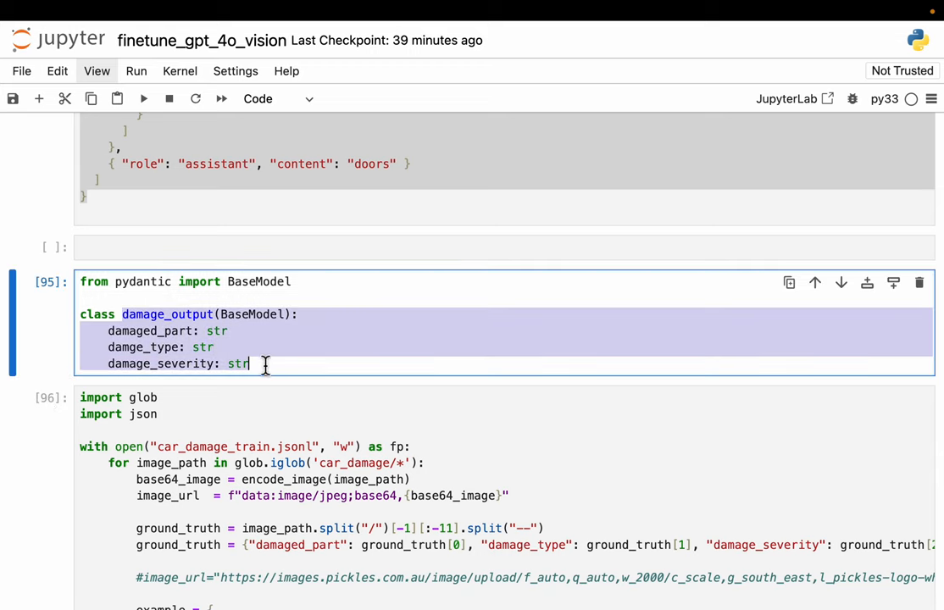
{"action": "mouse_move", "coordinate": [169, 355]}
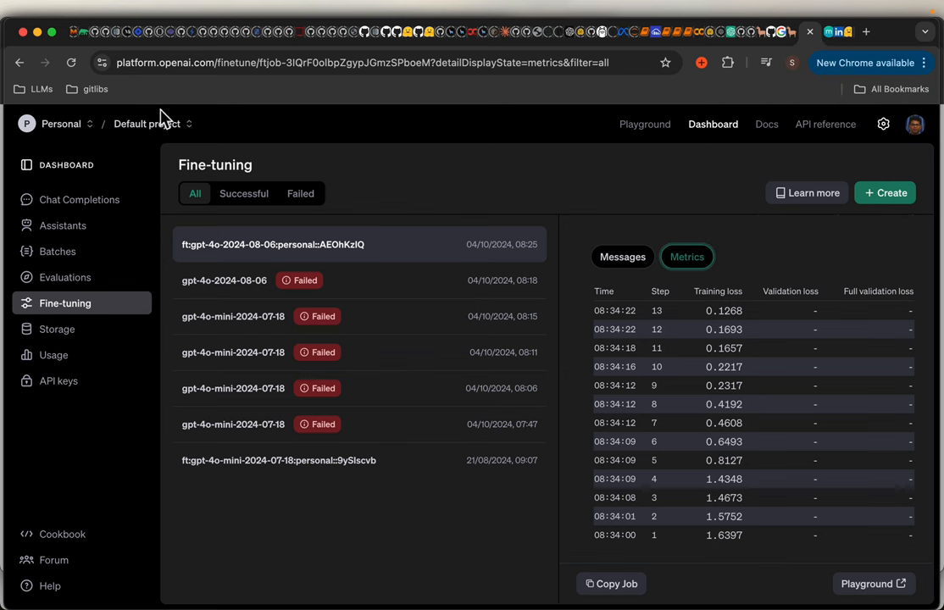
{"action": "mouse_move", "coordinate": [269, 174]}
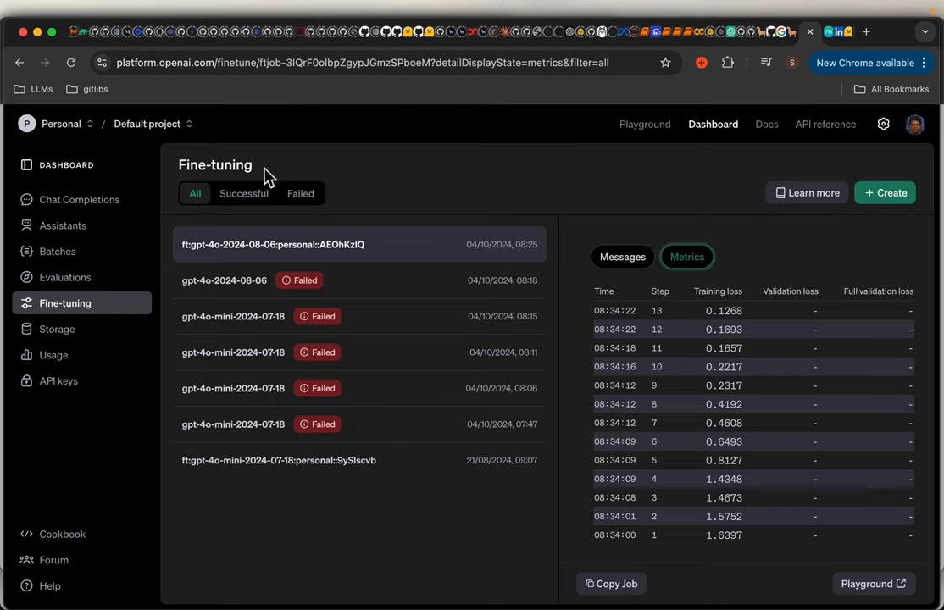
{"action": "mouse_move", "coordinate": [100, 277]}
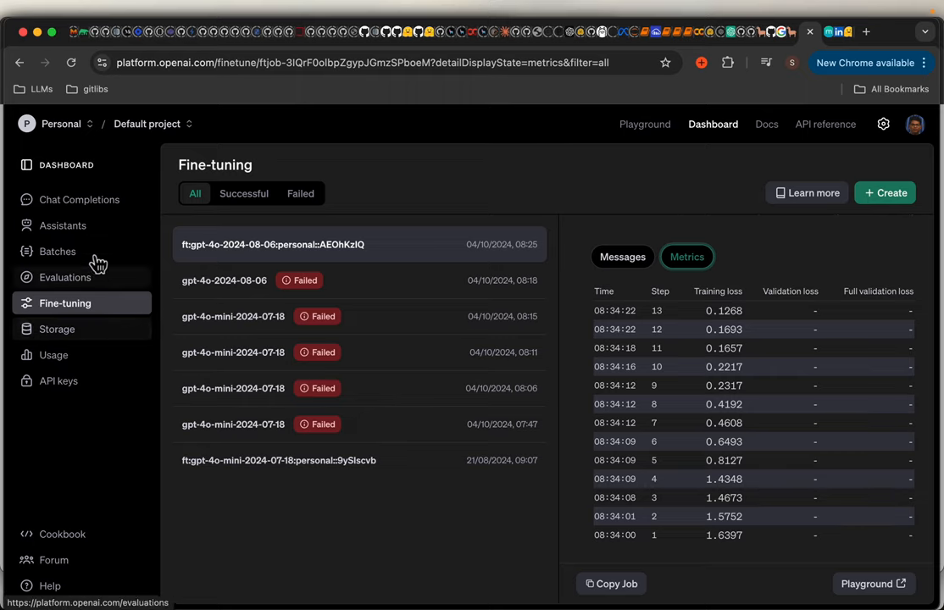
{"action": "left_click", "coordinate": [56, 329]}
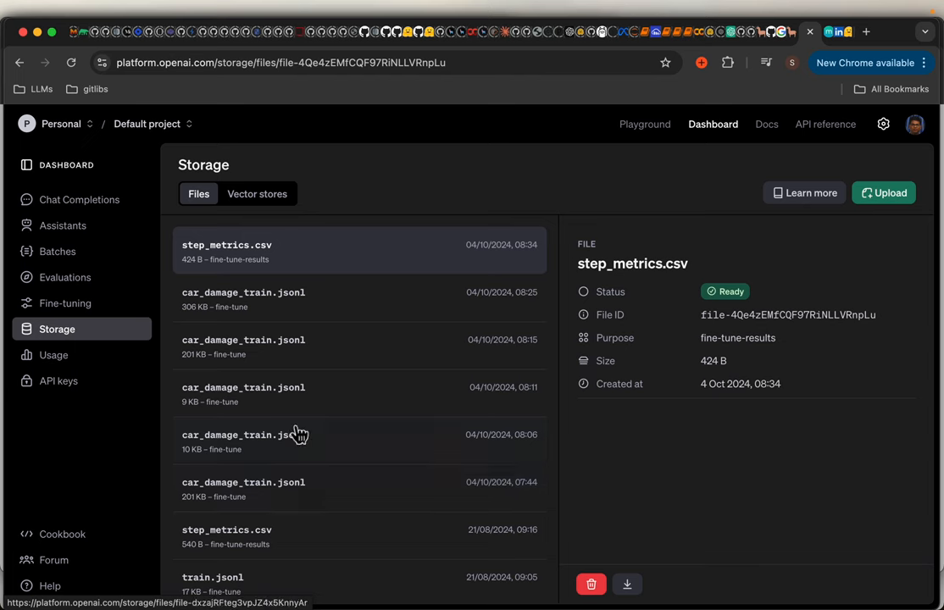
{"action": "mouse_move", "coordinate": [95, 304]}
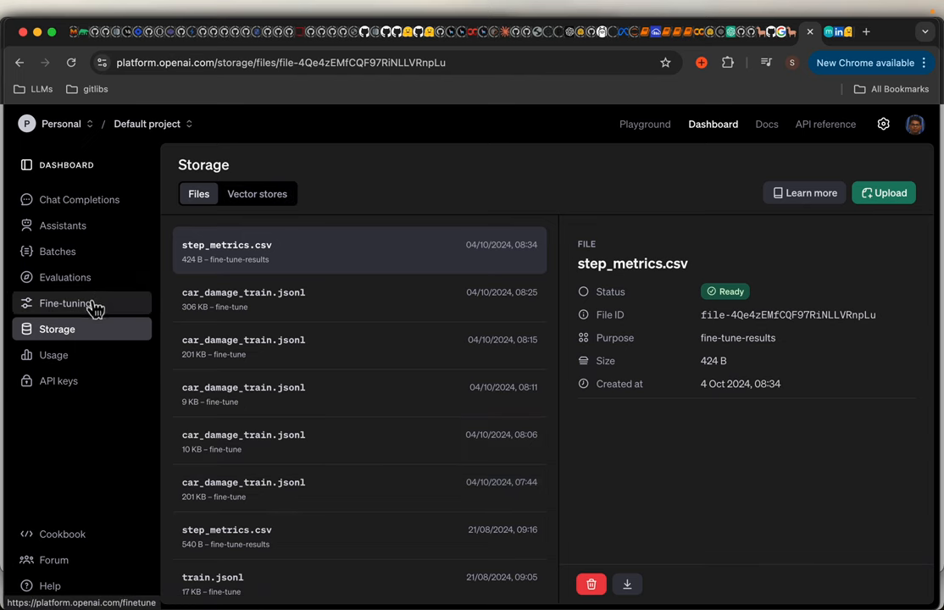
{"action": "left_click", "coordinate": [65, 303]}
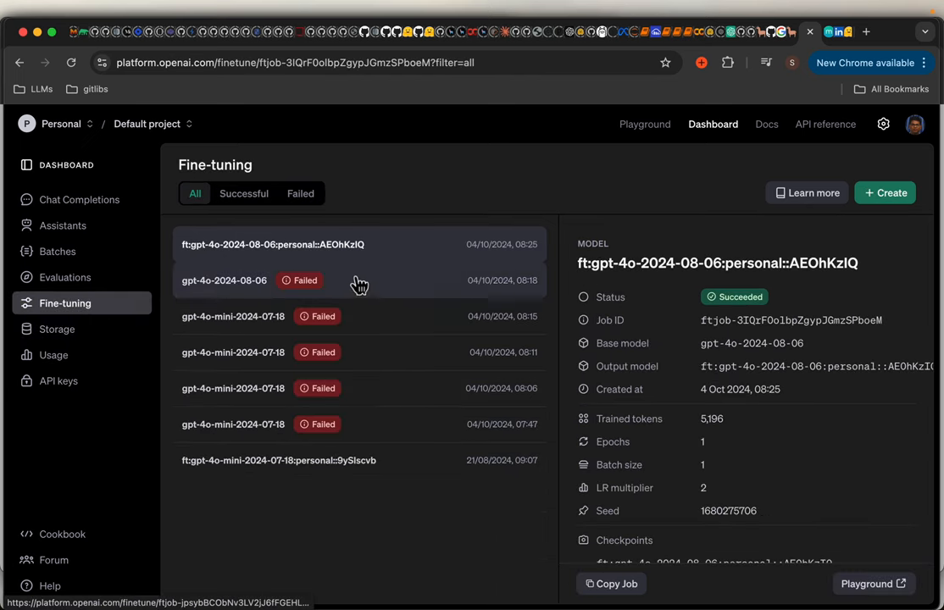
{"action": "mouse_move", "coordinate": [384, 464]}
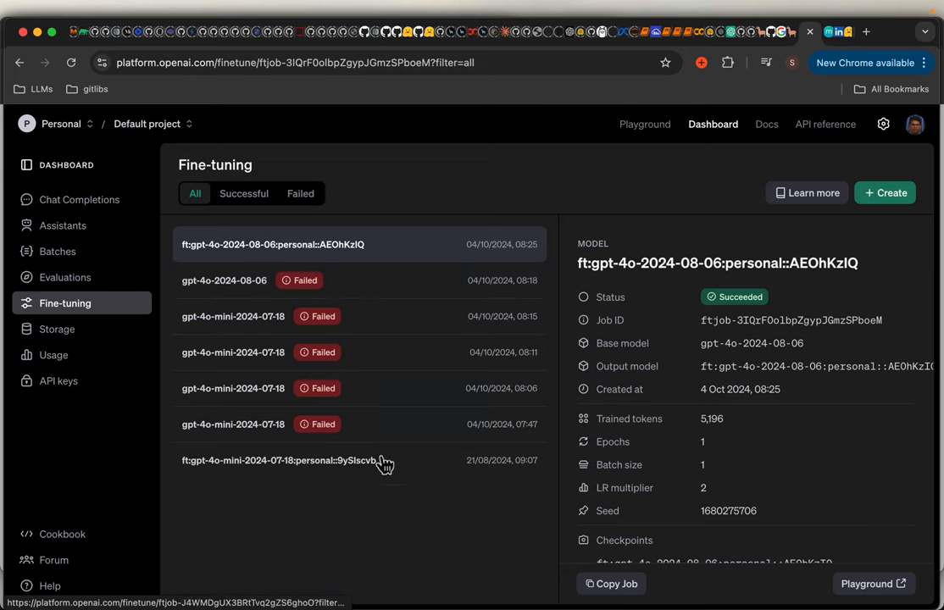
{"action": "mouse_move", "coordinate": [407, 492]}
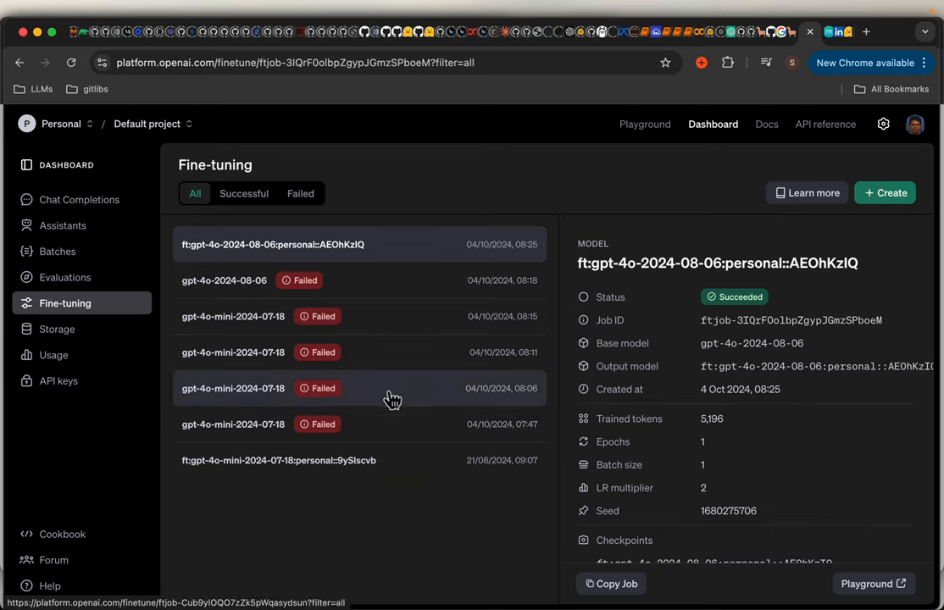
{"action": "mouse_move", "coordinate": [291, 265]}
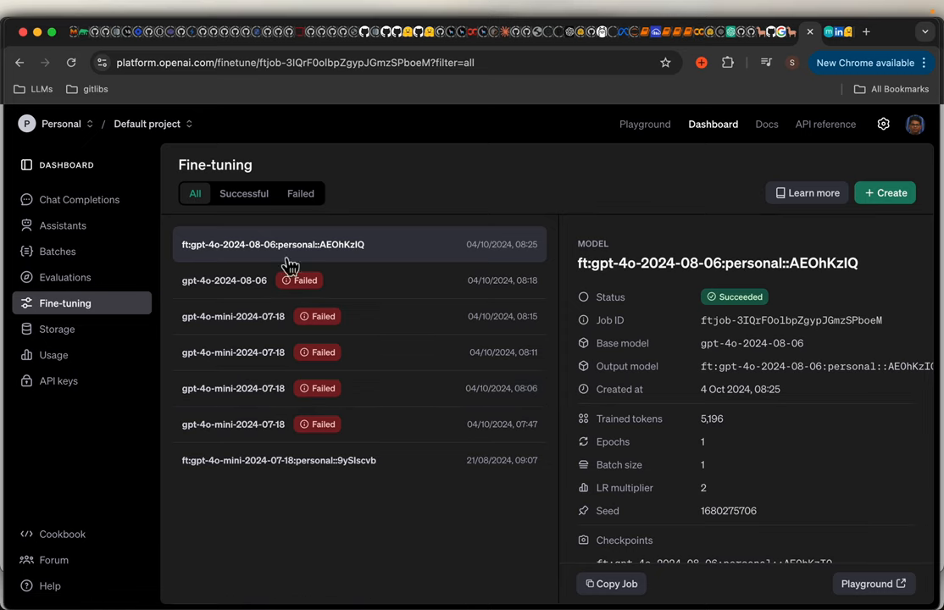
Step: Review the gpt-4o job's Metrics tab, with per-step loss falling from 1.6397 to 0.1268
{"action": "scroll", "scroll_direction": "down", "scroll_amount": 3}
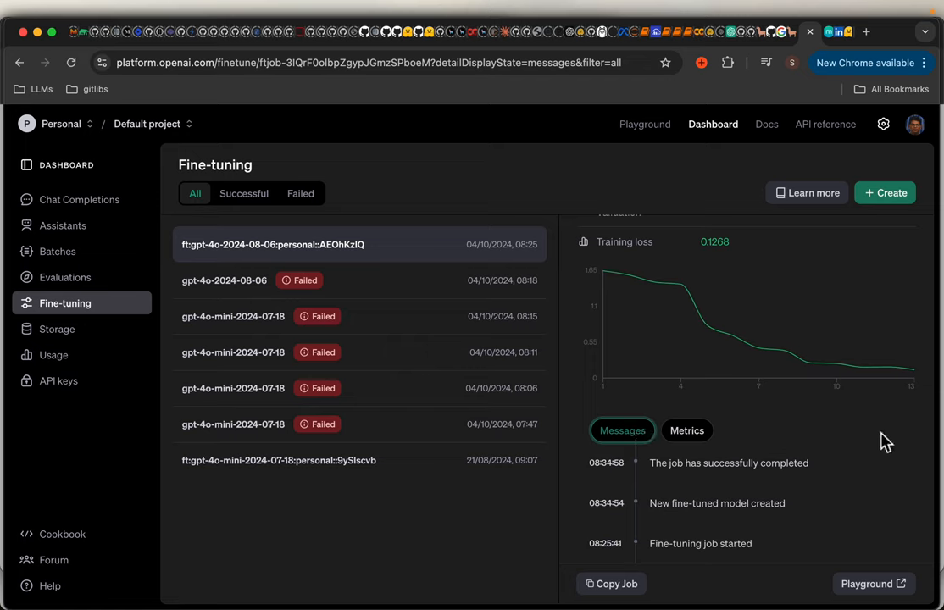
{"action": "scroll", "scroll_direction": "down", "scroll_amount": 3}
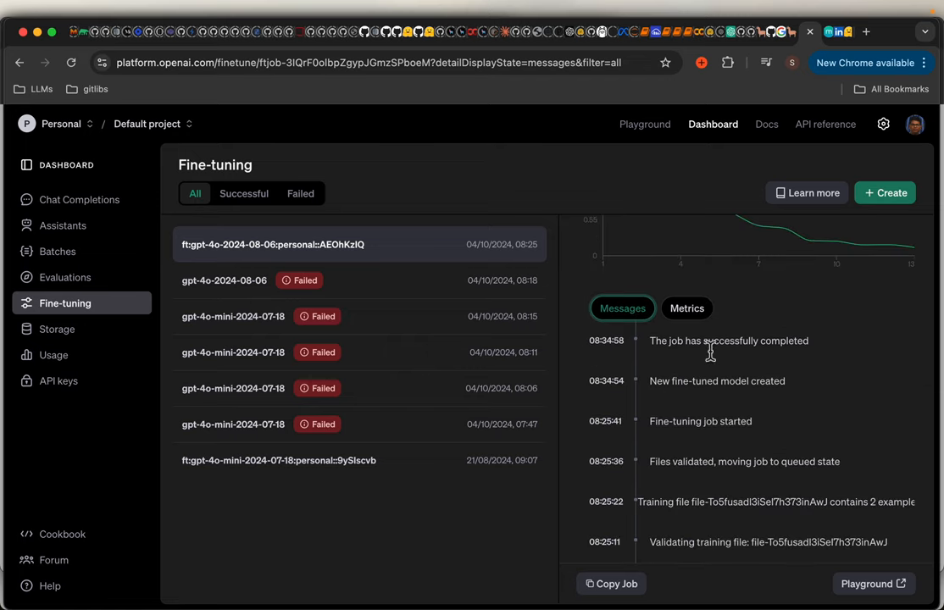
{"action": "left_click", "coordinate": [686, 308]}
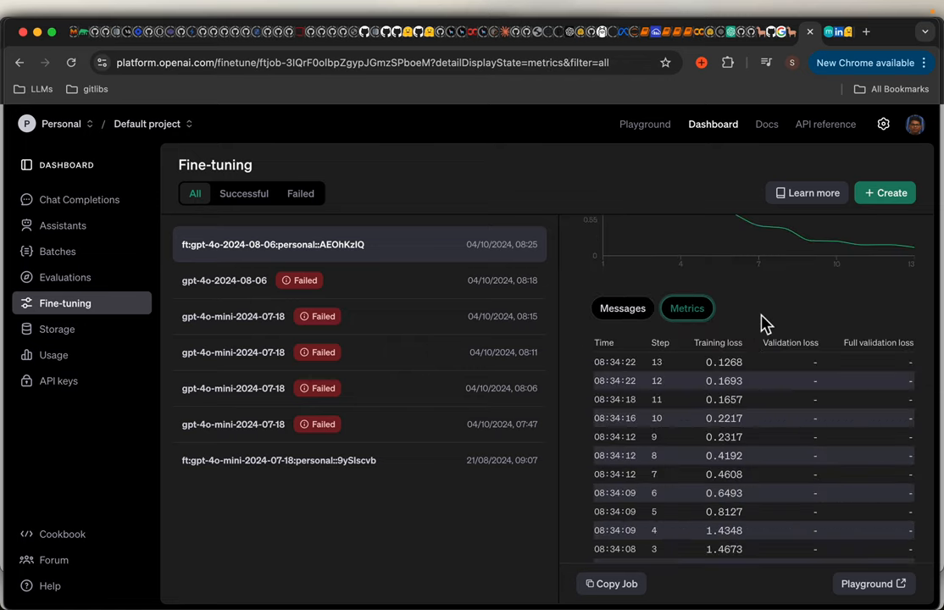
{"action": "scroll", "scroll_direction": "up", "scroll_amount": 3}
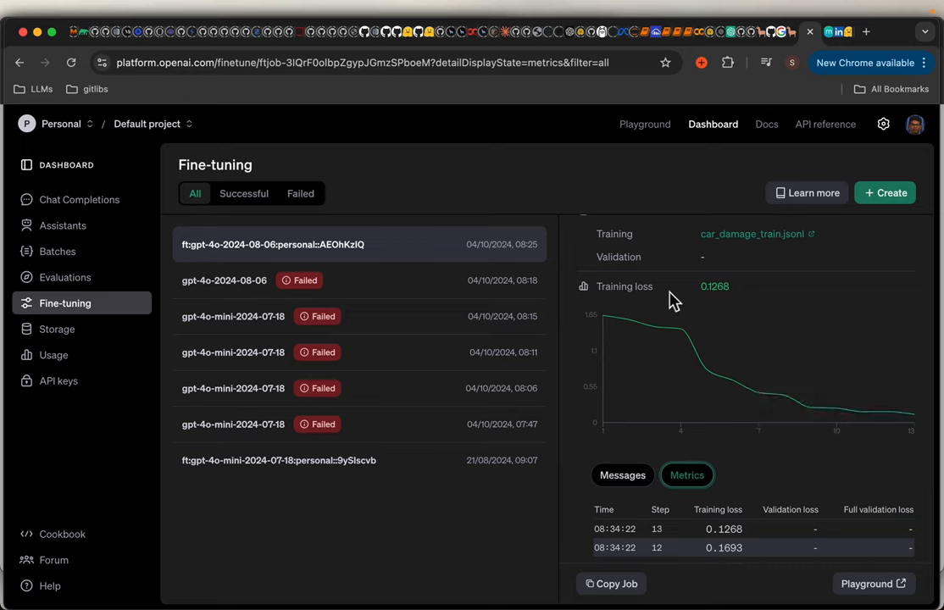
{"action": "mouse_move", "coordinate": [610, 331]}
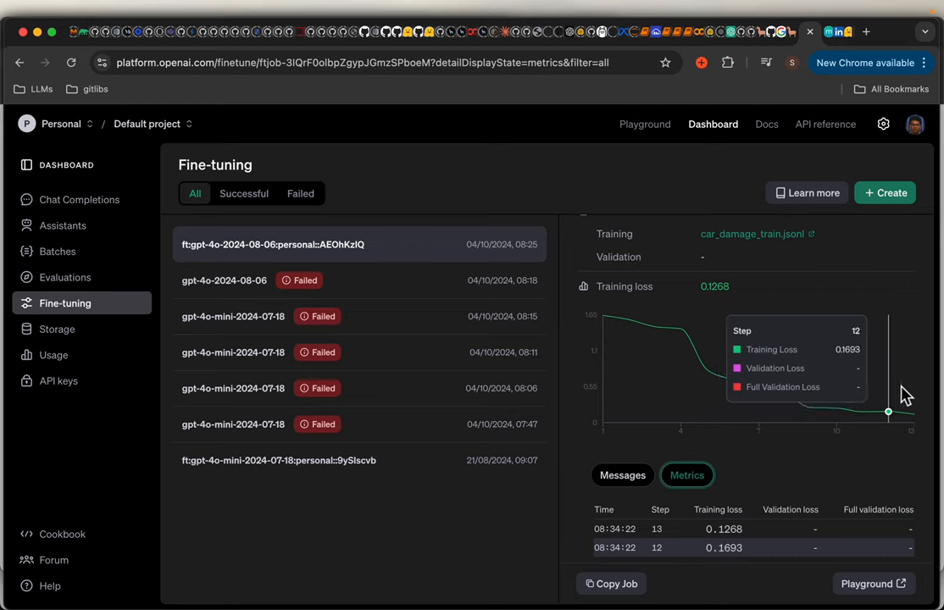
{"action": "mouse_move", "coordinate": [864, 415]}
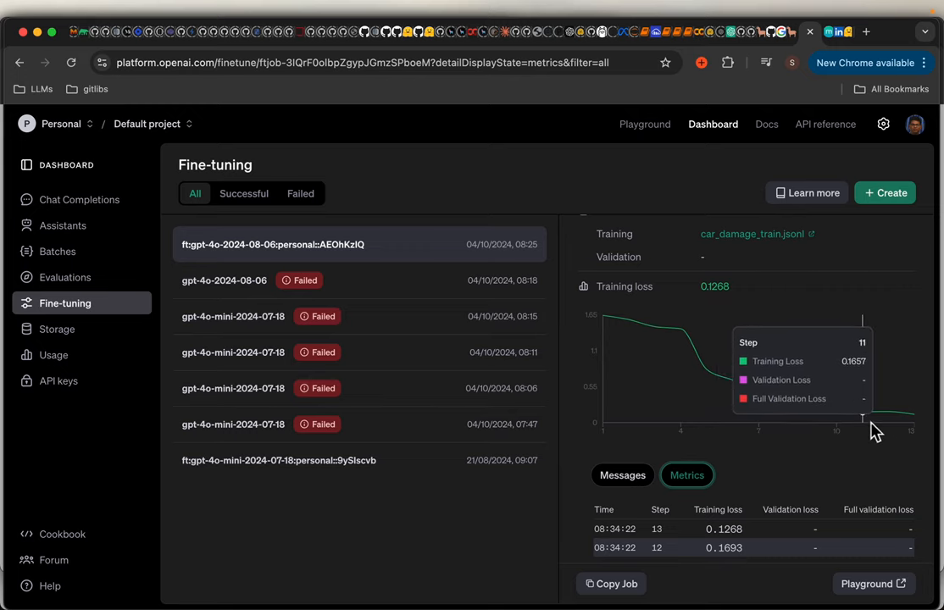
{"action": "mouse_move", "coordinate": [919, 432]}
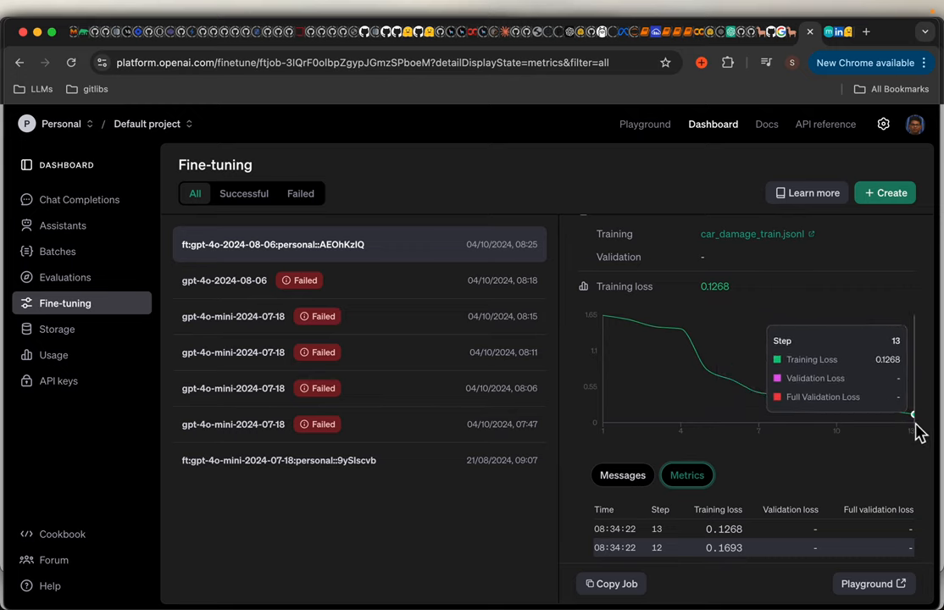
{"action": "mouse_move", "coordinate": [902, 449]}
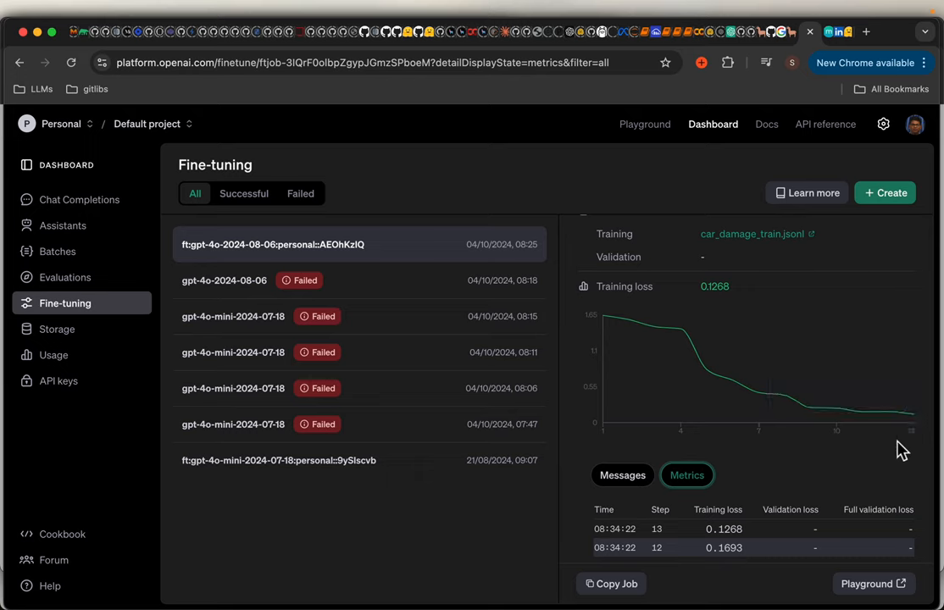
{"action": "scroll", "scroll_direction": "down", "scroll_amount": 3}
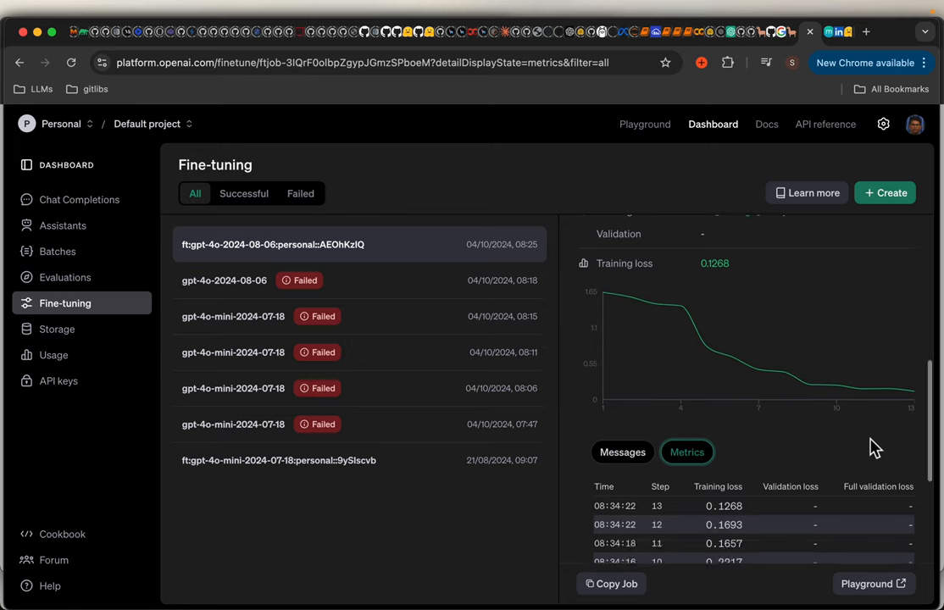
{"action": "scroll", "scroll_direction": "down", "scroll_amount": 3}
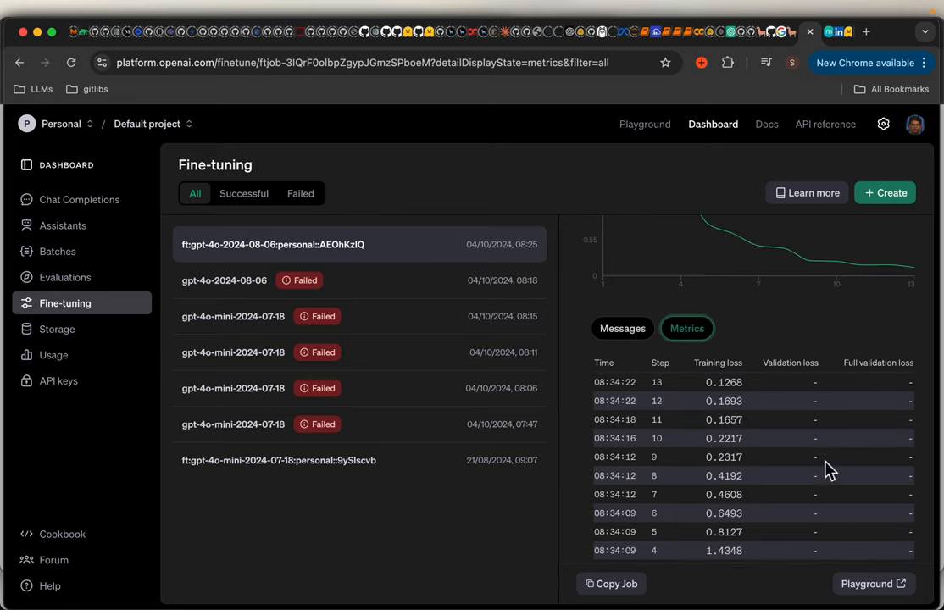
{"action": "scroll", "scroll_direction": "down", "scroll_amount": 3}
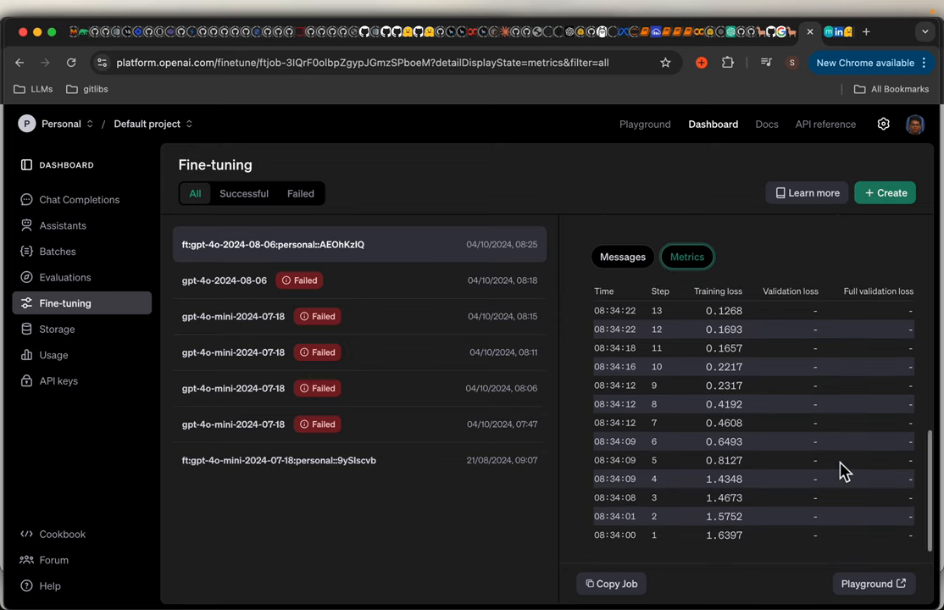
{"action": "scroll", "scroll_direction": "up", "scroll_amount": 3}
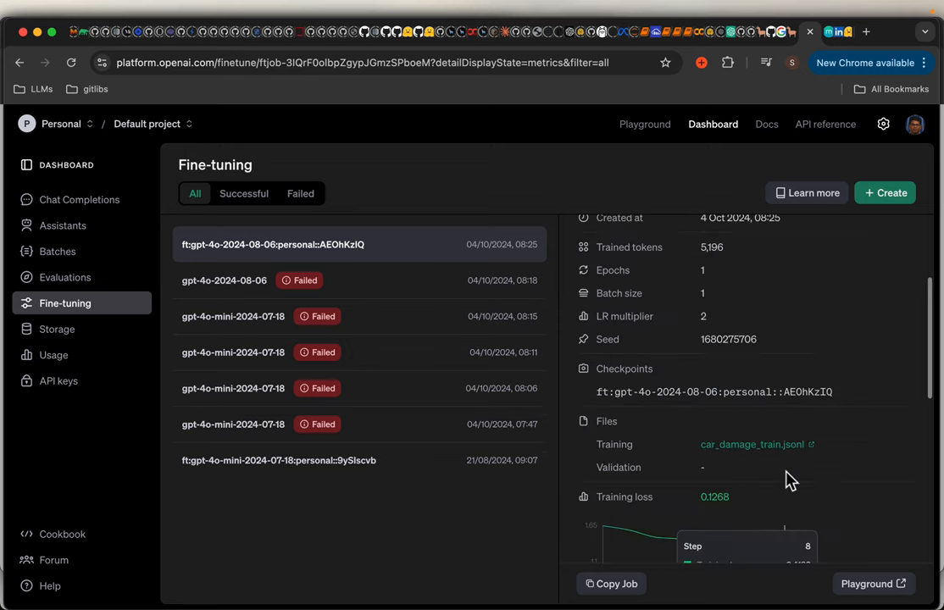
{"action": "scroll", "scroll_direction": "up", "scroll_amount": 3}
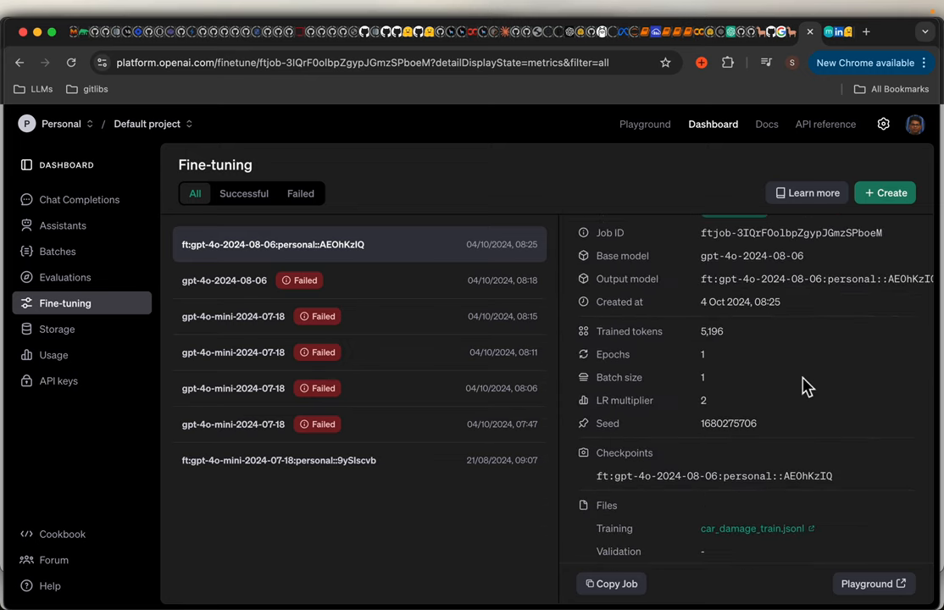